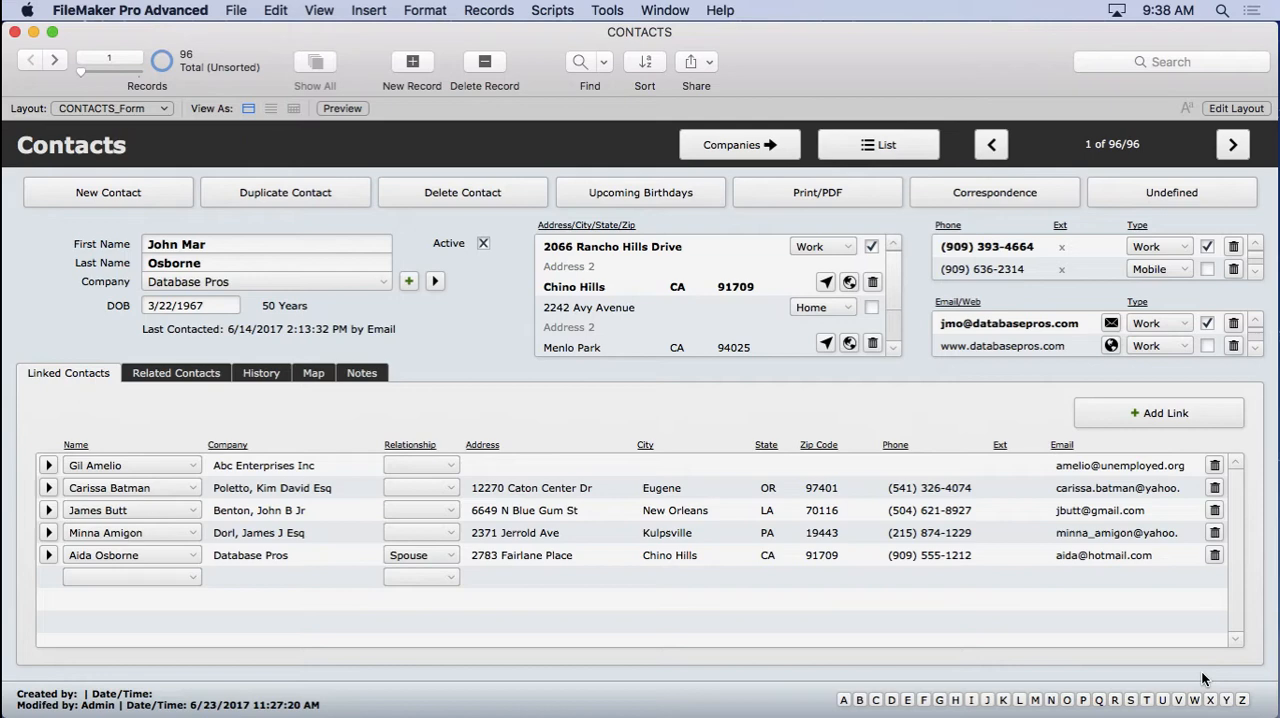
pyautogui.moveTo(232, 10)
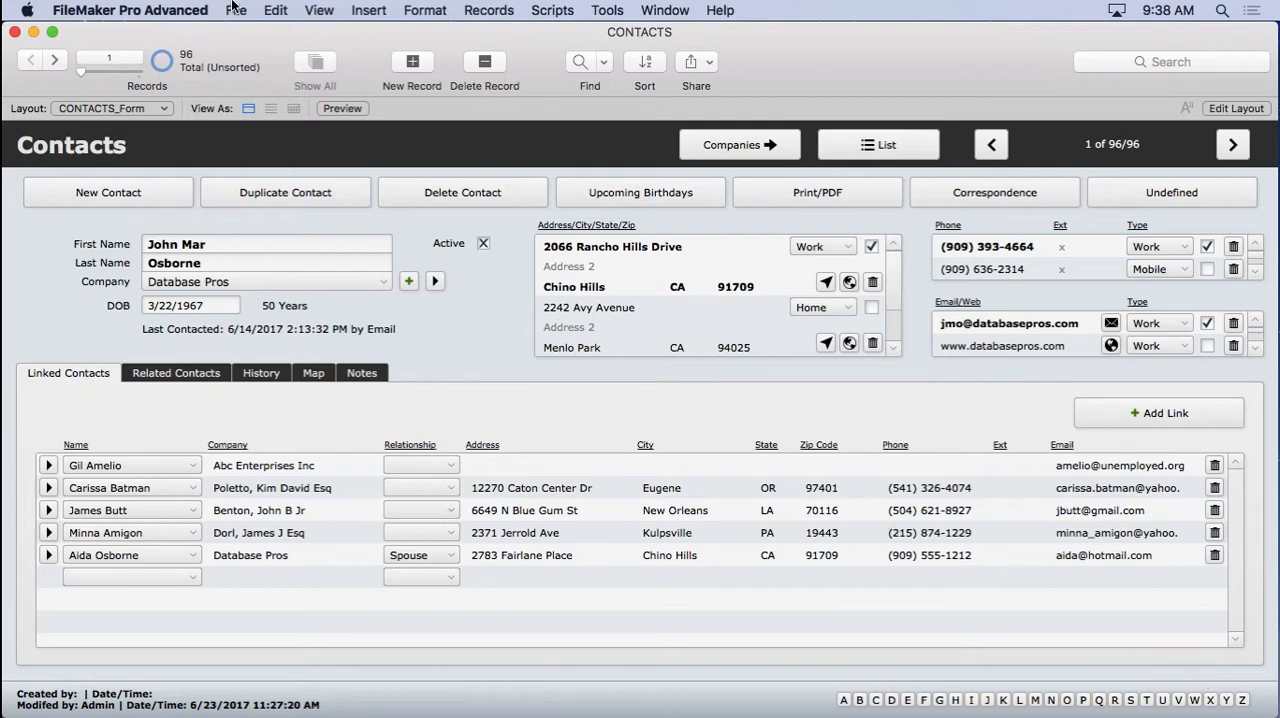
# Bring up Manage Database and select the existing xattachment container field as a template
pyautogui.click(236, 10)
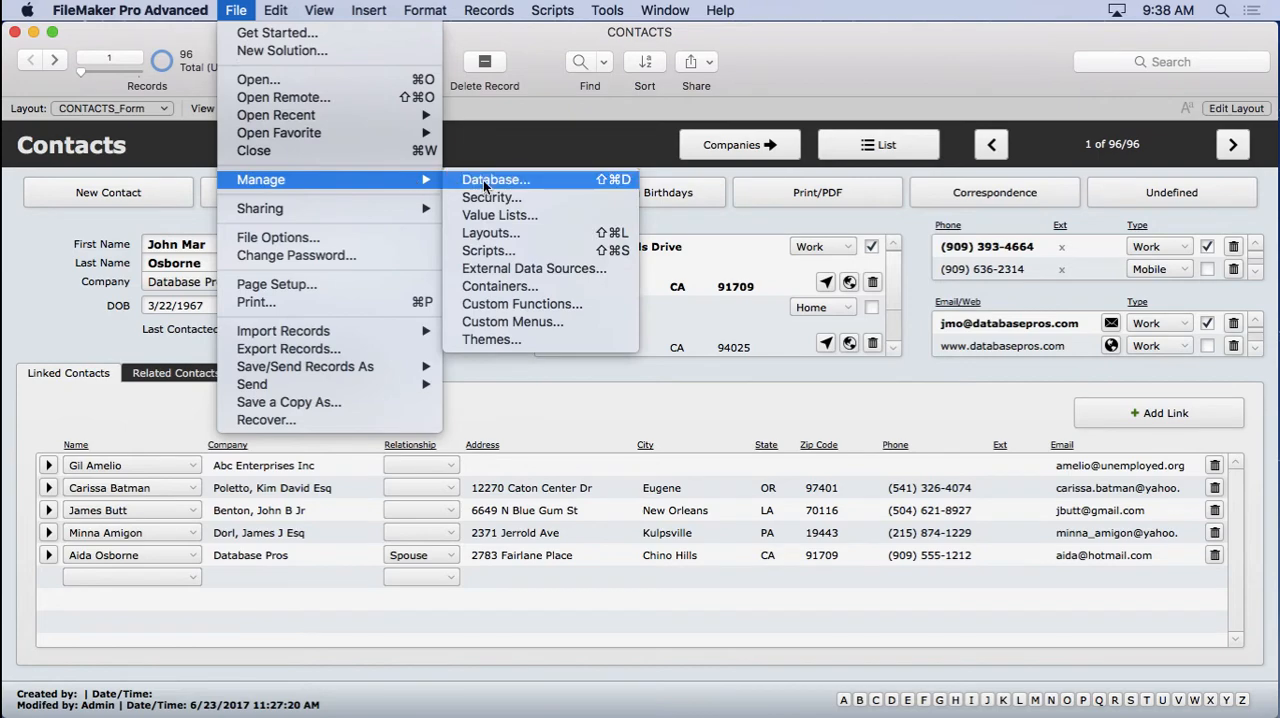
pyautogui.click(496, 180)
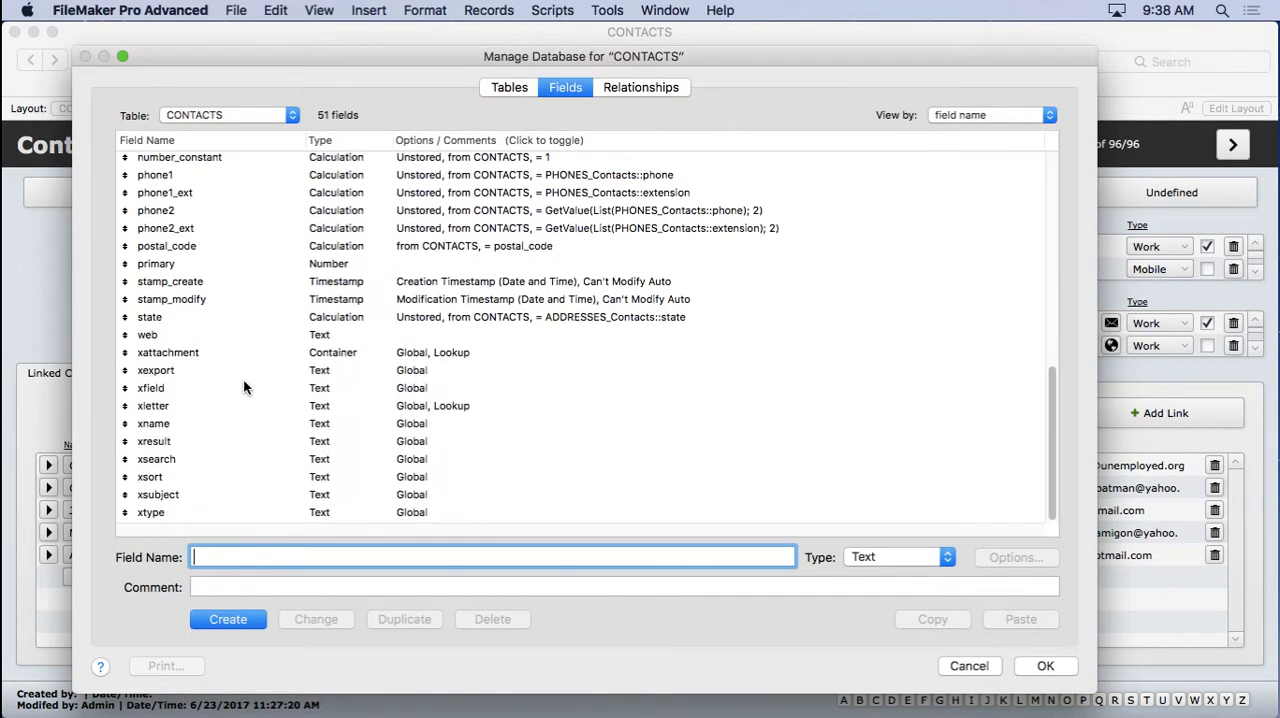
pyautogui.click(168, 352)
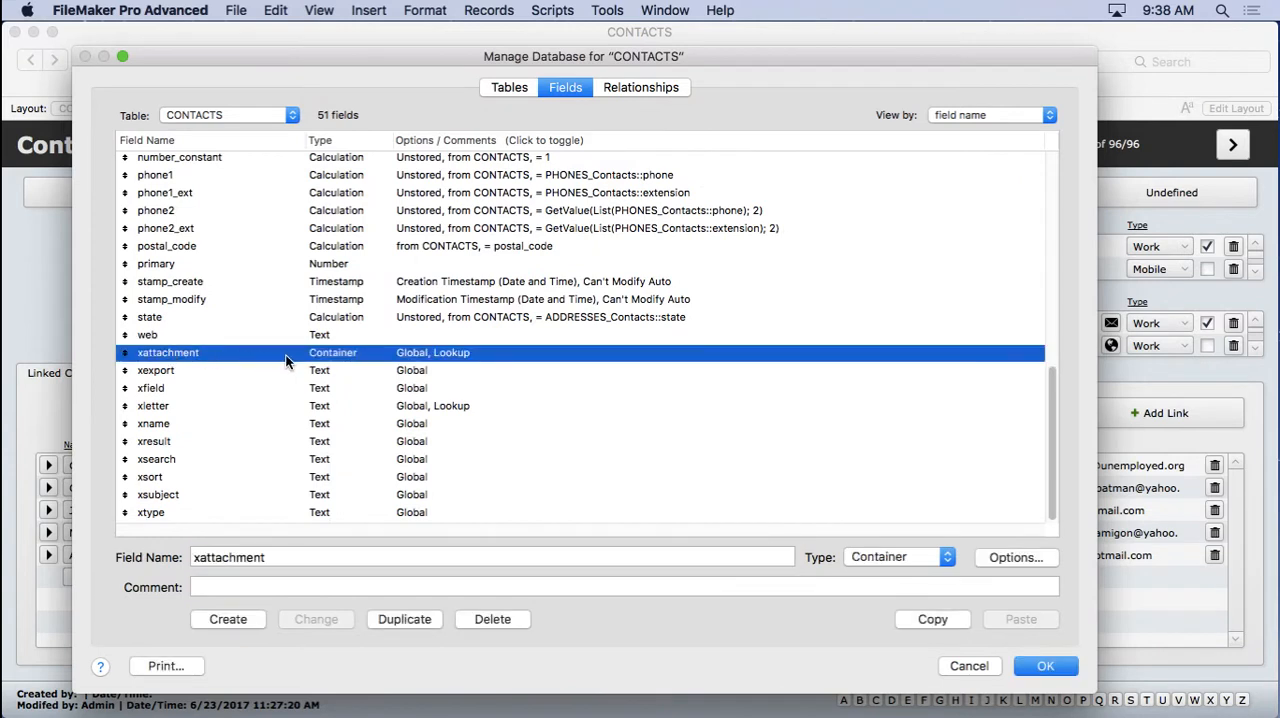
pyautogui.moveTo(388, 364)
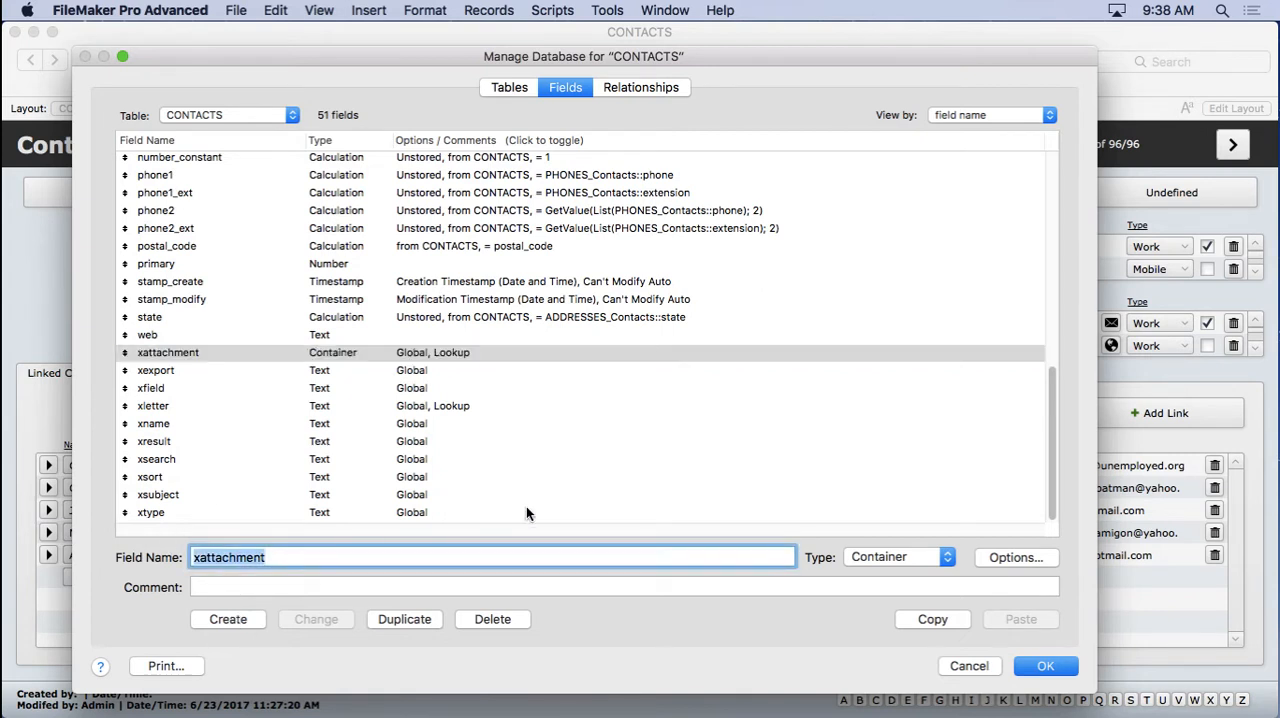
# Create a new container field named 'picture' in the CONTACTS table and confirm the changes
pyautogui.write('picture')
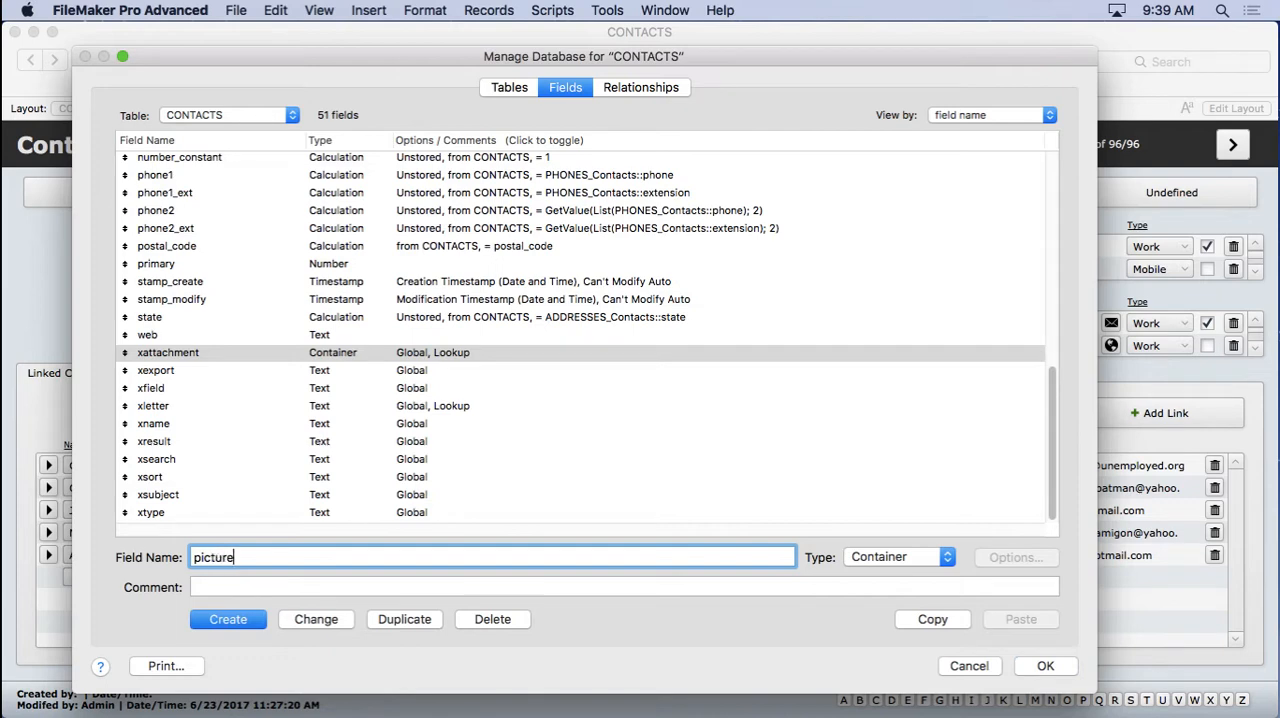
pyautogui.click(228, 620)
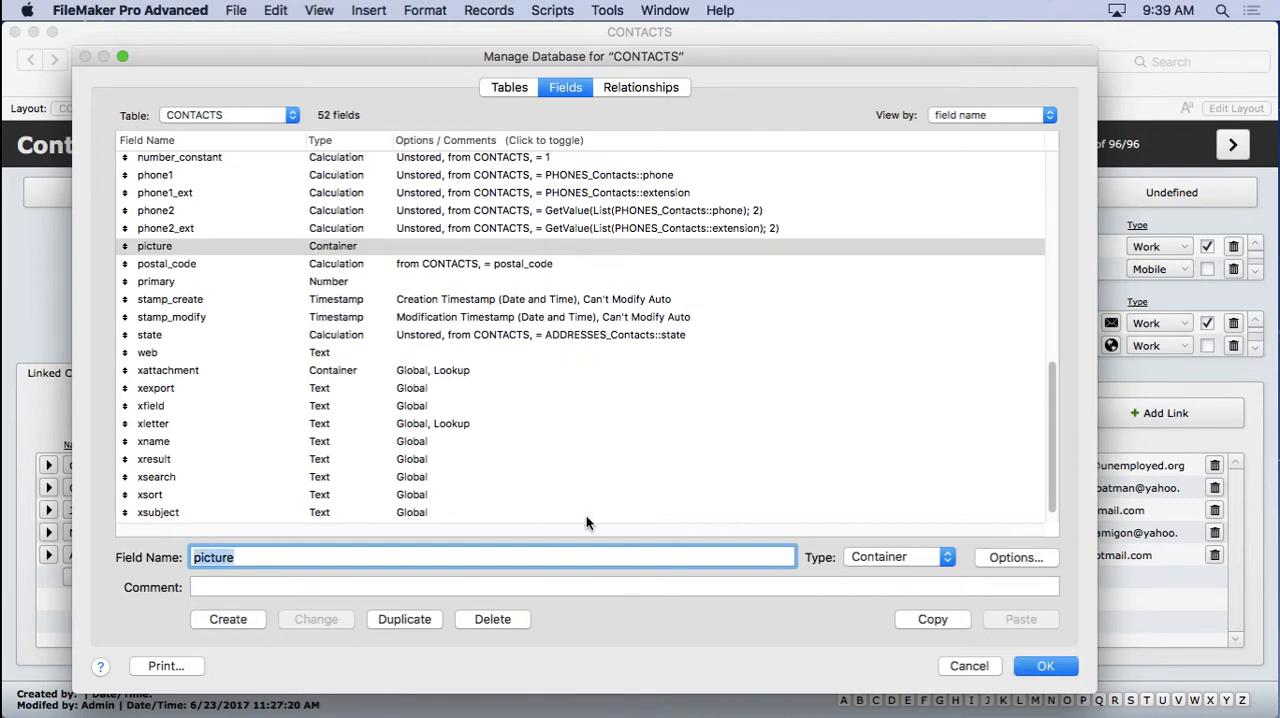
pyautogui.click(1044, 666)
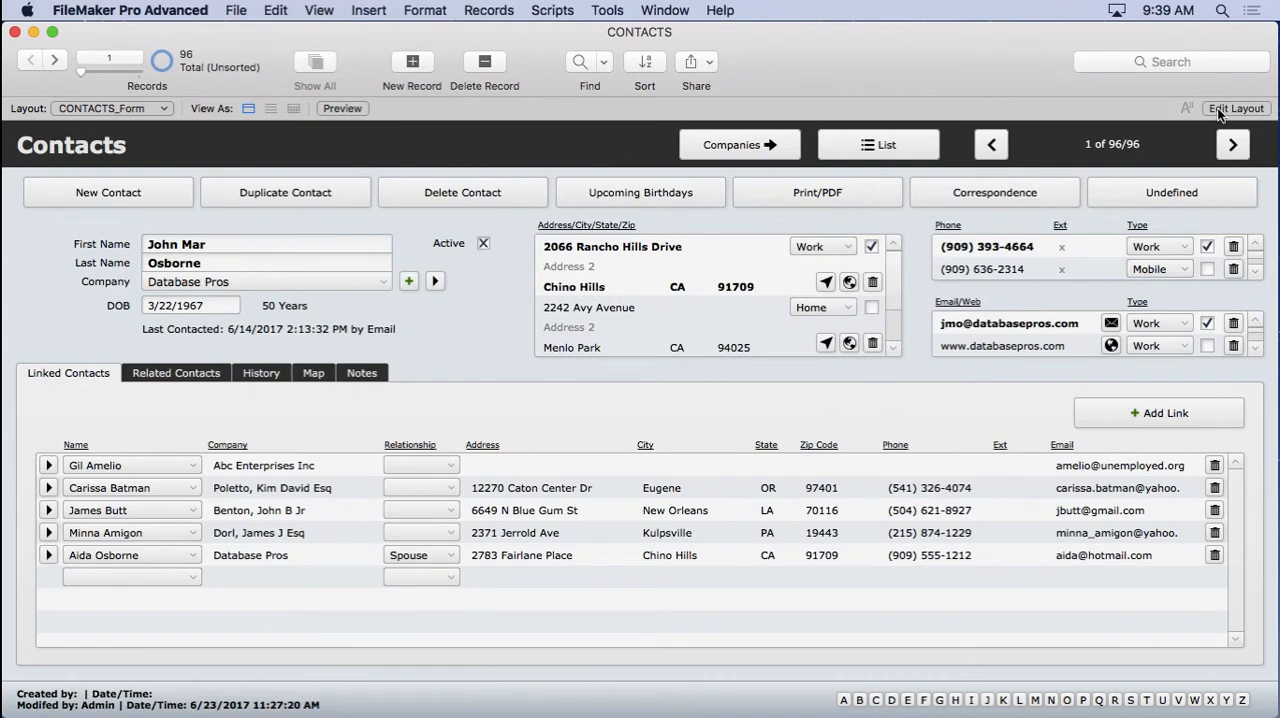
# Enter layout editing and narrow the <<contact_last>> text object under the birth date
pyautogui.click(1236, 108)
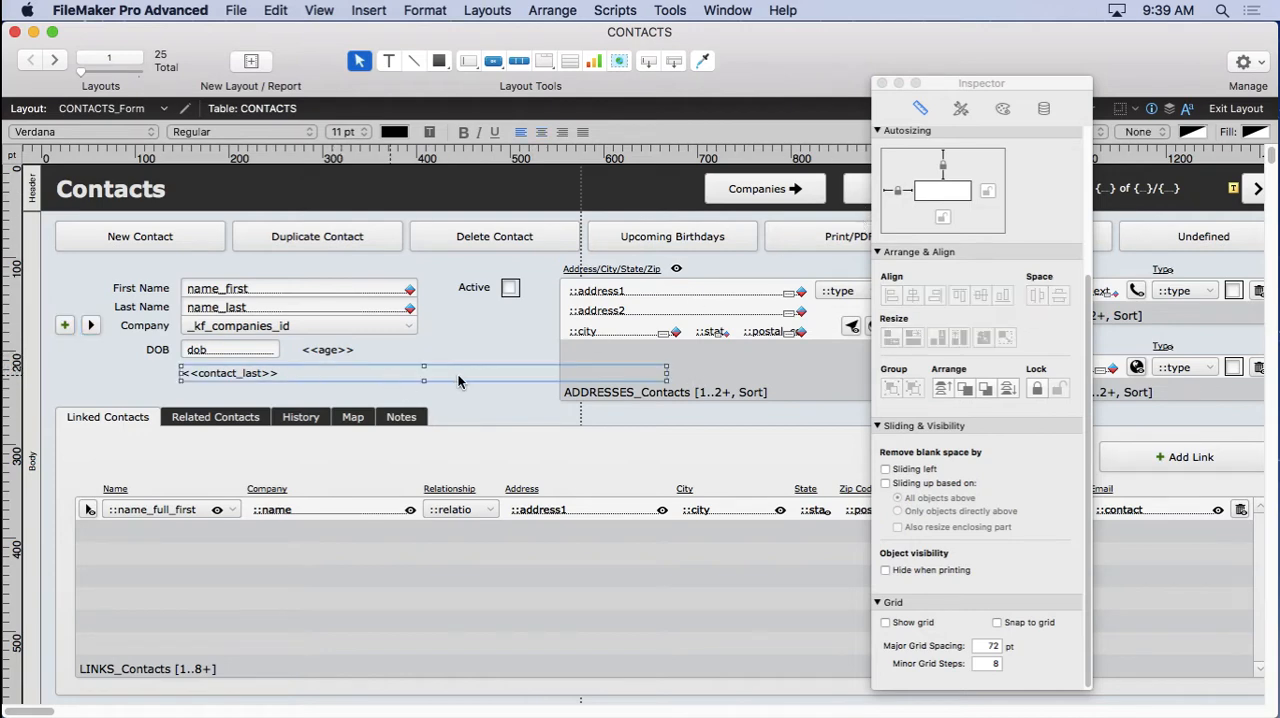
pyautogui.moveTo(424, 372); pyautogui.dragTo(580, 372)
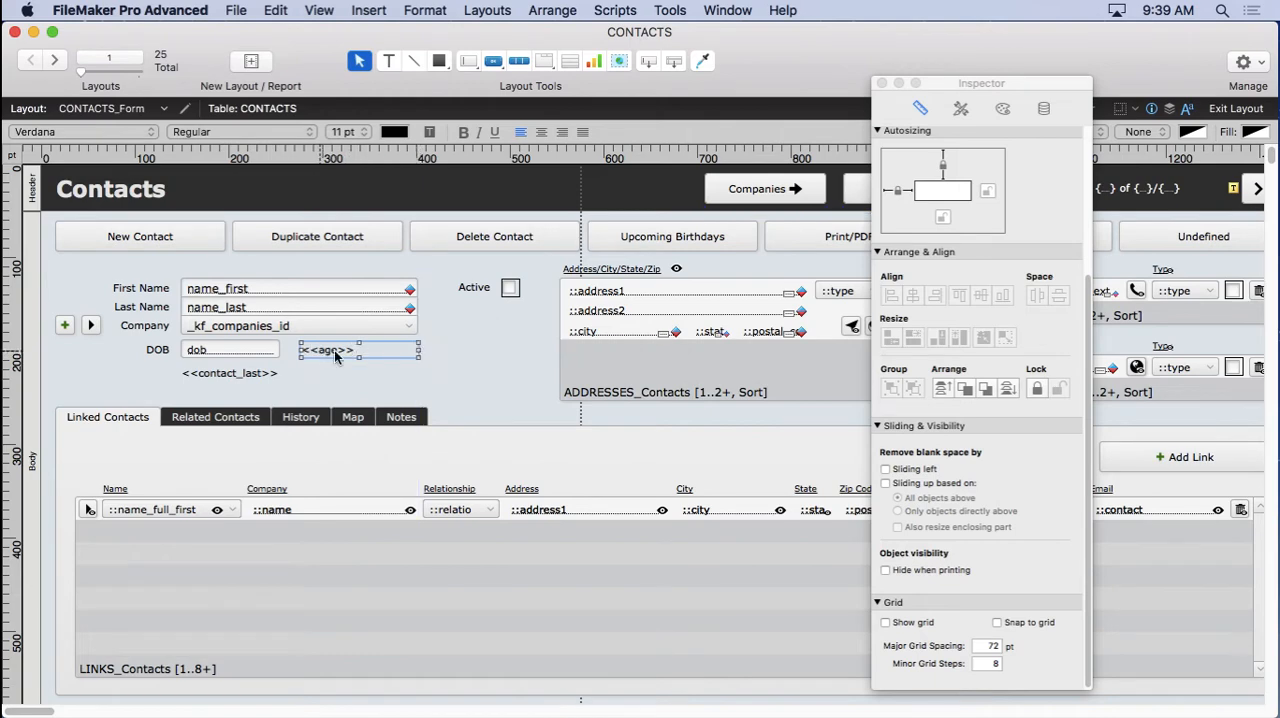
pyautogui.moveTo(460, 356)
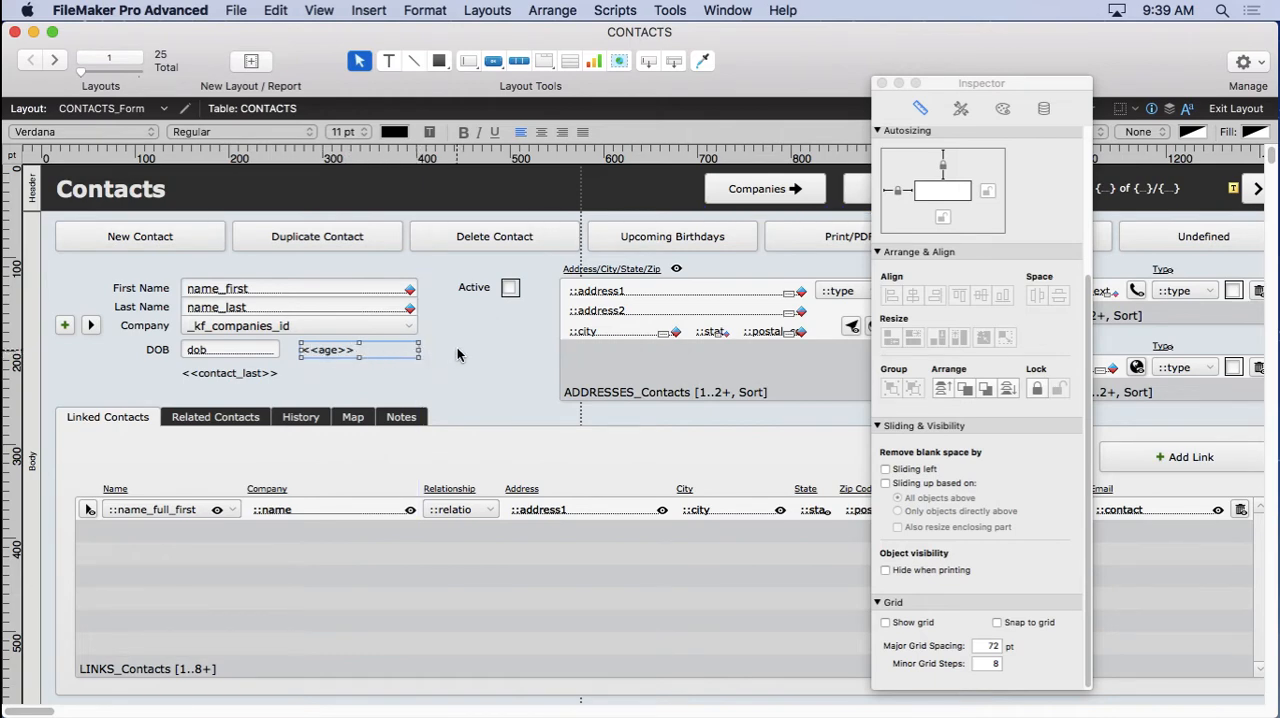
# Draw a new field box beside the name fields and assign it the picture container field
pyautogui.moveTo(340, 350); pyautogui.dragTo(500, 340)
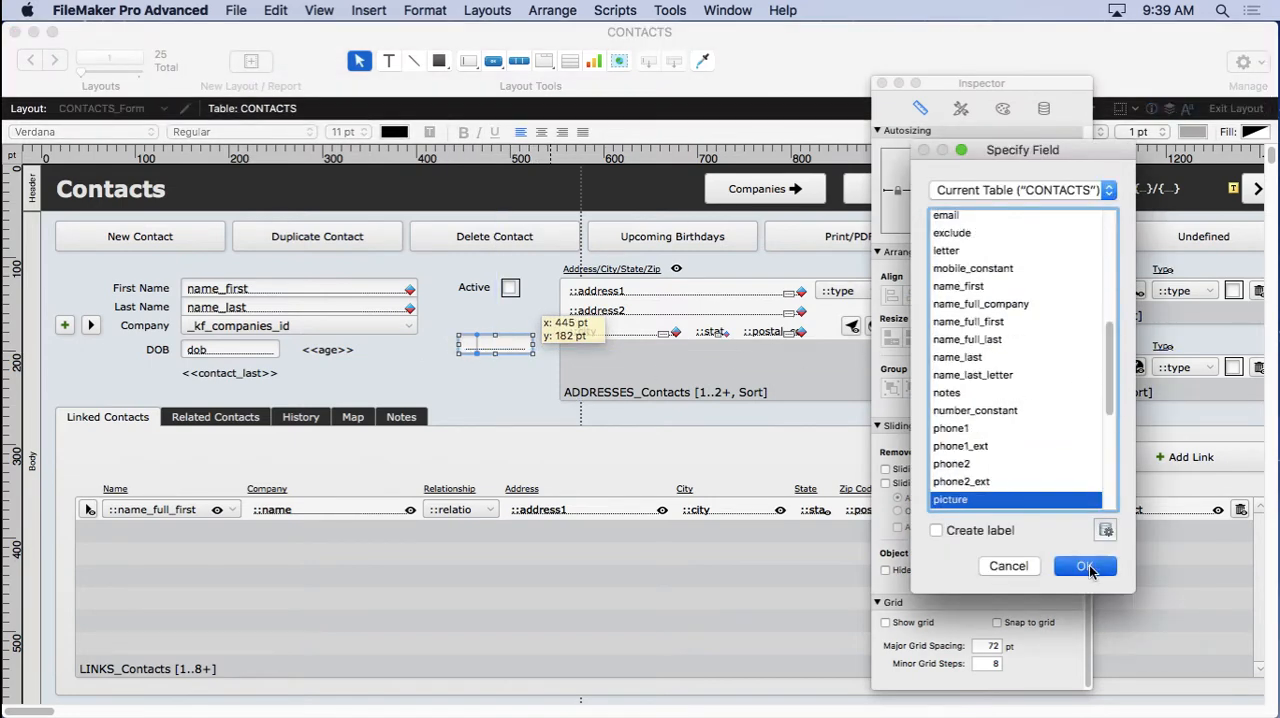
pyautogui.click(1084, 566)
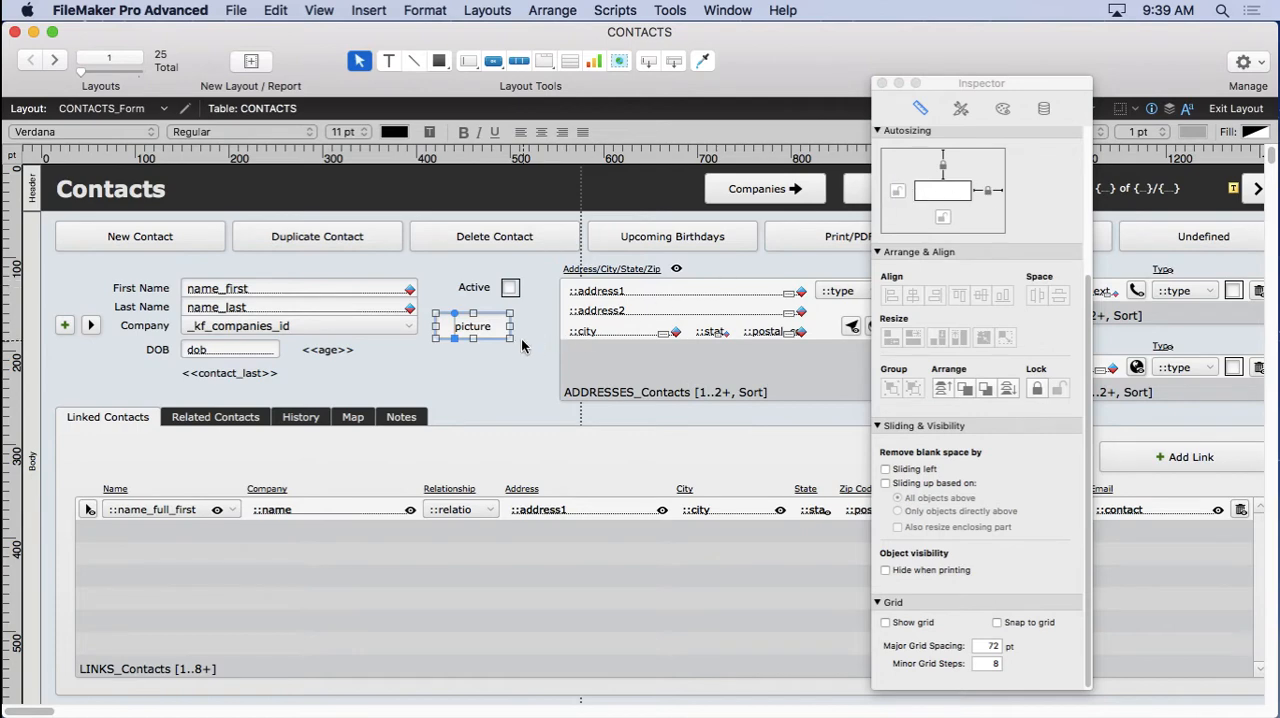
# Enlarge the picture container into a larger box beside the birth date area
pyautogui.moveTo(508, 338); pyautogui.dragTo(544, 400)
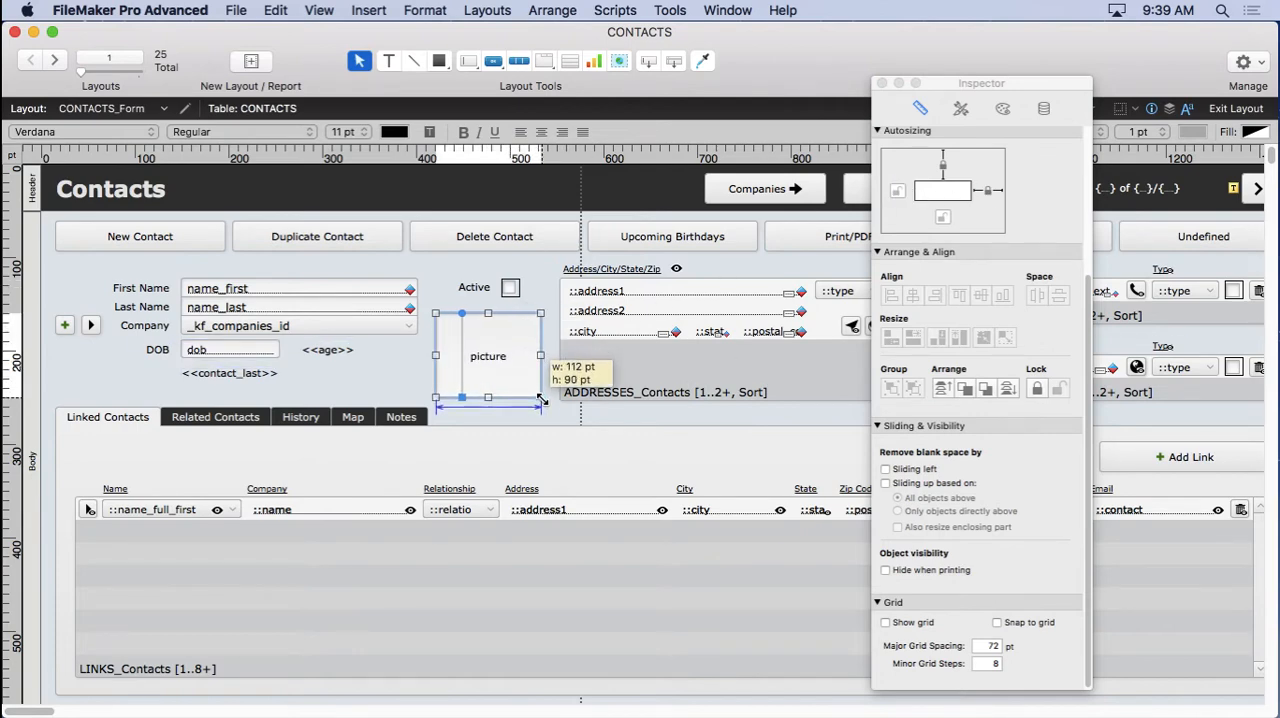
pyautogui.moveTo(544, 398); pyautogui.dragTo(556, 400)
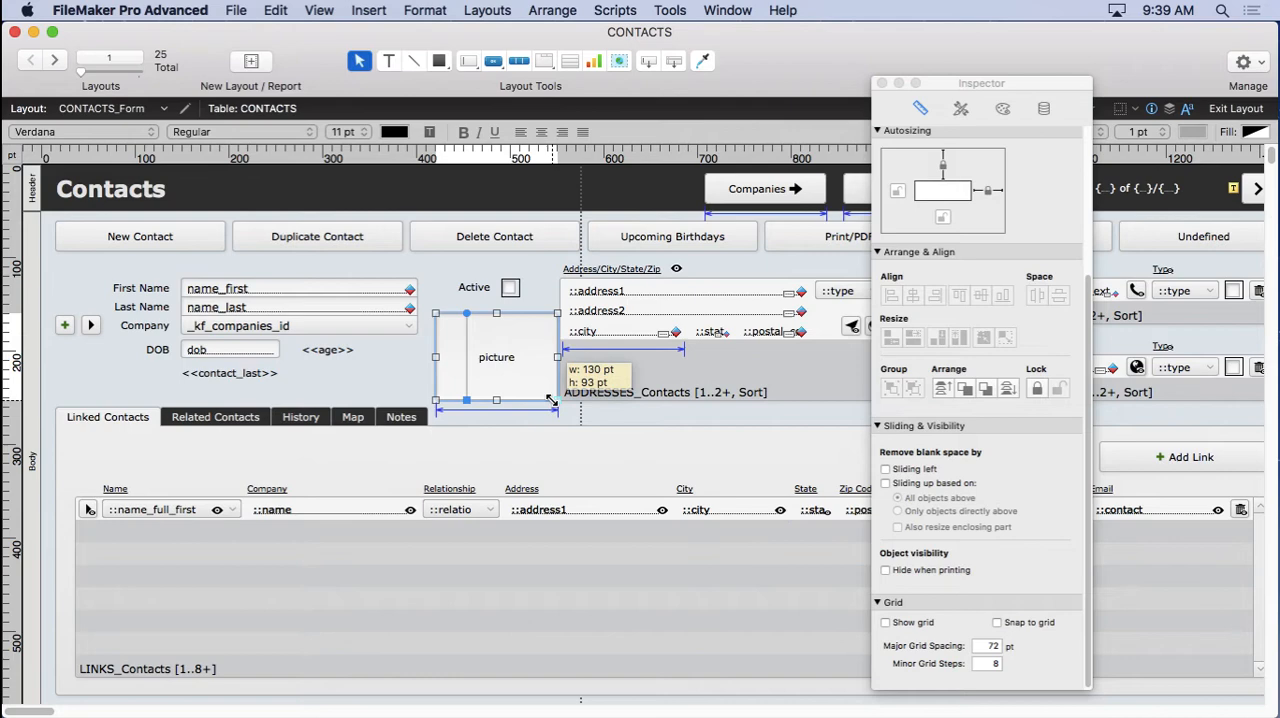
pyautogui.moveTo(556, 356); pyautogui.dragTo(548, 356)
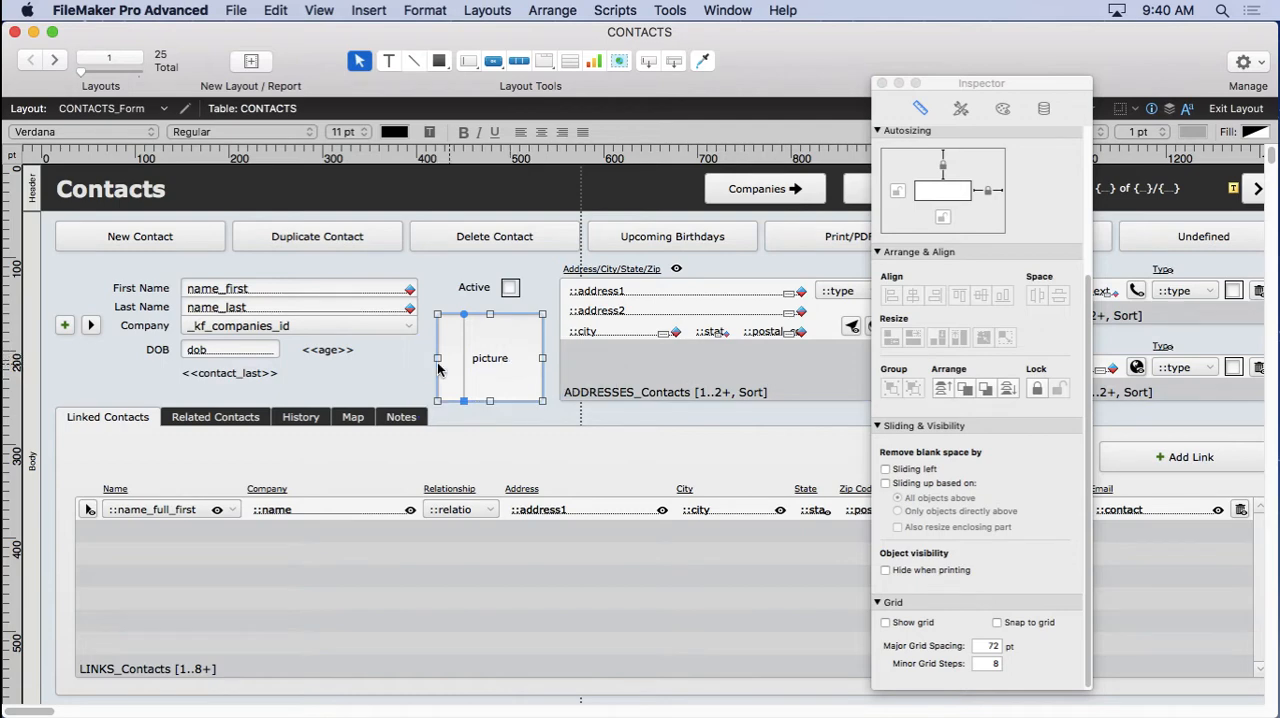
pyautogui.moveTo(476, 378)
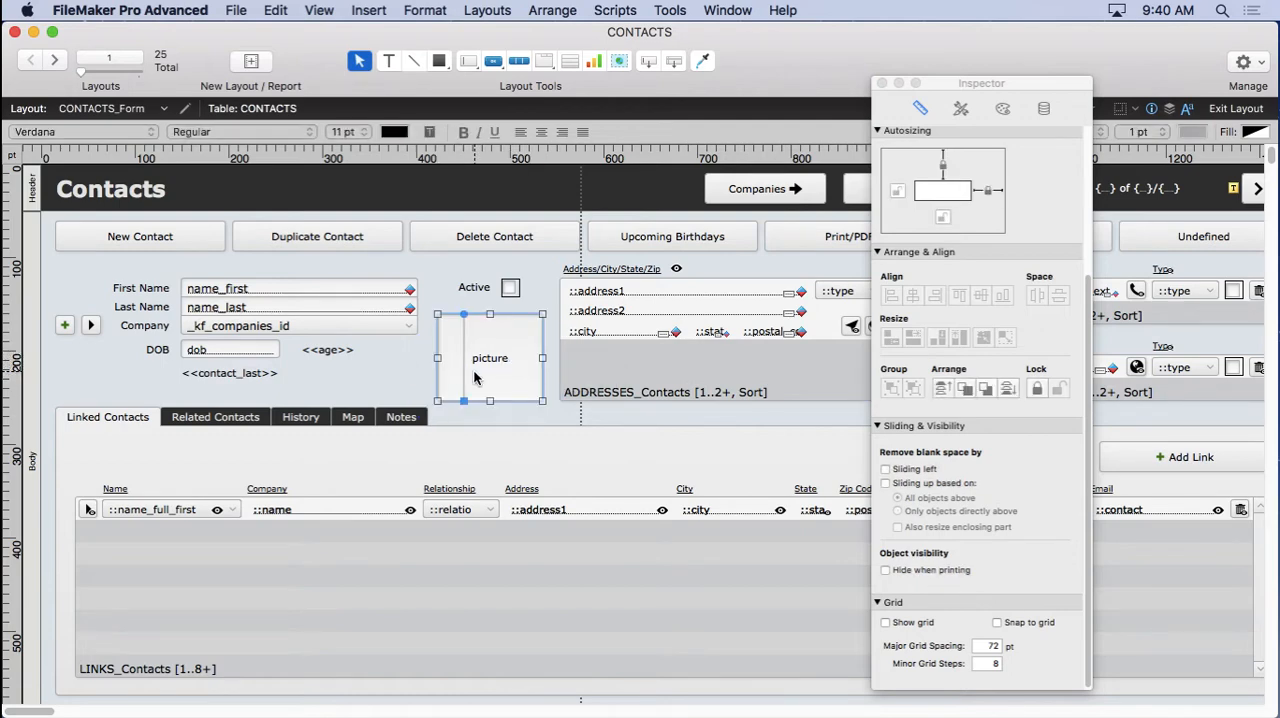
pyautogui.moveTo(328, 4)
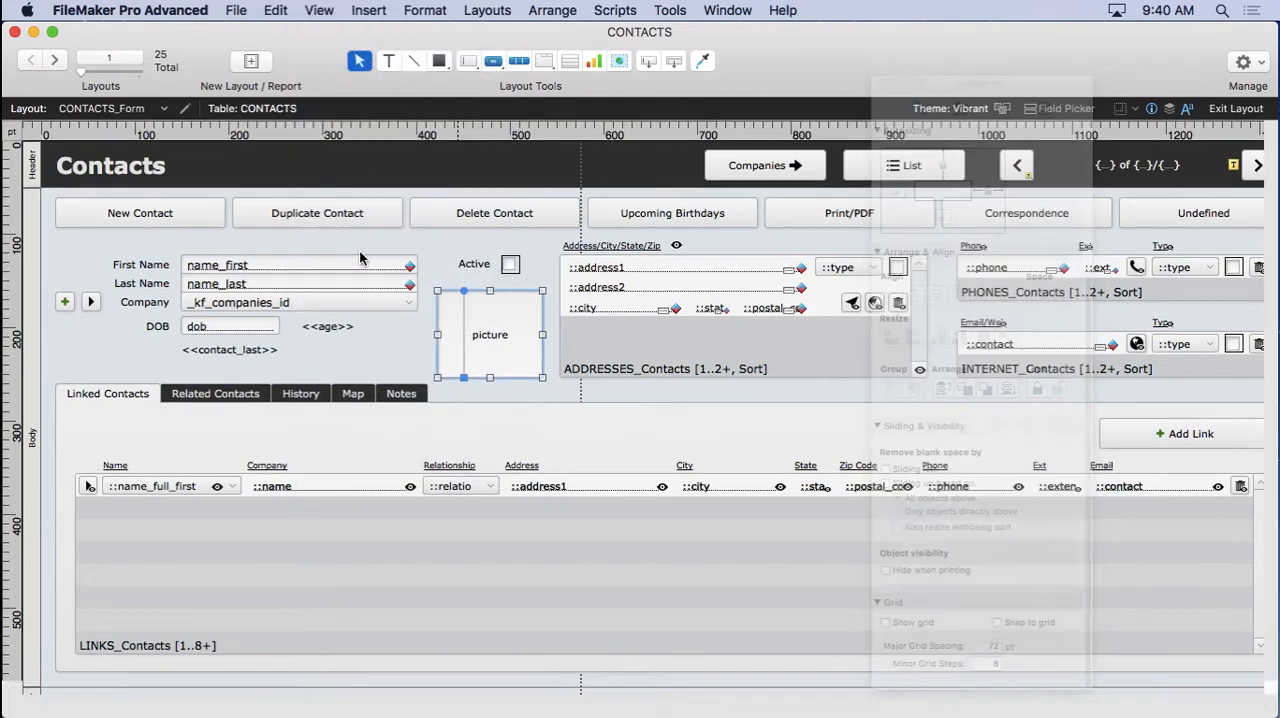
# View the record in browse mode, select the empty picture container and peek at the Insert menu
pyautogui.click(1236, 108)
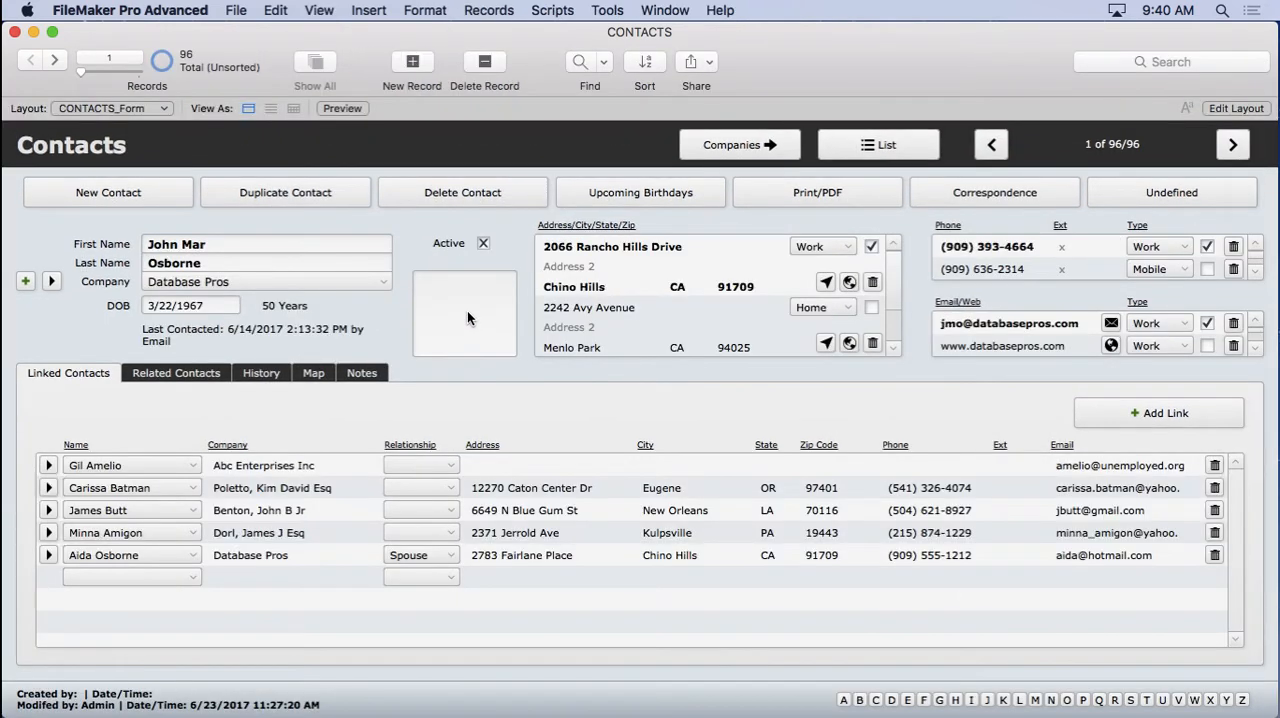
pyautogui.click(464, 312)
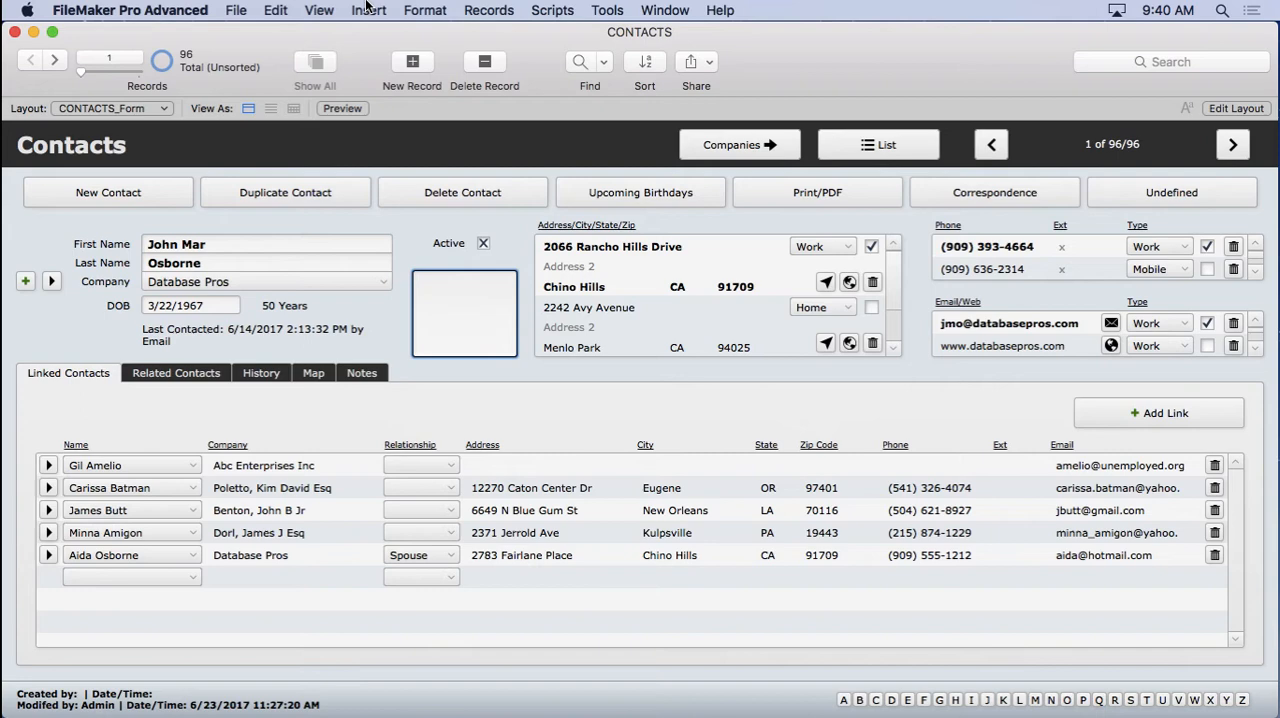
pyautogui.click(368, 10)
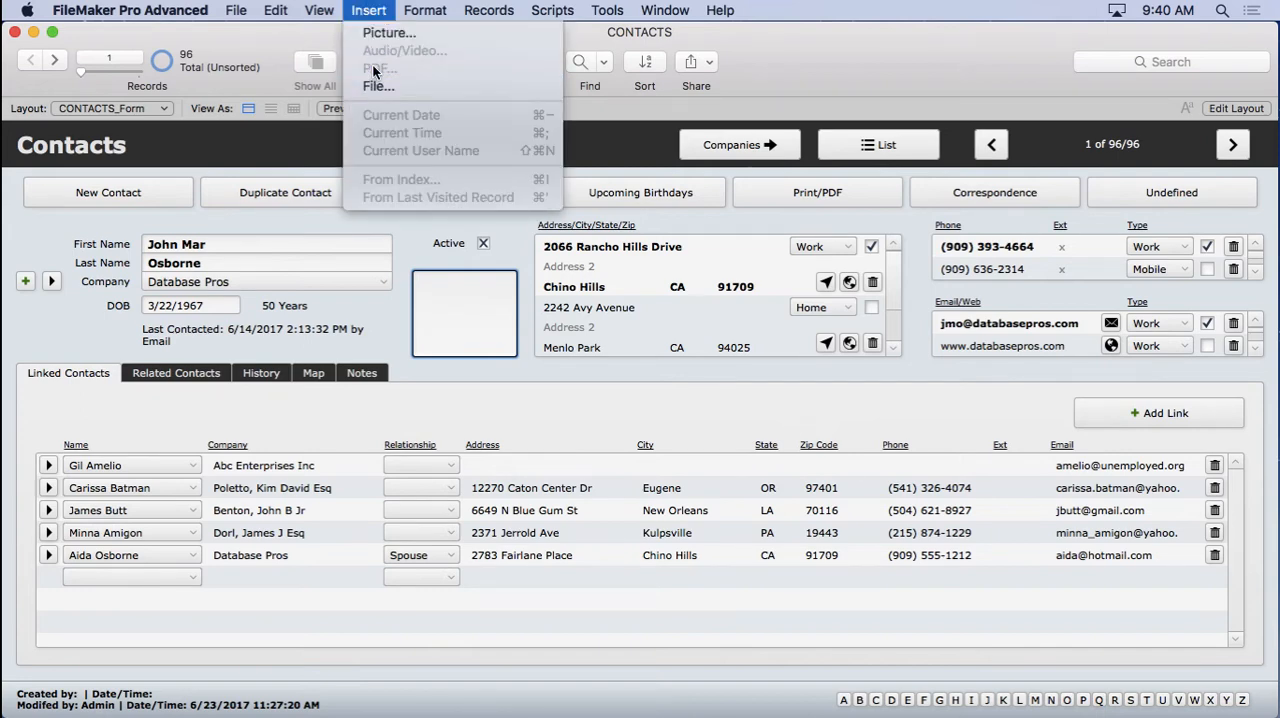
pyautogui.moveTo(388, 32)
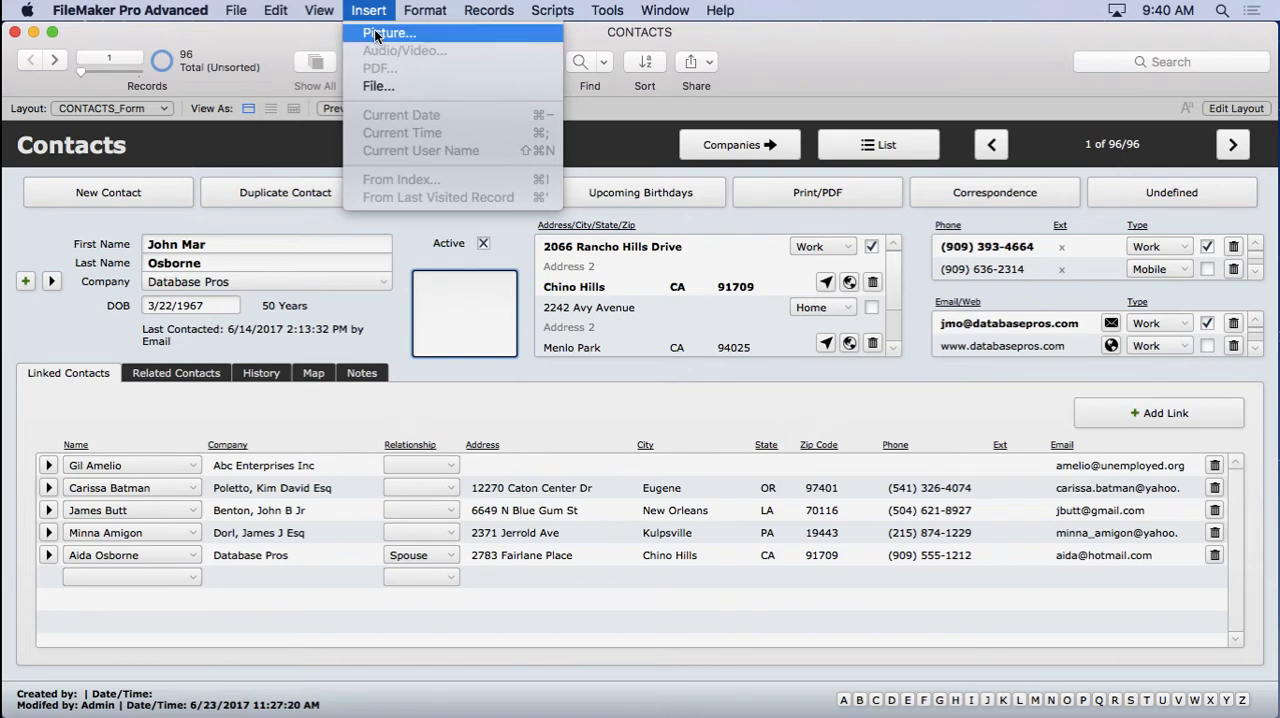
pyautogui.moveTo(378, 86)
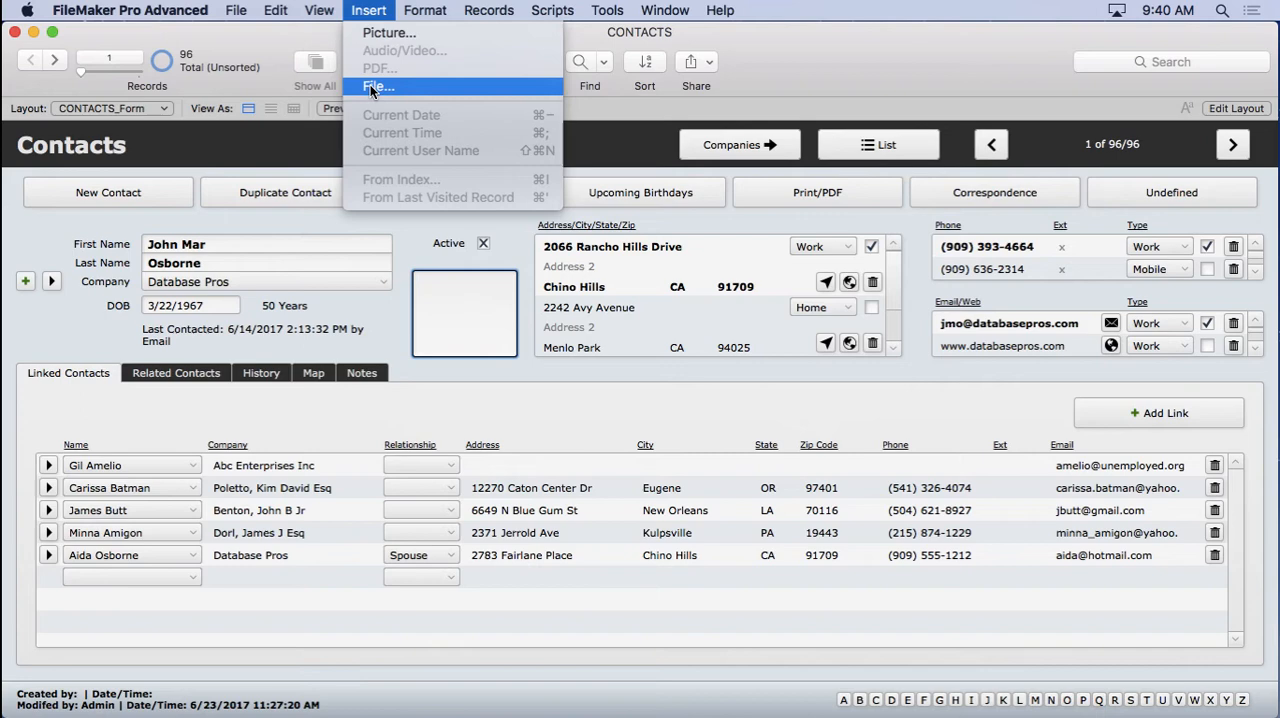
pyautogui.moveTo(384, 60)
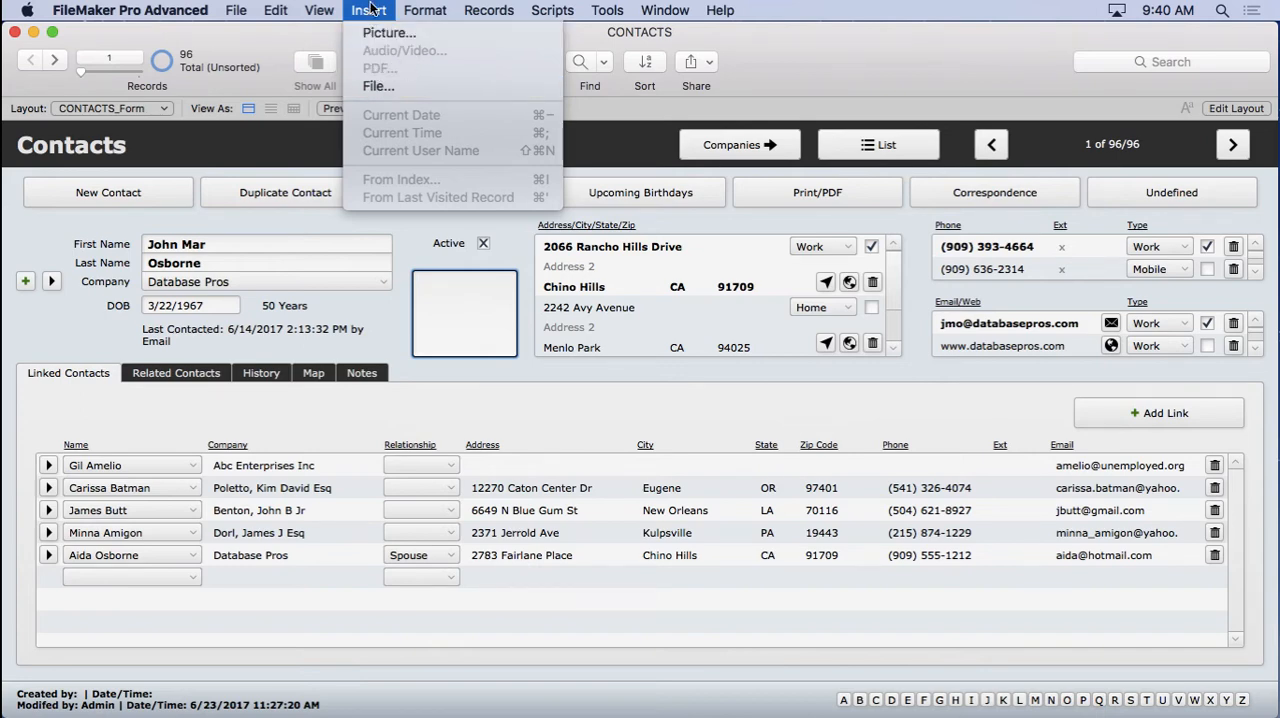
pyautogui.click(368, 10)
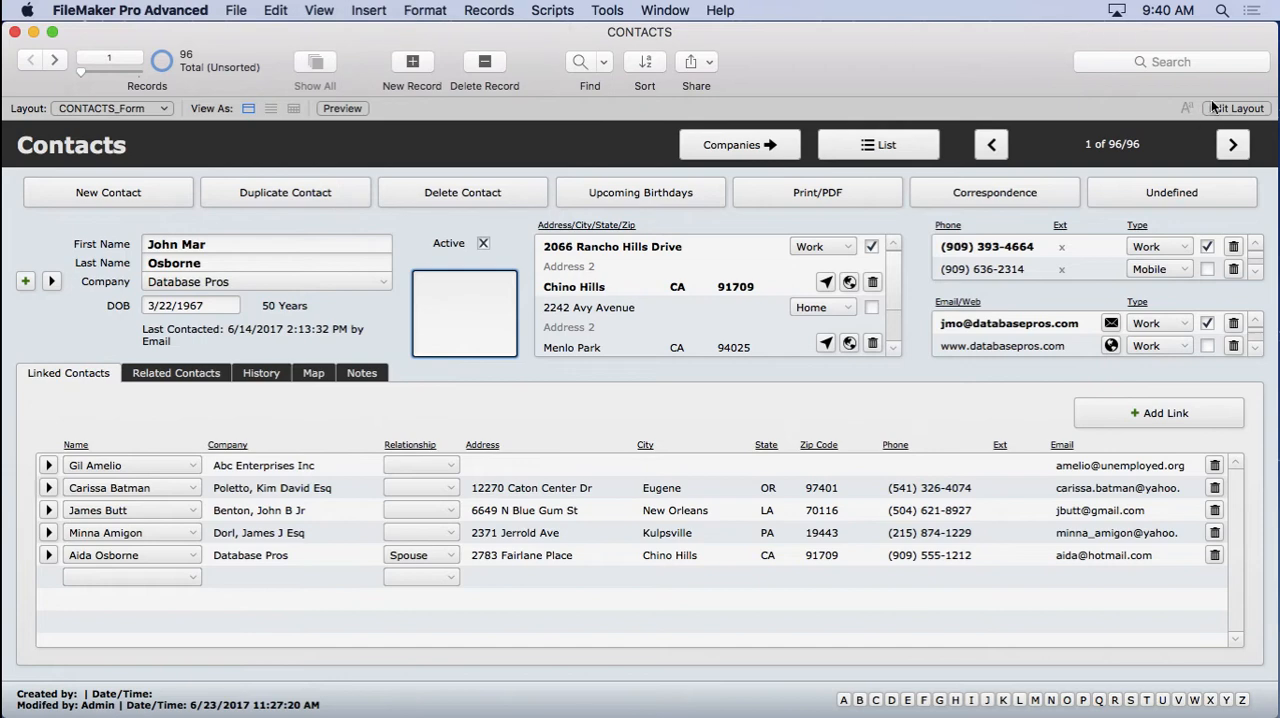
# Select the picture container and set its Inspector data formatting to optimize for images
pyautogui.click(1236, 108)
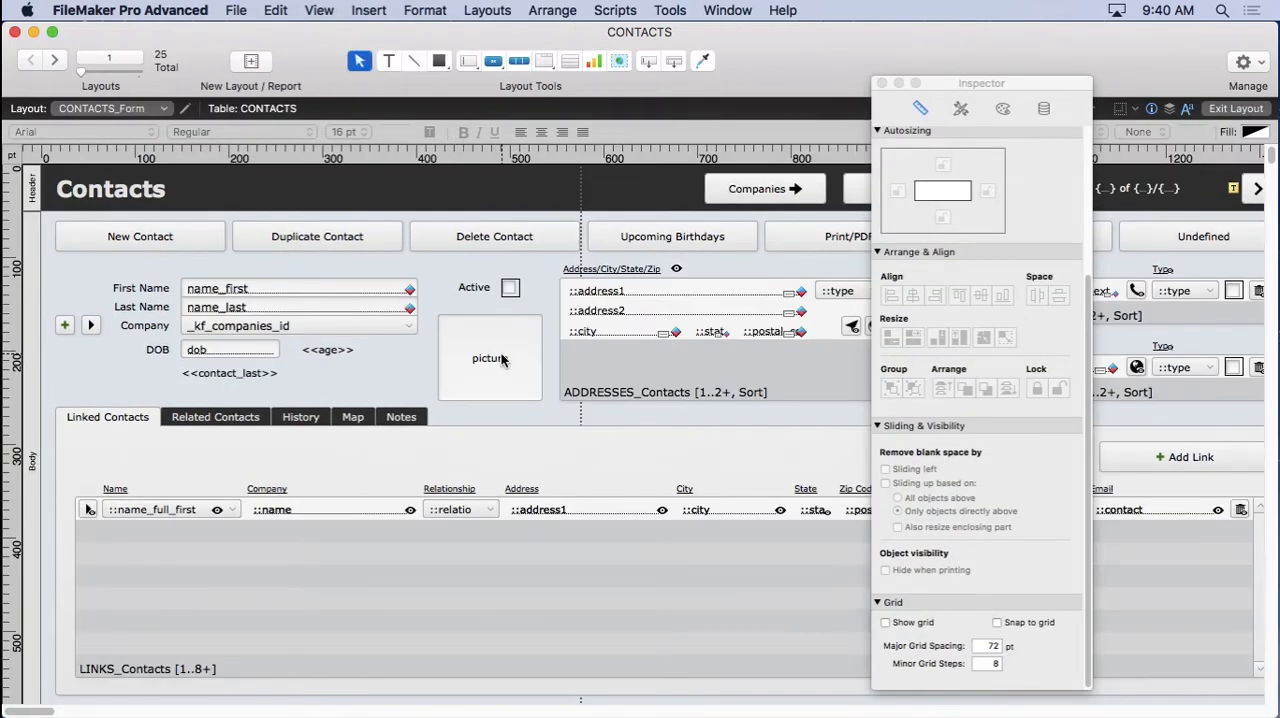
pyautogui.click(490, 358)
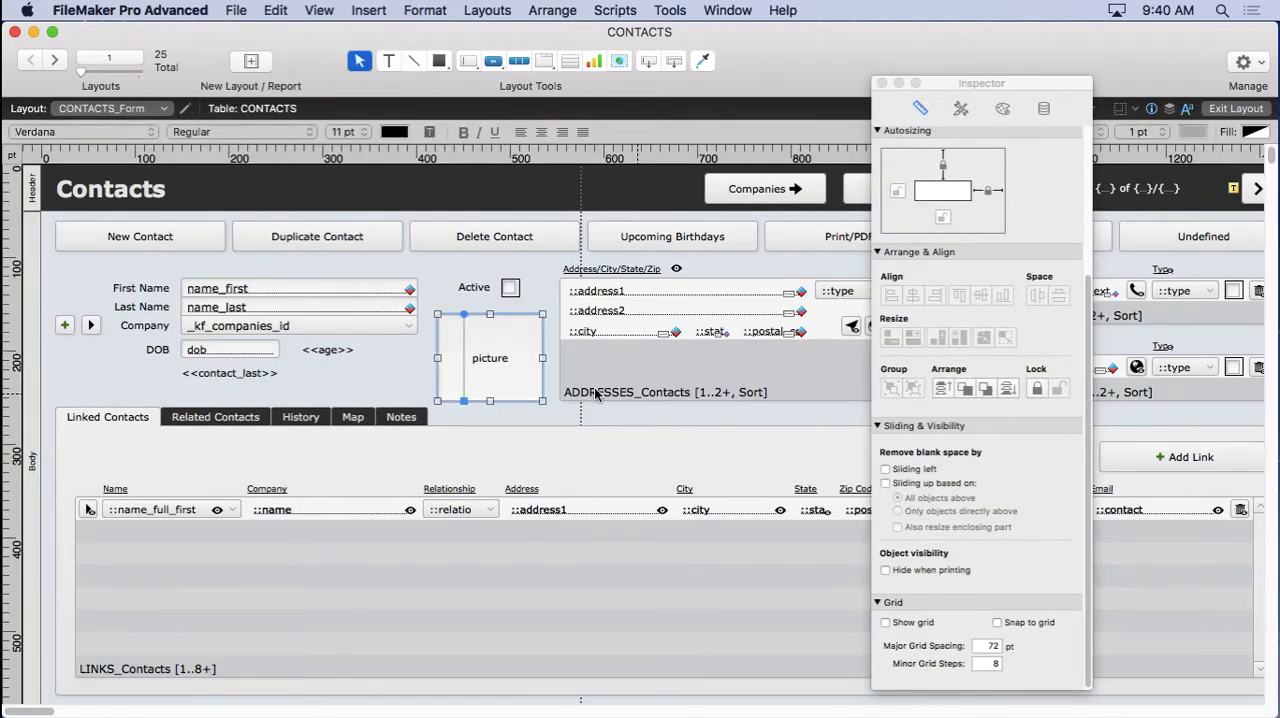
pyautogui.click(1044, 108)
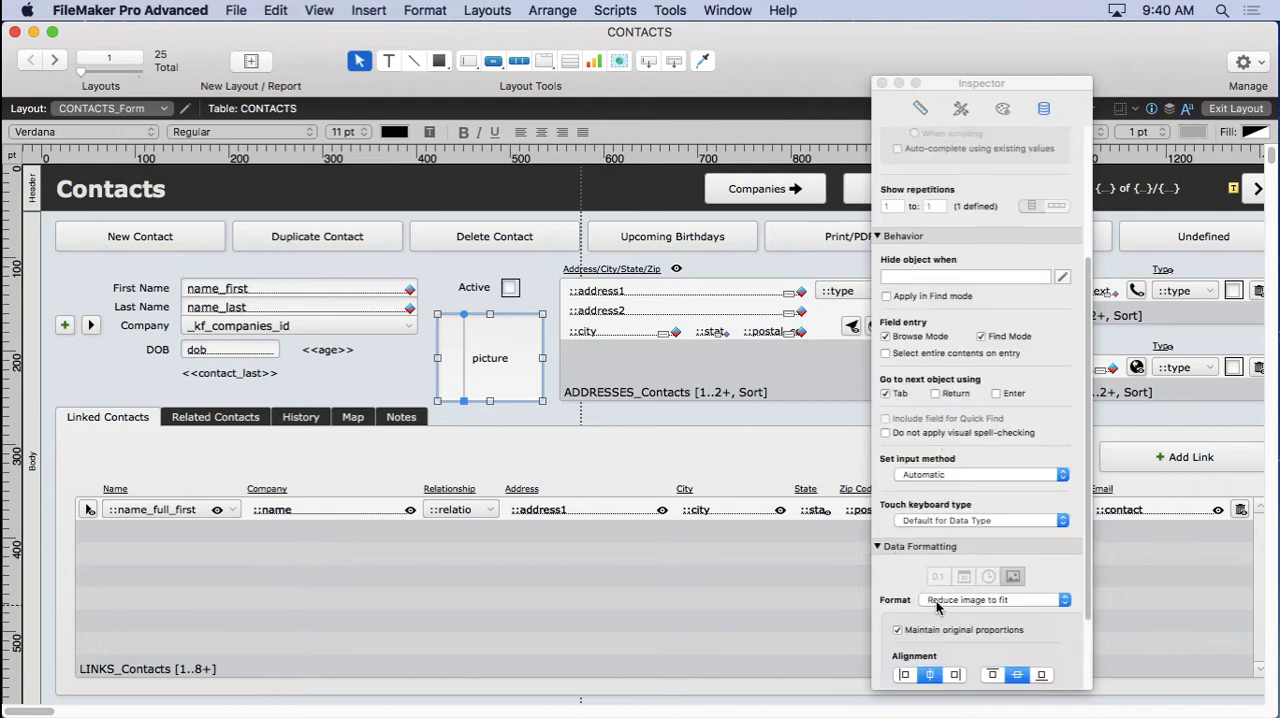
pyautogui.scroll(-3)
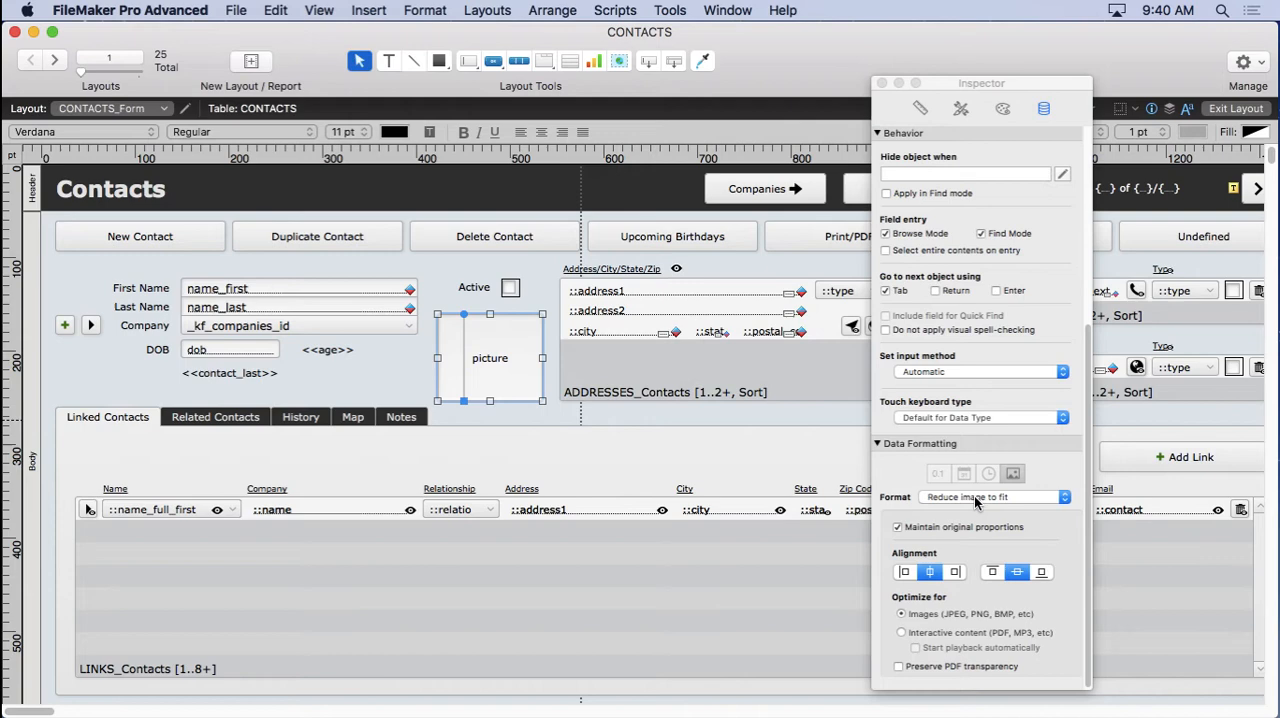
pyautogui.click(900, 632)
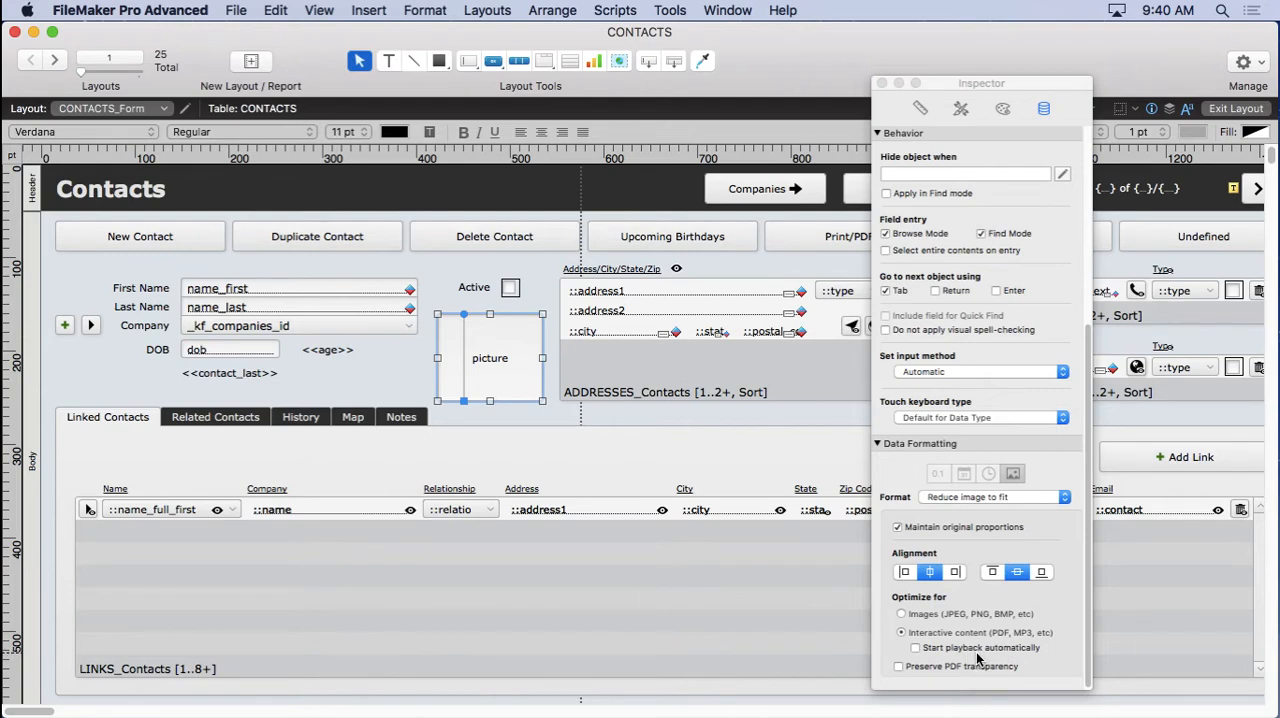
pyautogui.moveTo(380, 26)
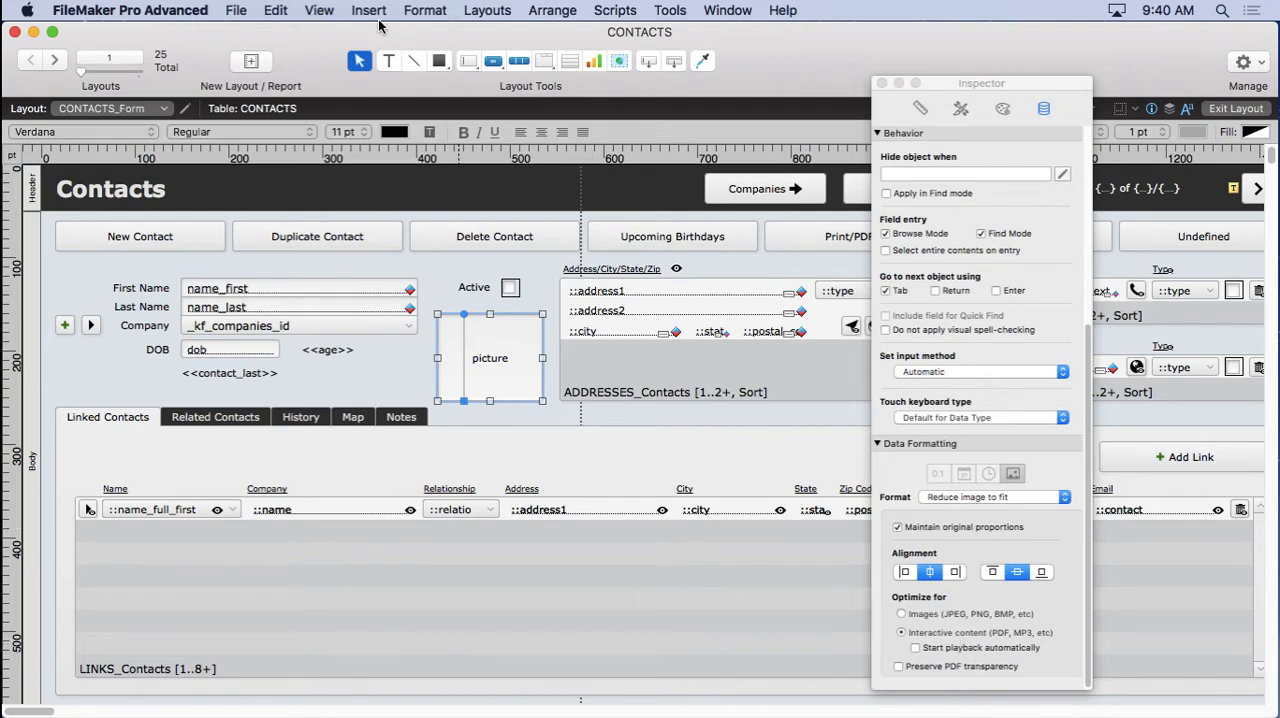
# Switch between Browse and Layout modes, then click into the empty photo field ready to insert content
pyautogui.click(320, 10)
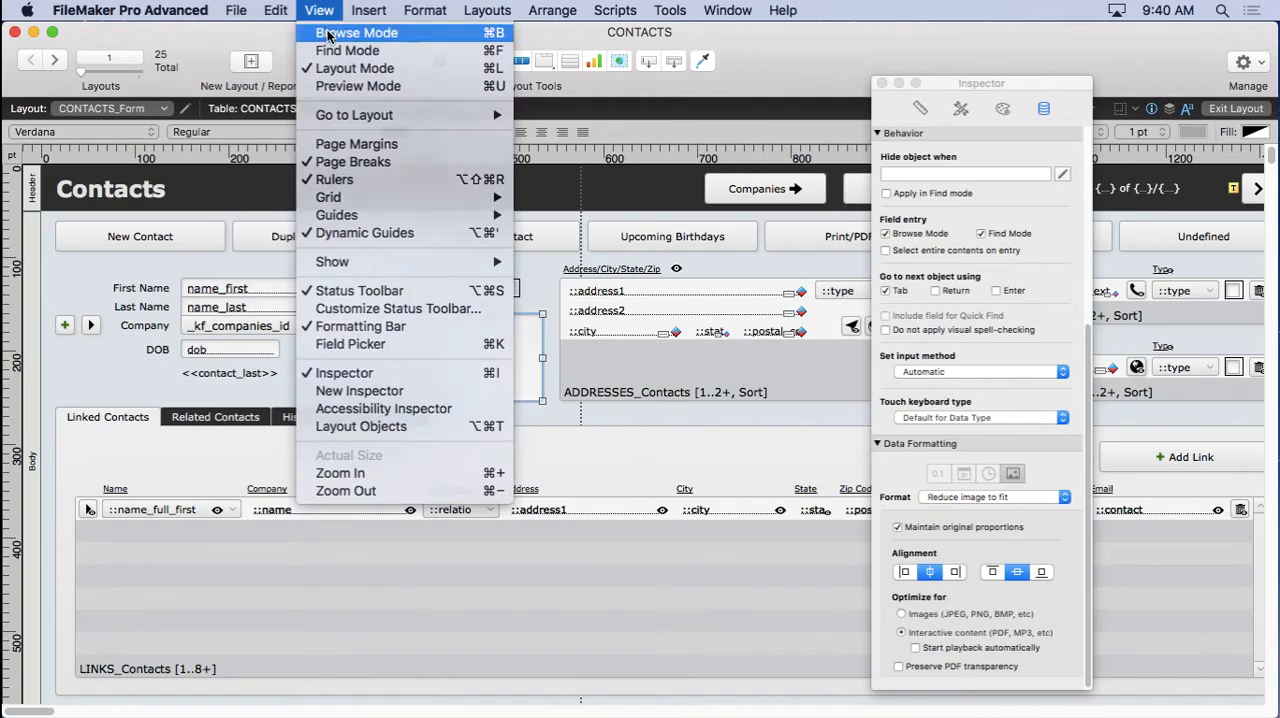
pyautogui.click(356, 32)
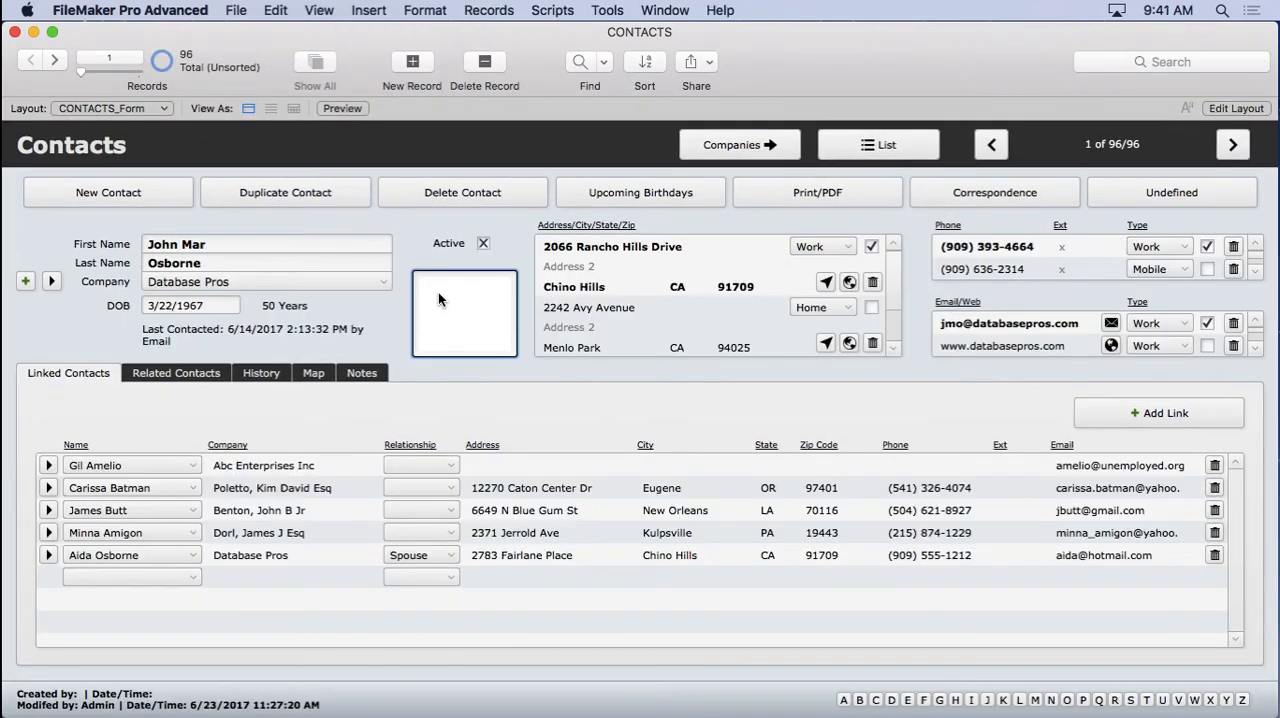
pyautogui.click(368, 10)
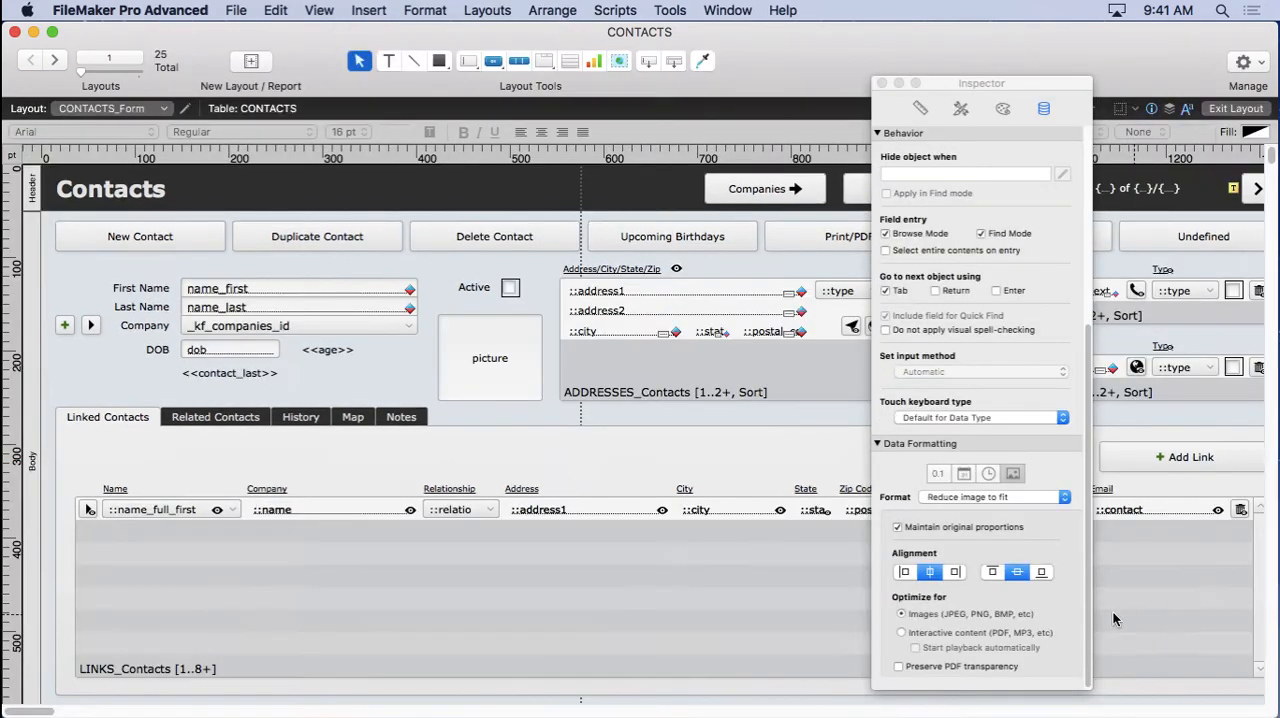
pyautogui.click(490, 358)
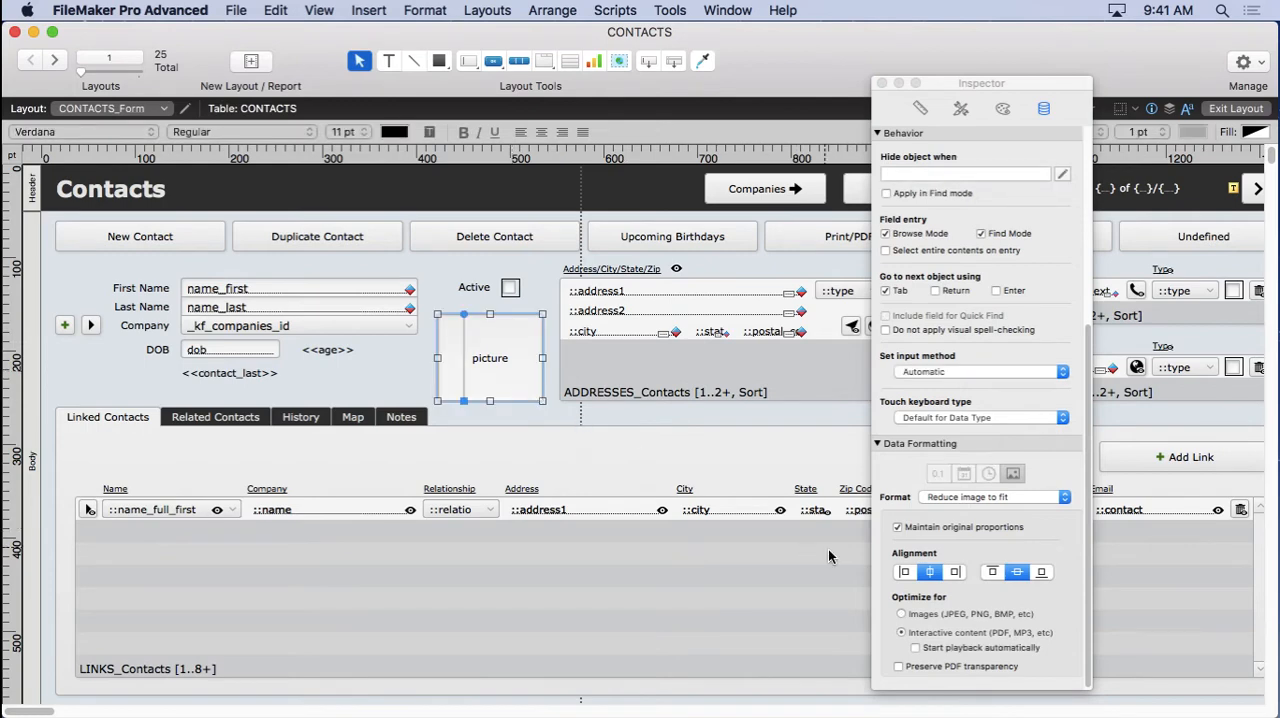
pyautogui.click(320, 10)
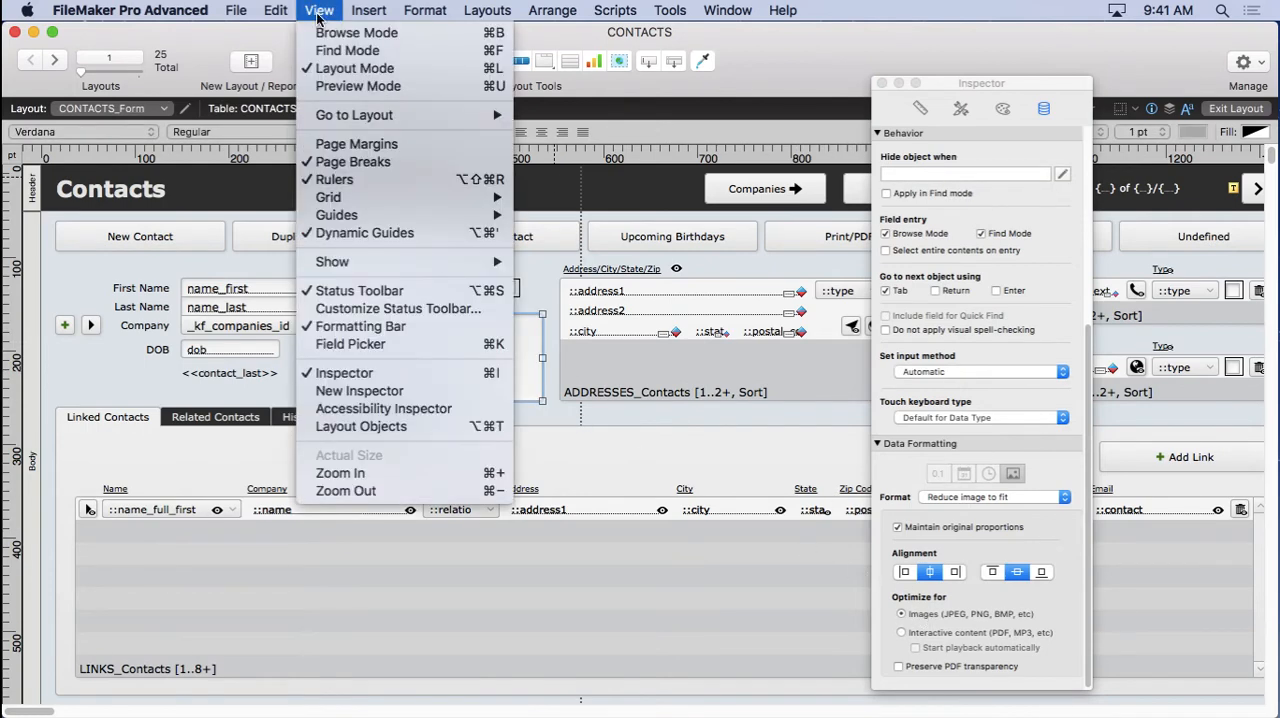
pyautogui.click(356, 32)
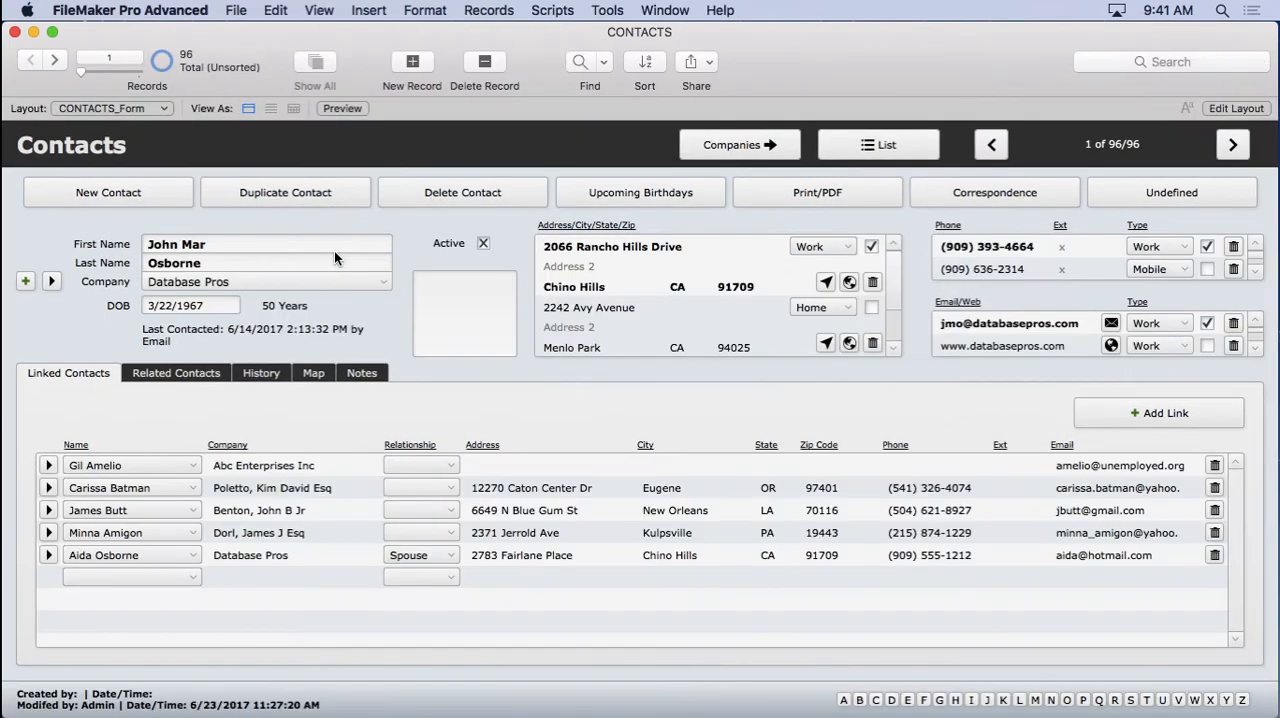
pyautogui.click(464, 312)
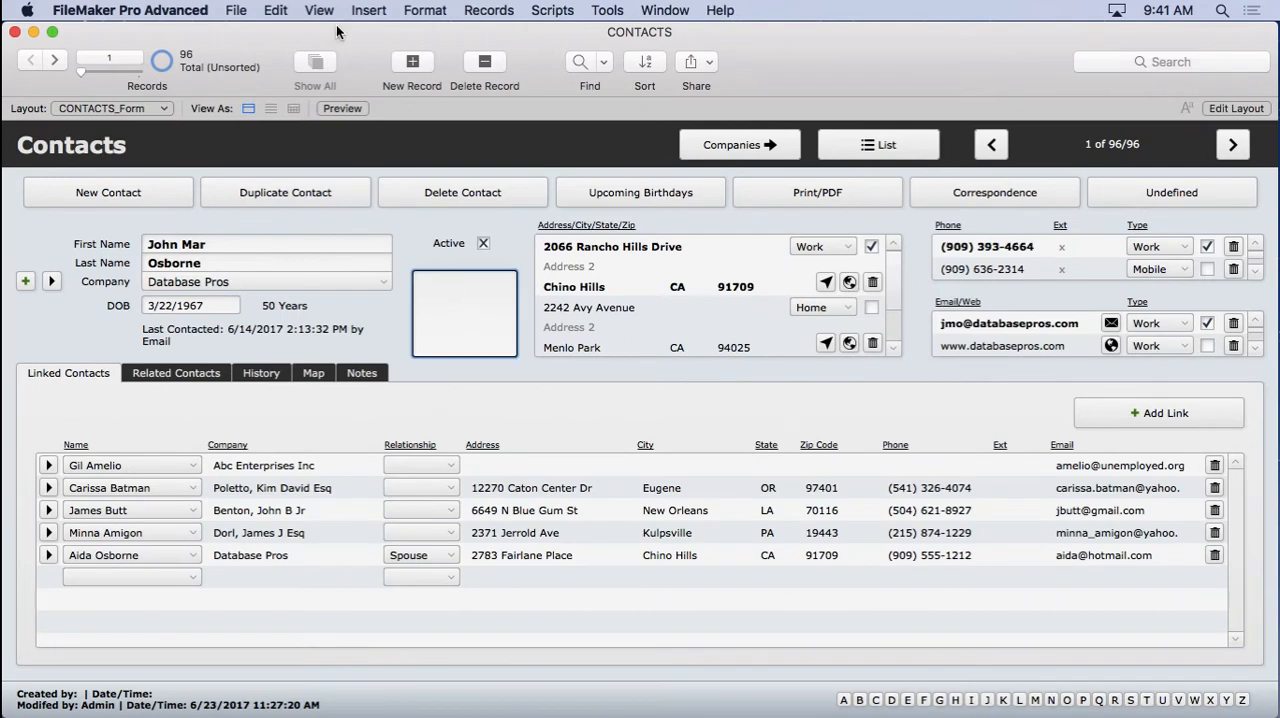
pyautogui.click(368, 10)
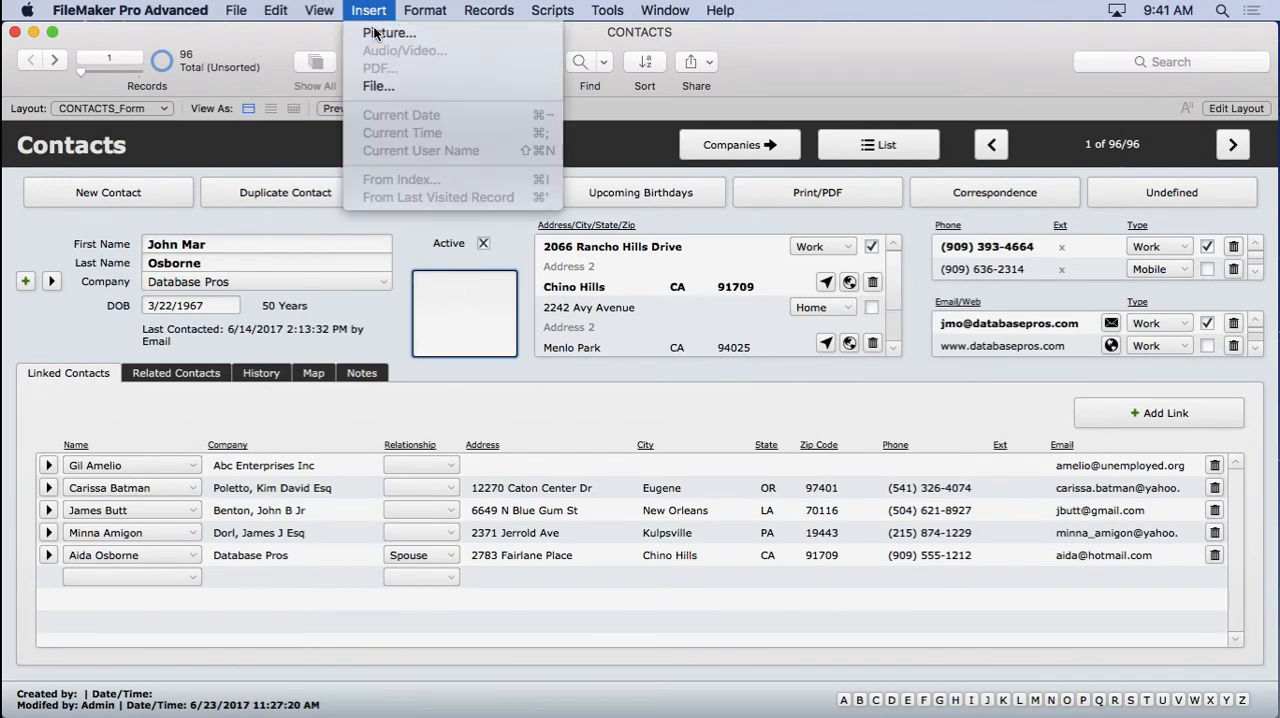
pyautogui.click(388, 32)
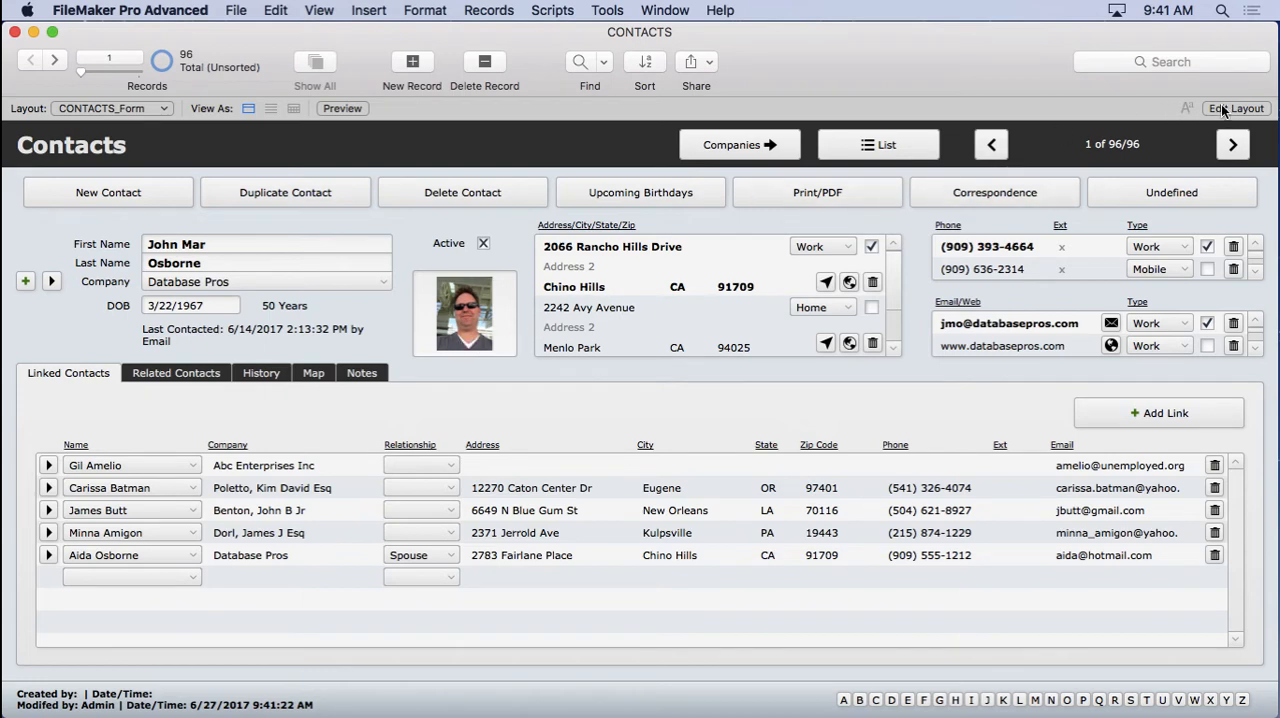
pyautogui.click(1236, 108)
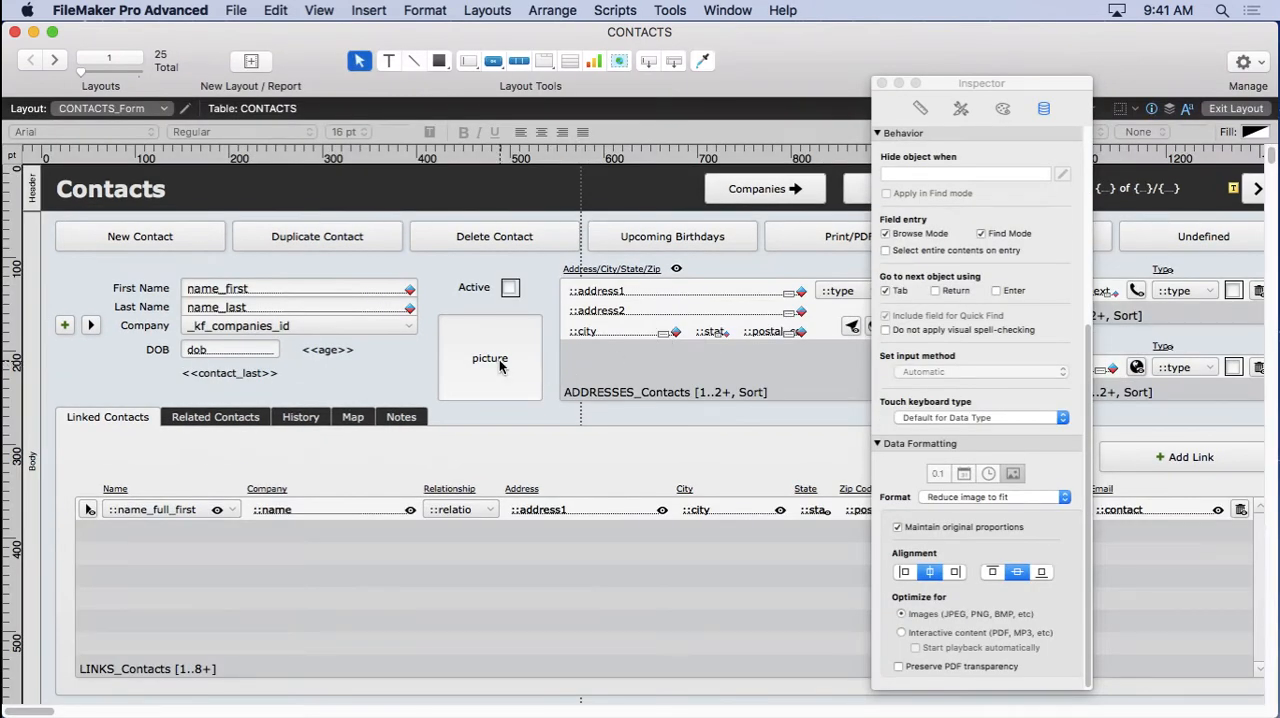
# Change the picture container's format so the photo shows as a cropped close-up of the face
pyautogui.click(1064, 496)
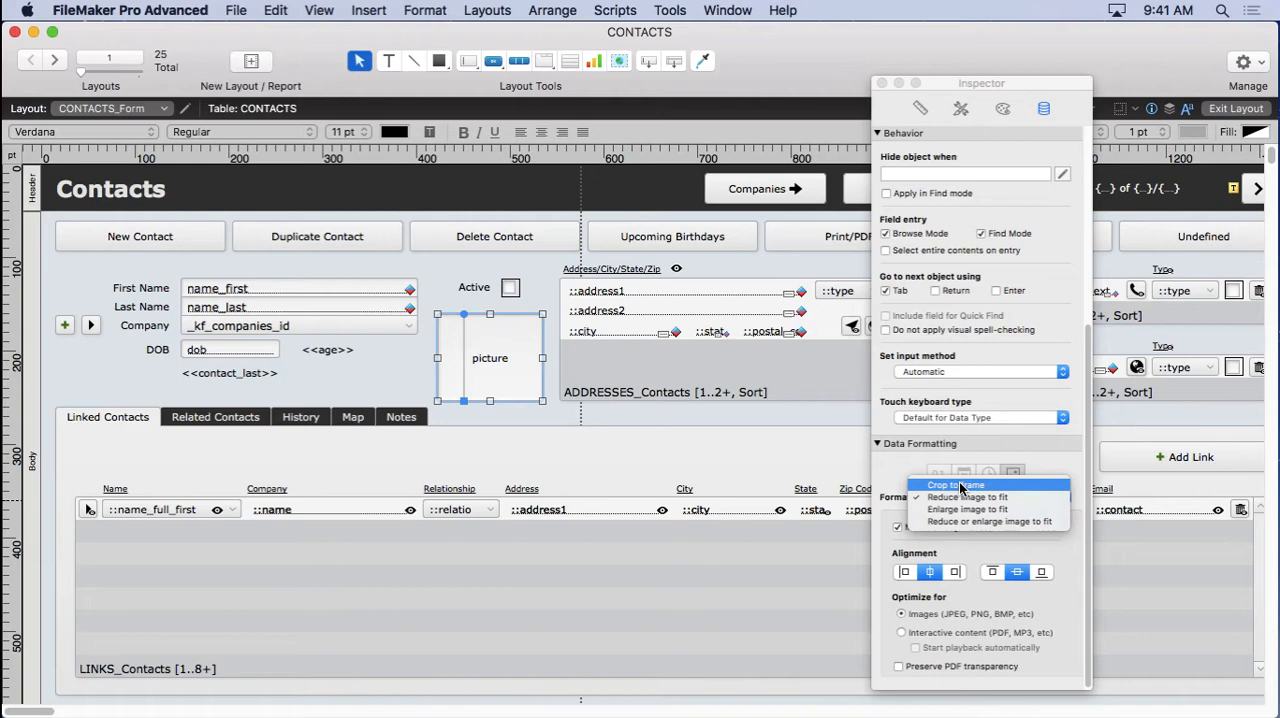
pyautogui.click(956, 484)
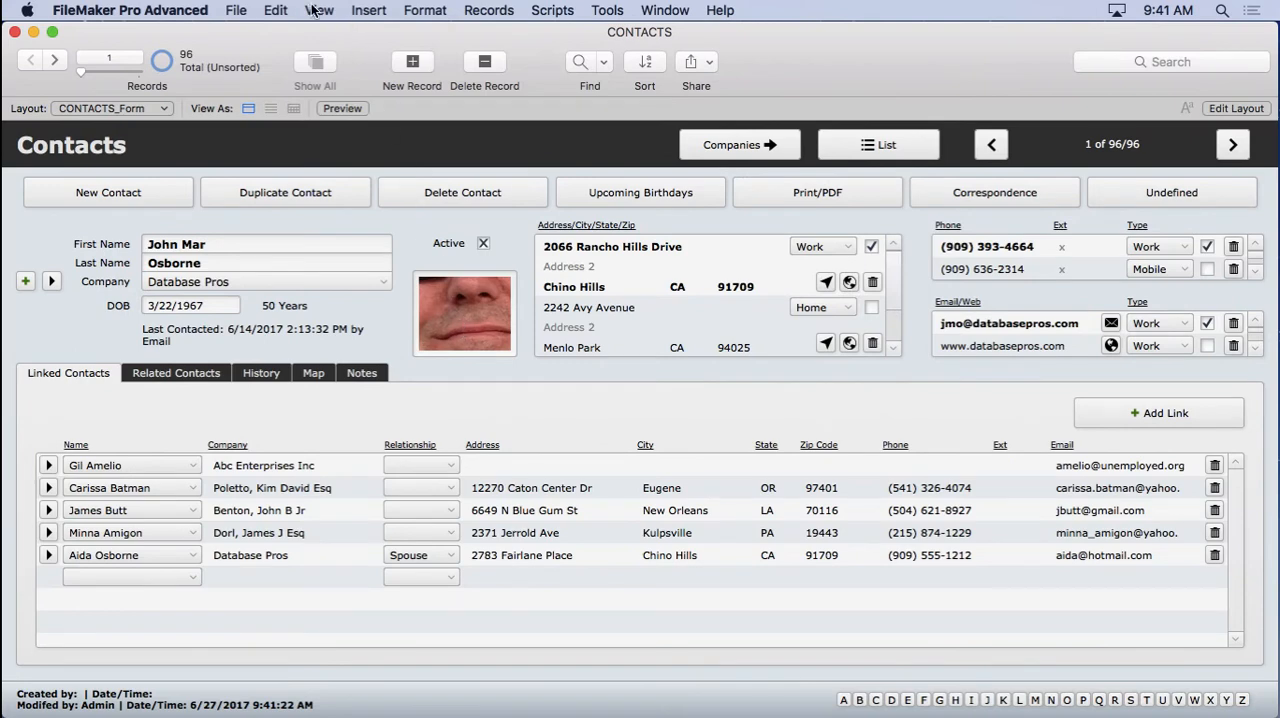
pyautogui.moveTo(404, 10)
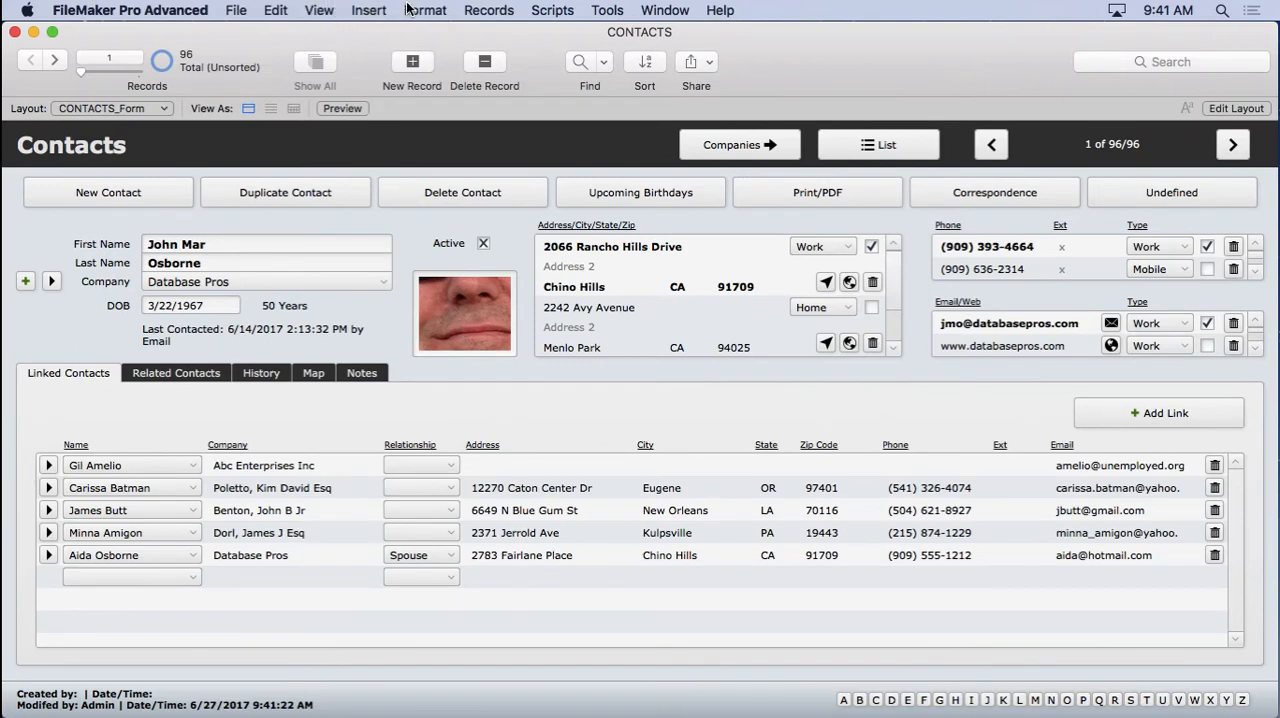
# Return to layout editing with record data shown and select the photo container
pyautogui.click(320, 10)
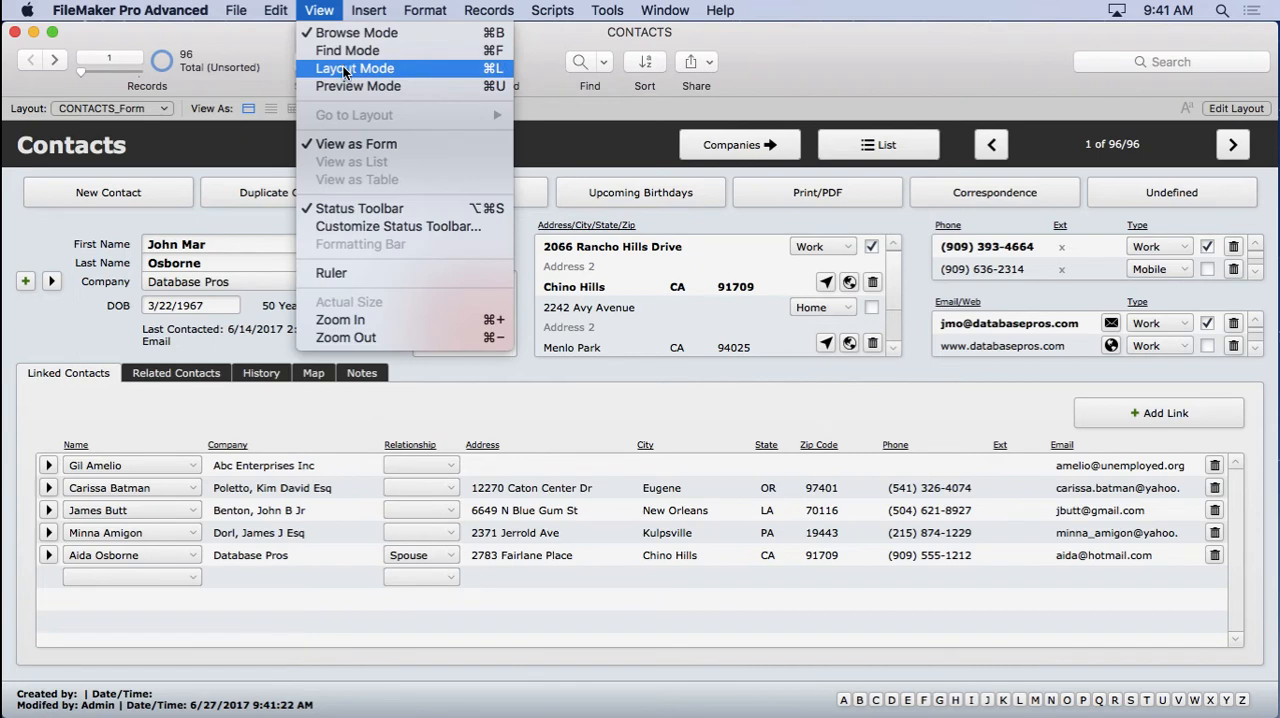
pyautogui.click(354, 68)
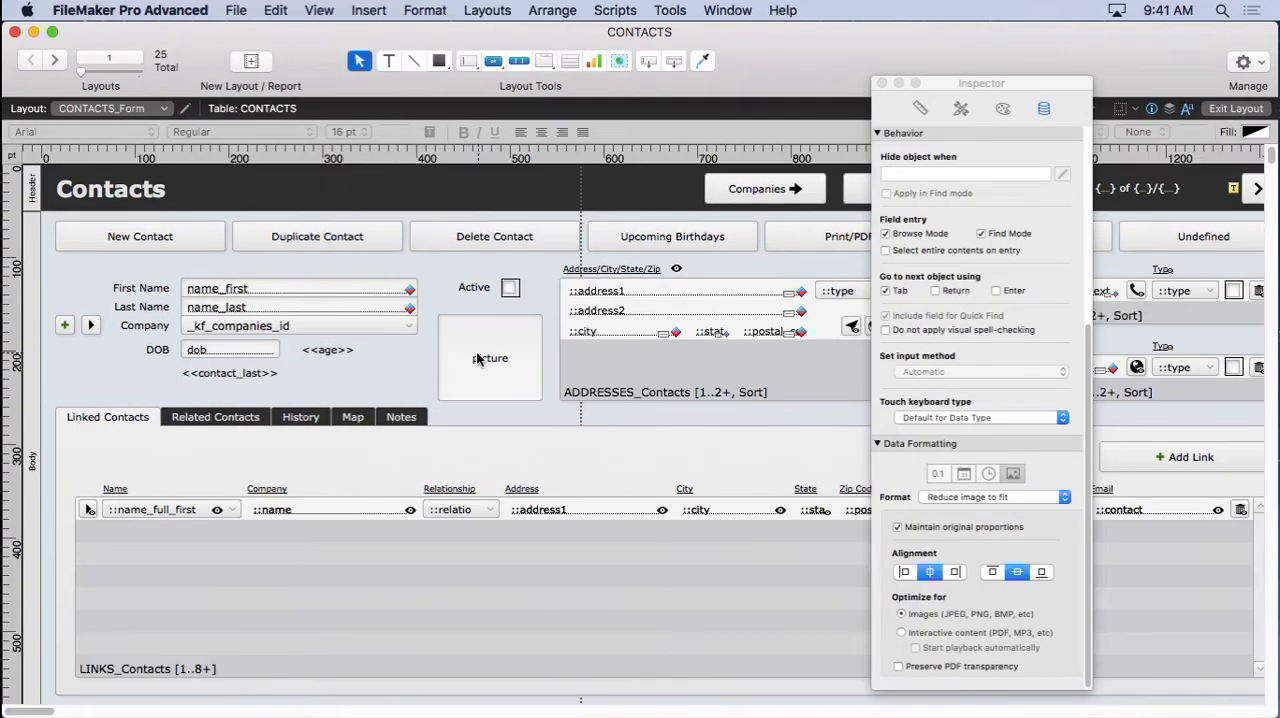
pyautogui.click(320, 10)
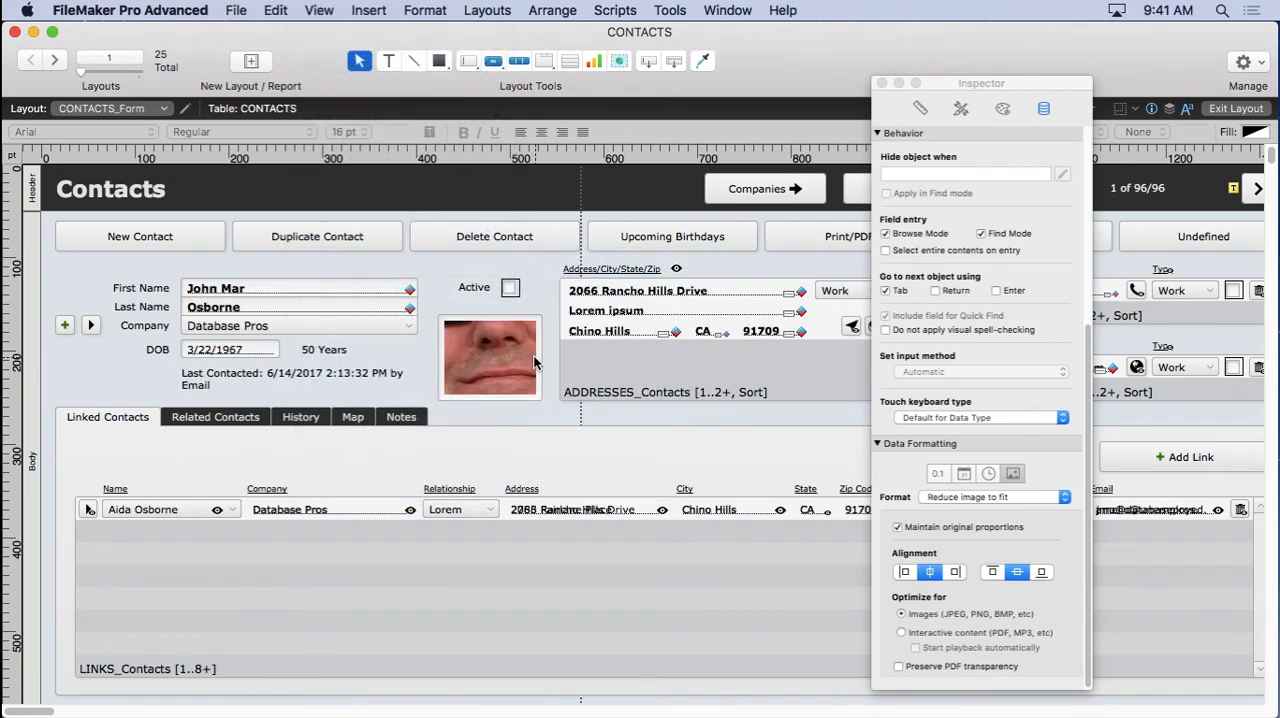
pyautogui.click(488, 356)
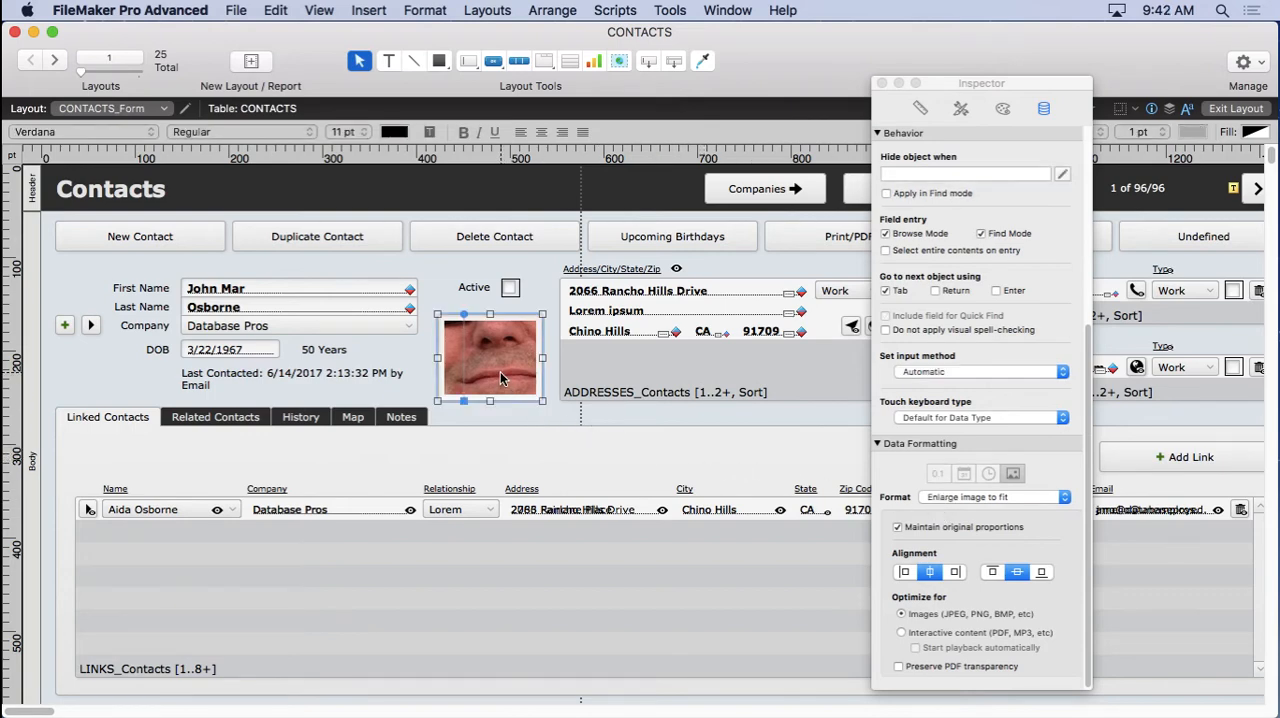
# Set the container's Format to 'Reduce image to fit' with Maintain original proportions checked
pyautogui.click(1064, 496)
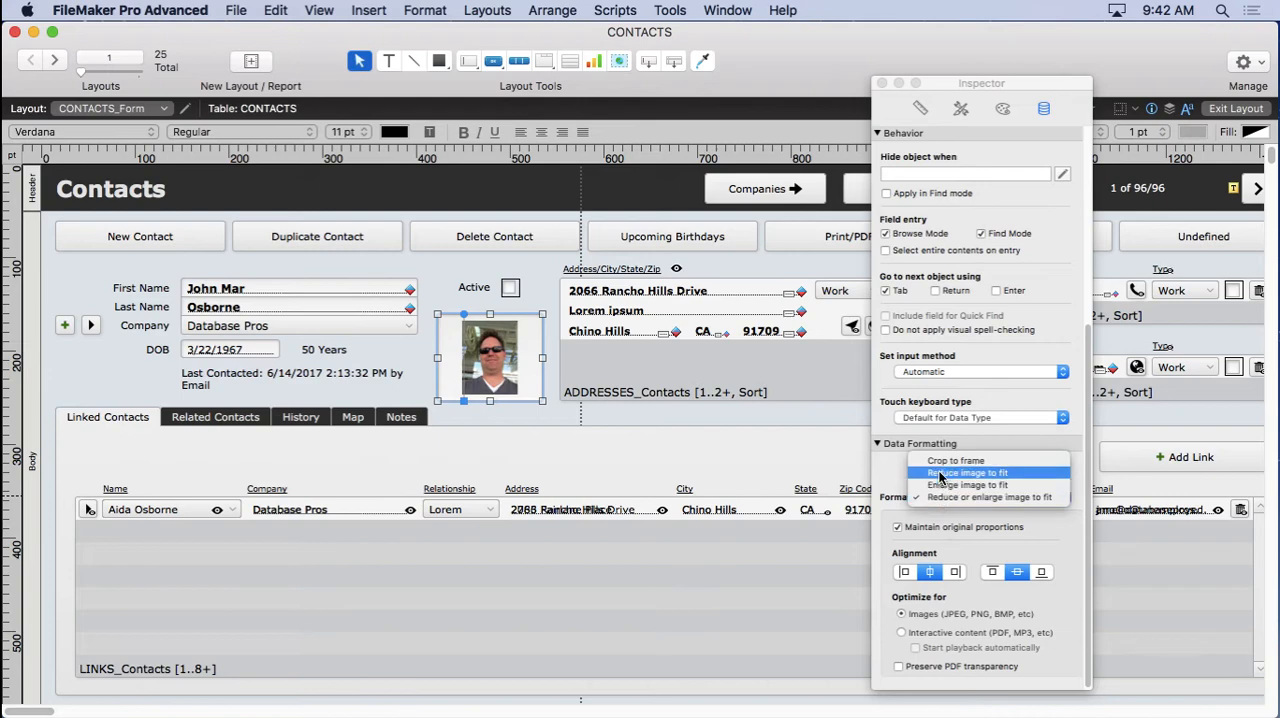
pyautogui.click(968, 472)
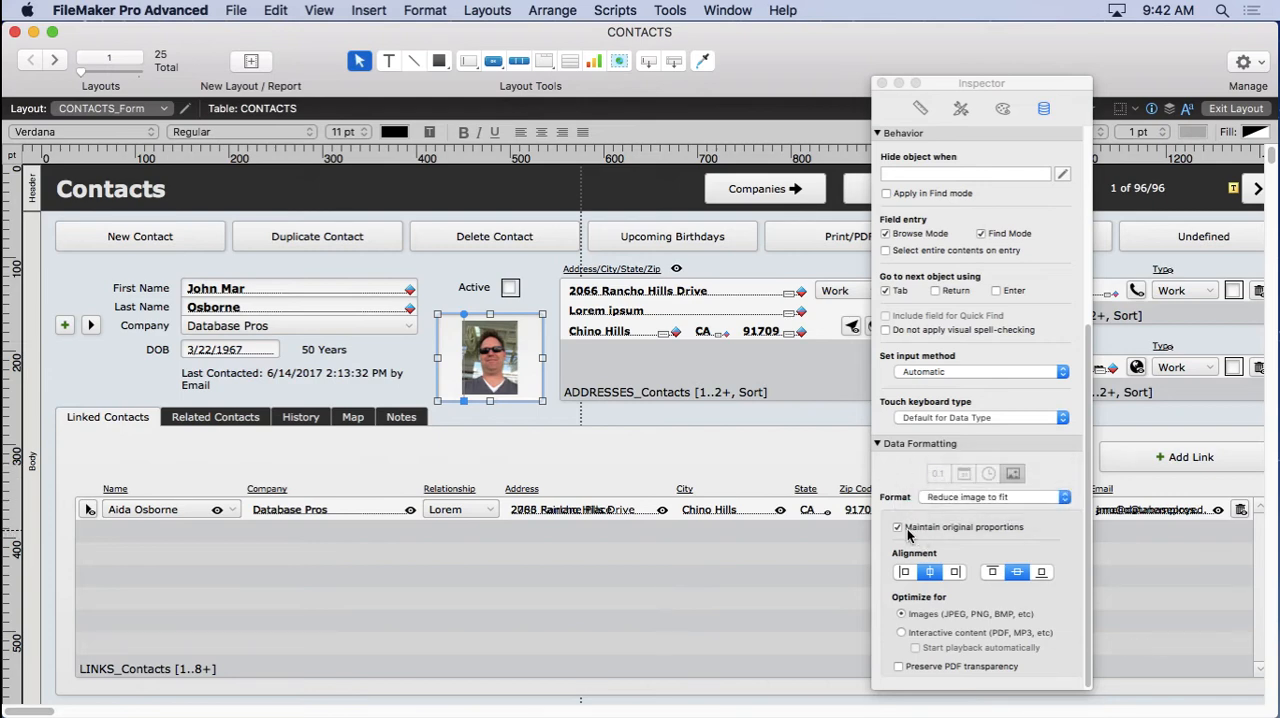
pyautogui.click(896, 528)
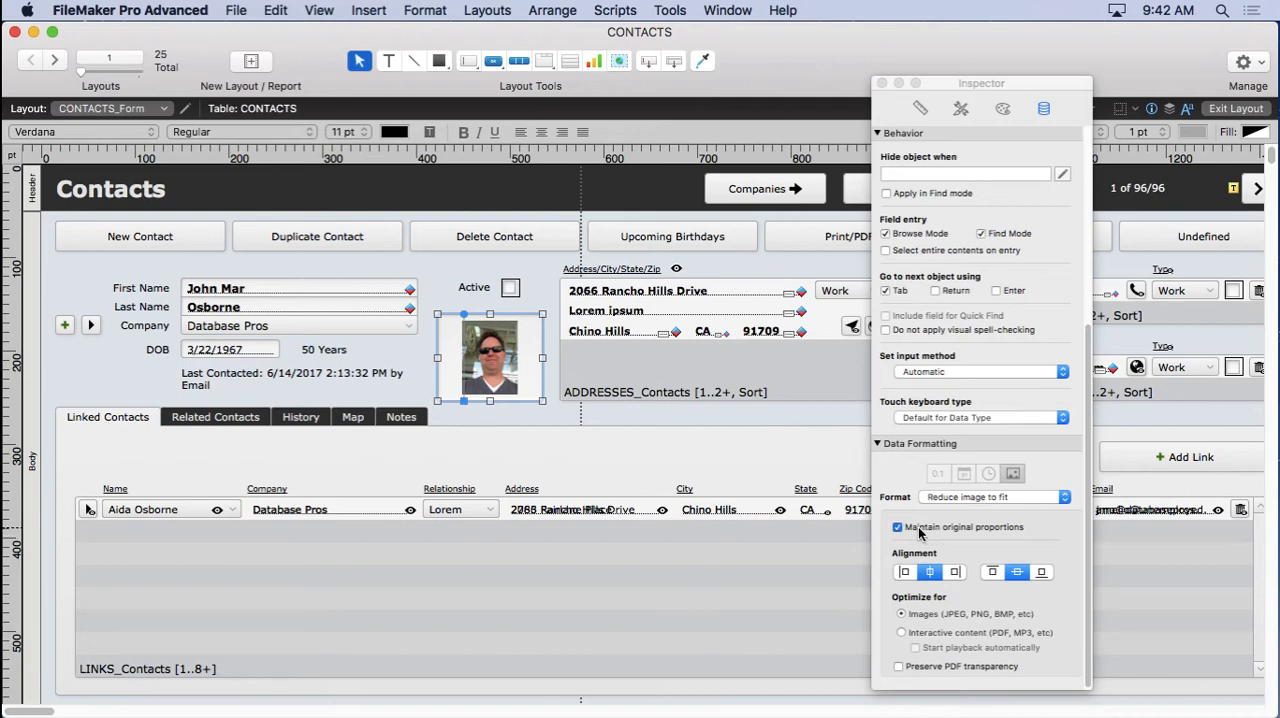
pyautogui.click(896, 528)
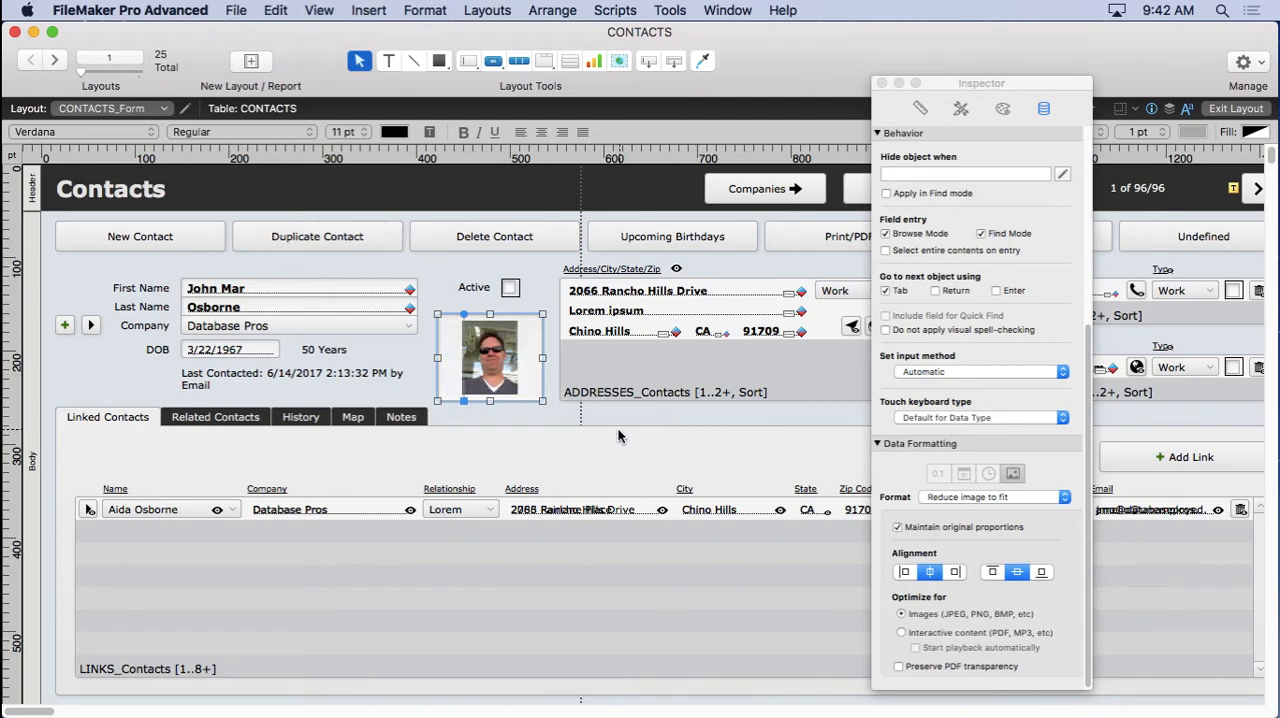
# Set the container's padding to 0 in Appearance and resize it to about 106 by 93 pt
pyautogui.click(1002, 108)
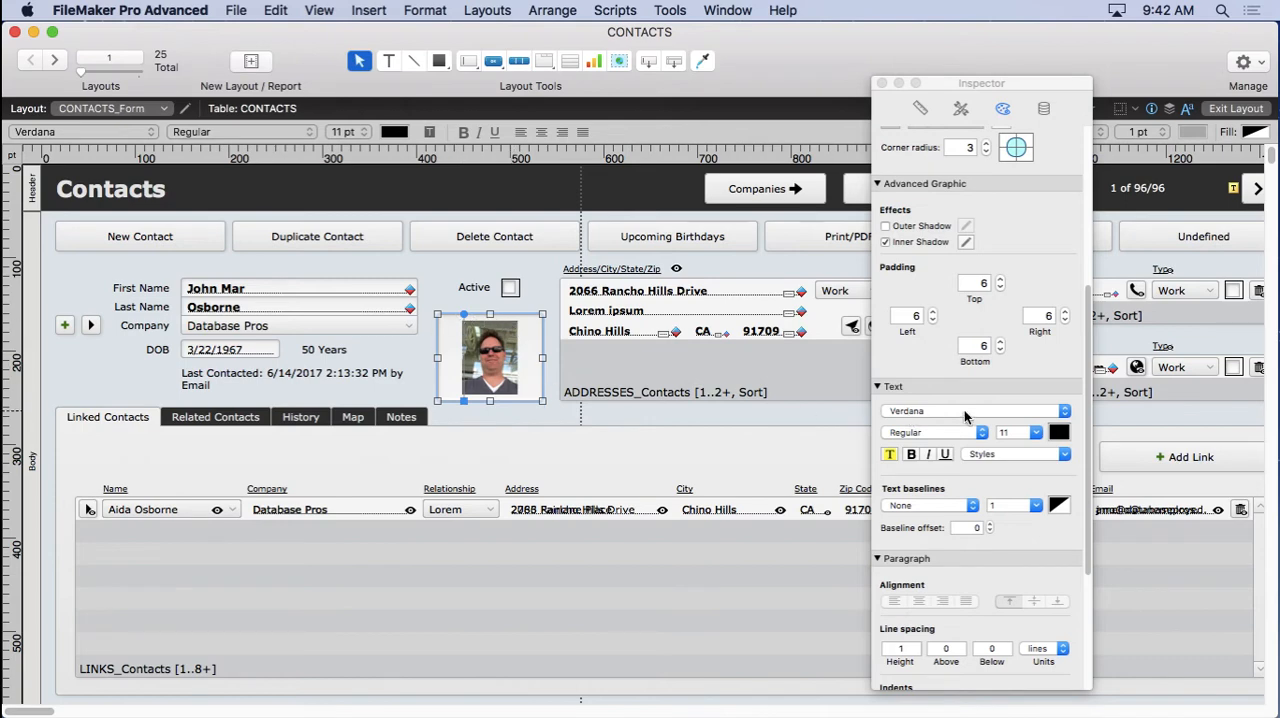
pyautogui.click(1000, 288)
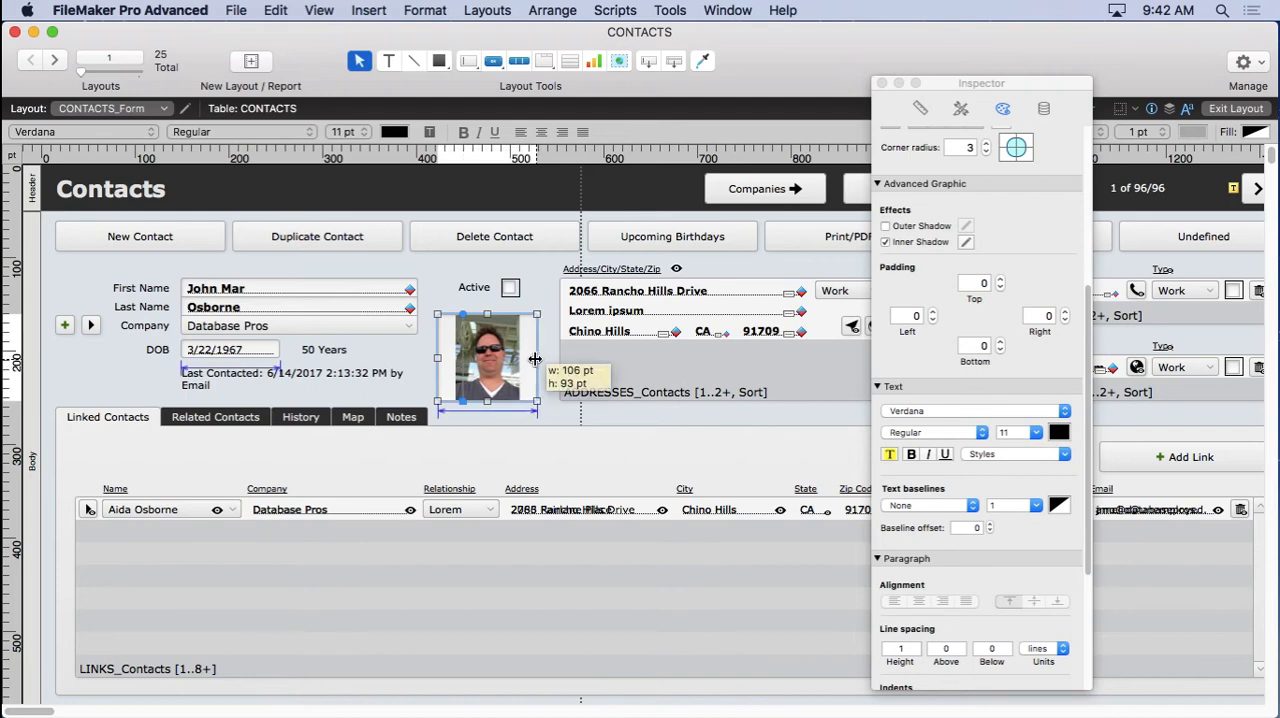
pyautogui.moveTo(518, 360); pyautogui.dragTo(518, 360)
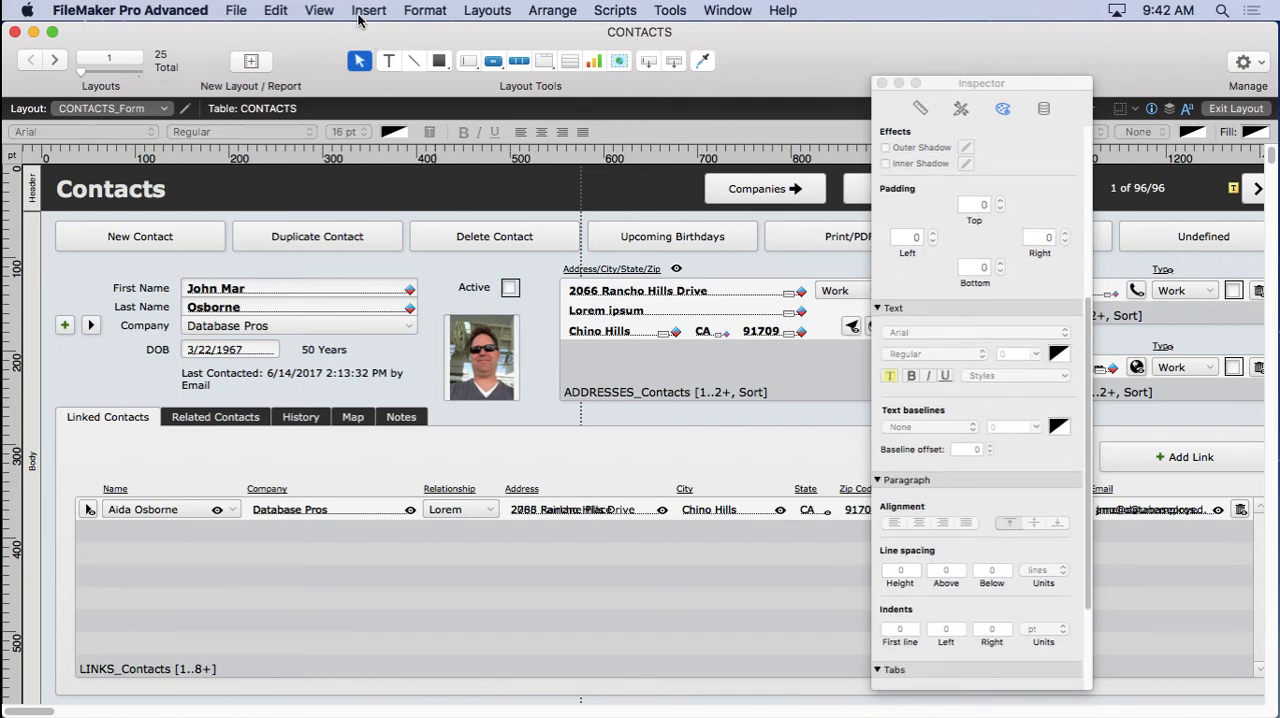
# Check the resized photo box in browse view, clear the contact's photo, and return to layout editing
pyautogui.click(320, 10)
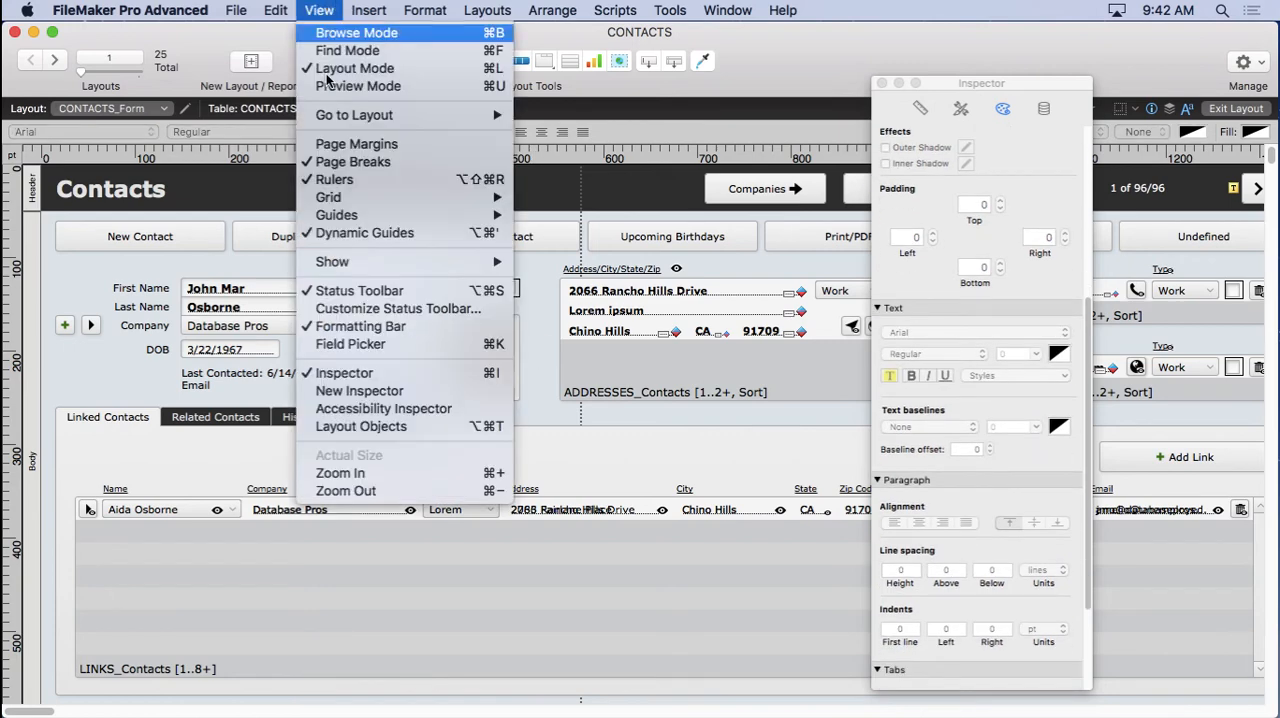
pyautogui.click(356, 32)
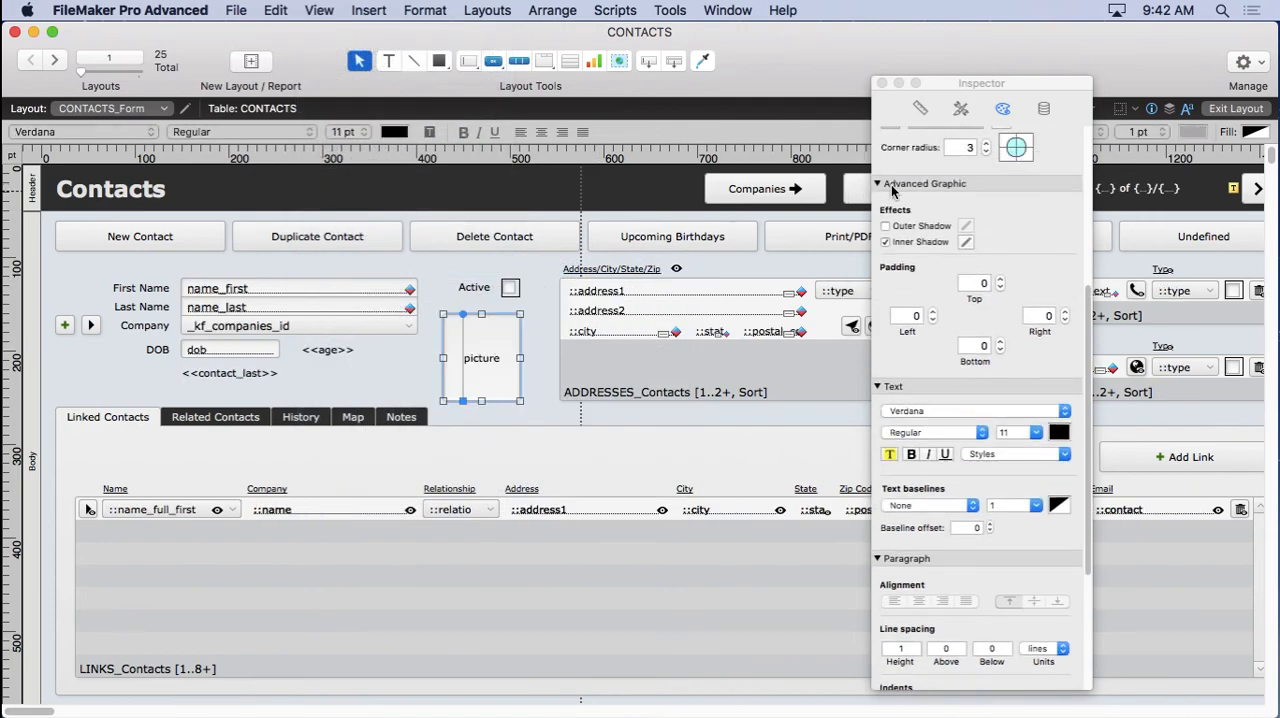
pyautogui.moveTo(898, 198)
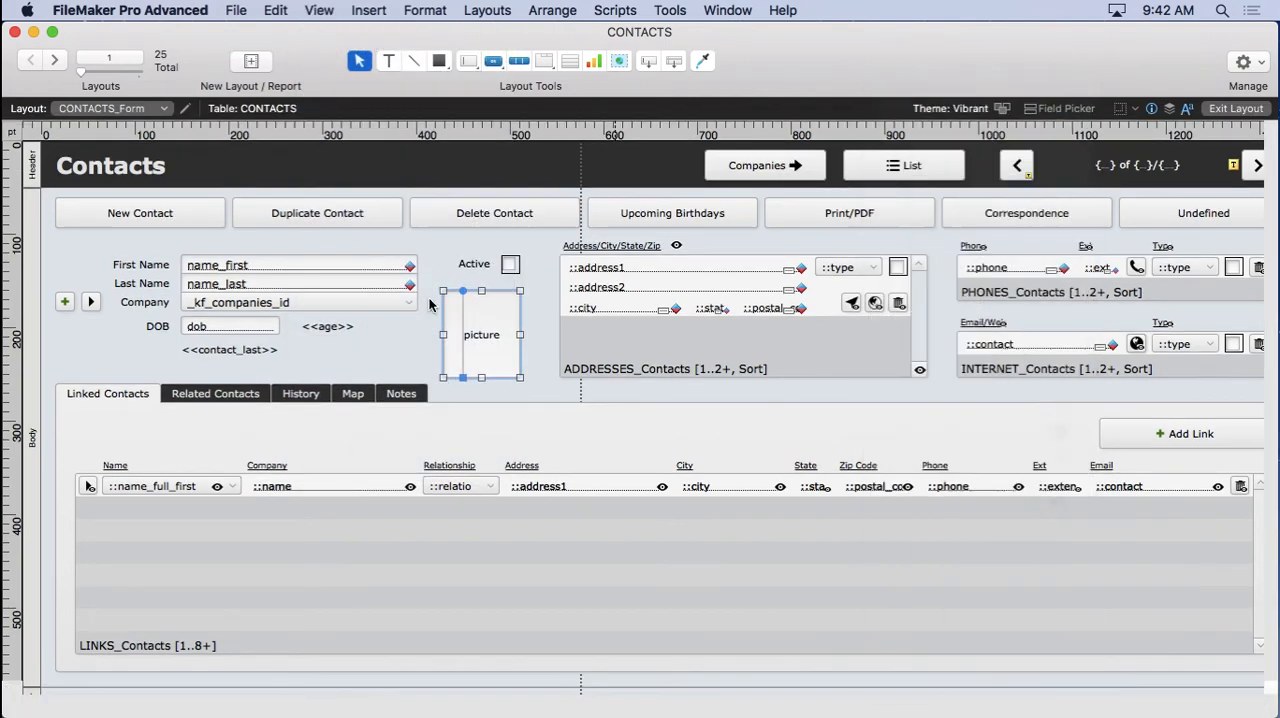
pyautogui.click(1236, 108)
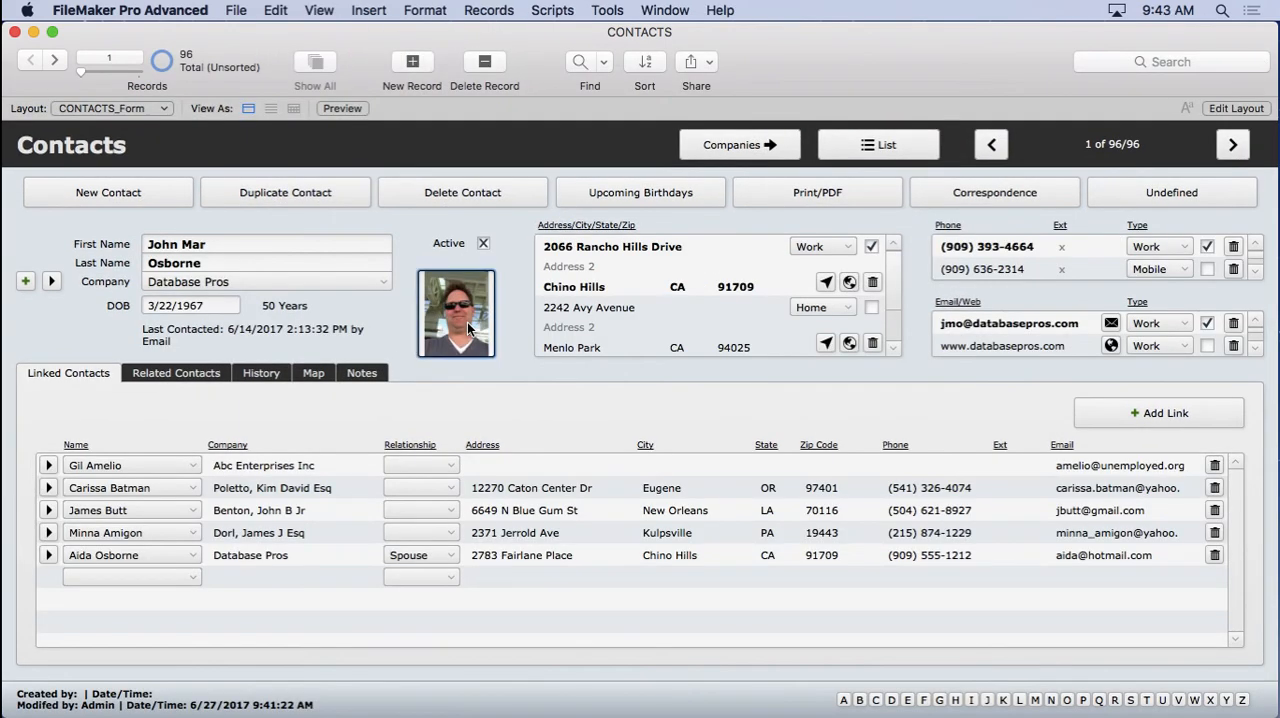
pyautogui.click(368, 10)
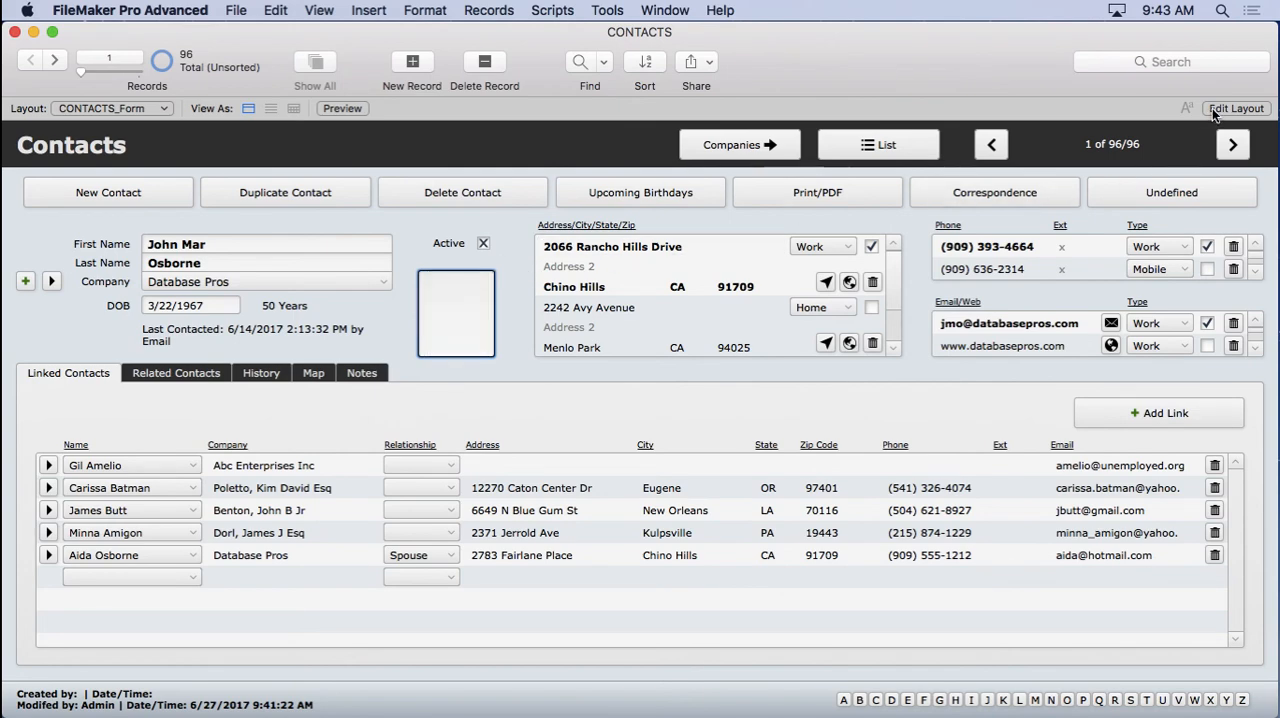
pyautogui.click(1236, 108)
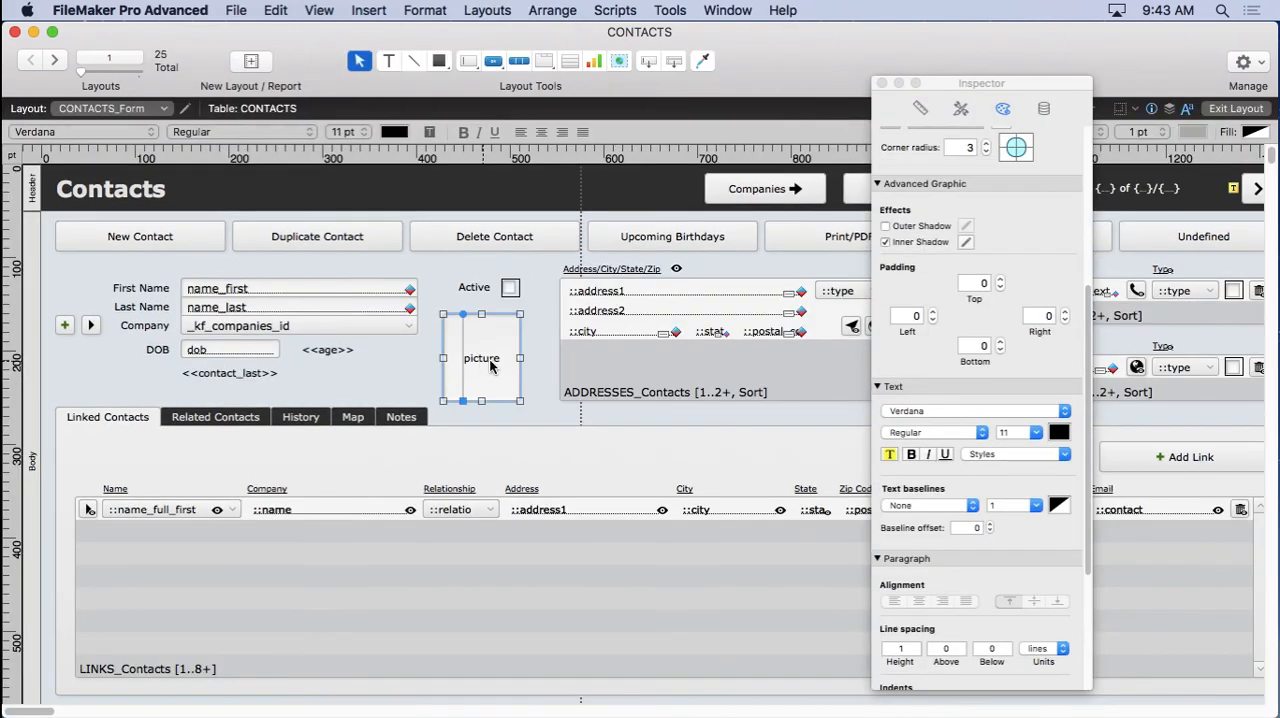
# Give the picture field placeholder text "Click here and choose Picture... from the Insert menu" via Specify Calculation
pyautogui.click(1044, 108)
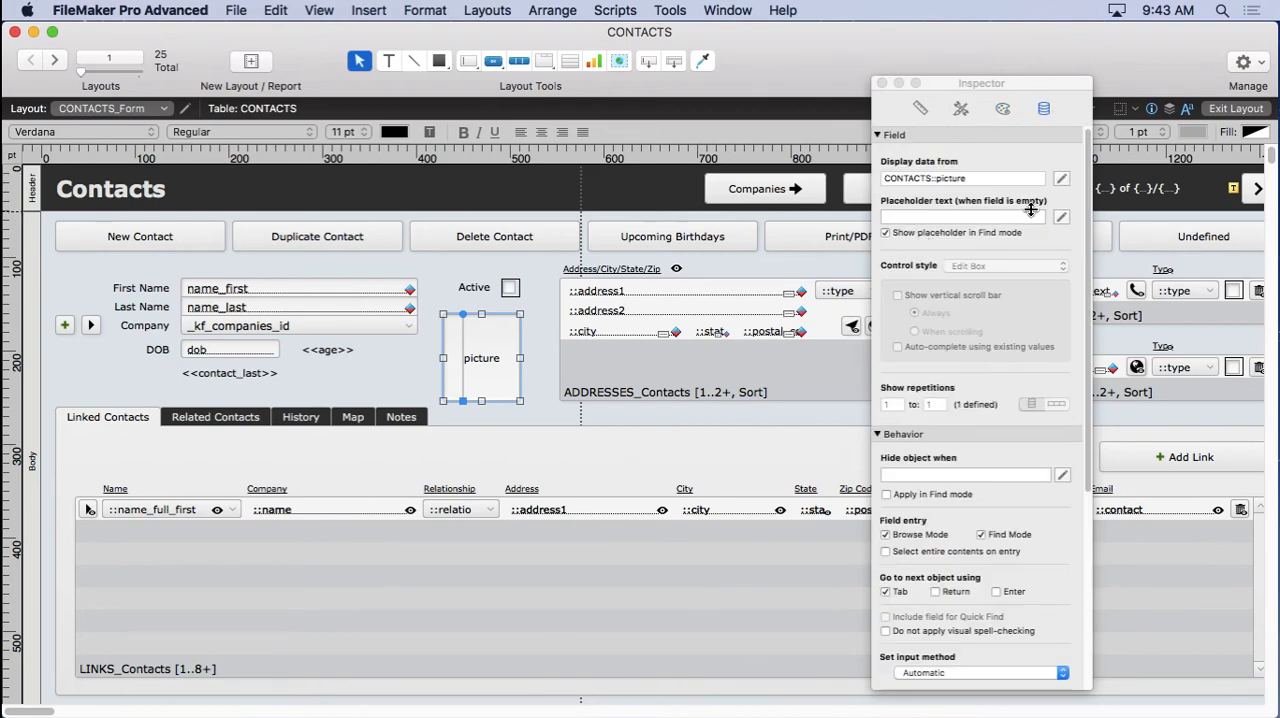
pyautogui.click(1060, 216)
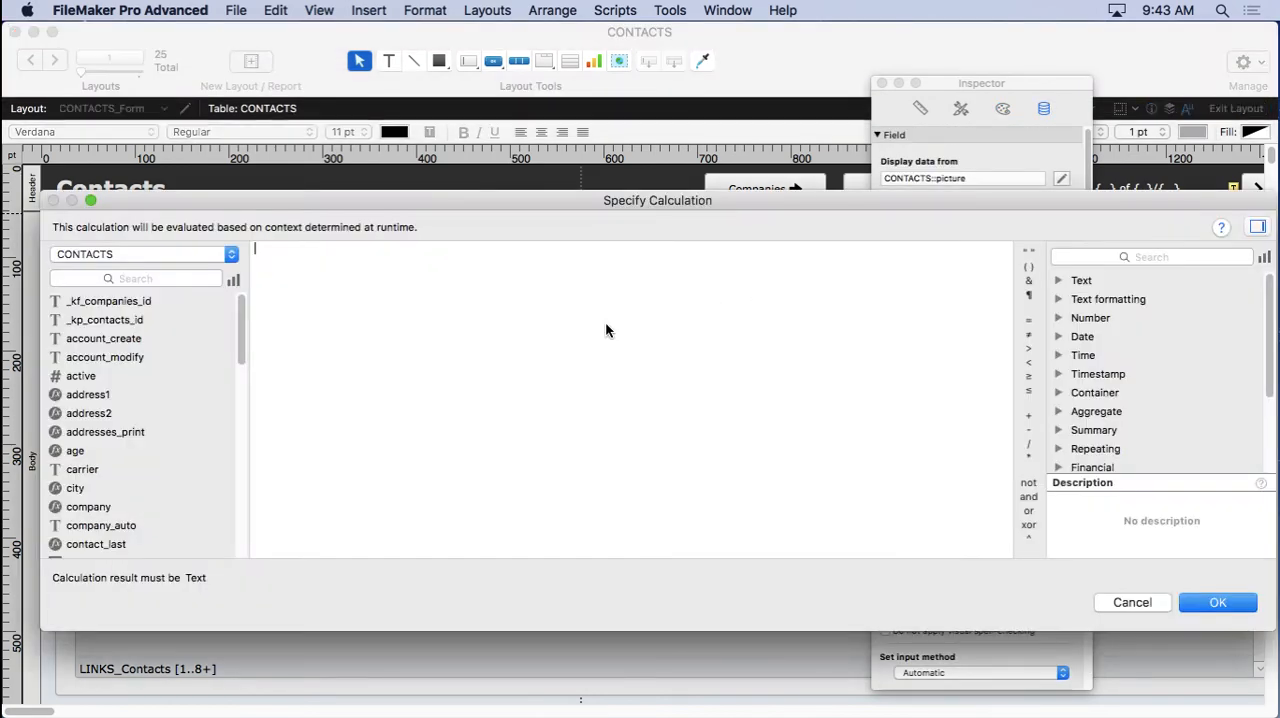
pyautogui.write('"Click here and')
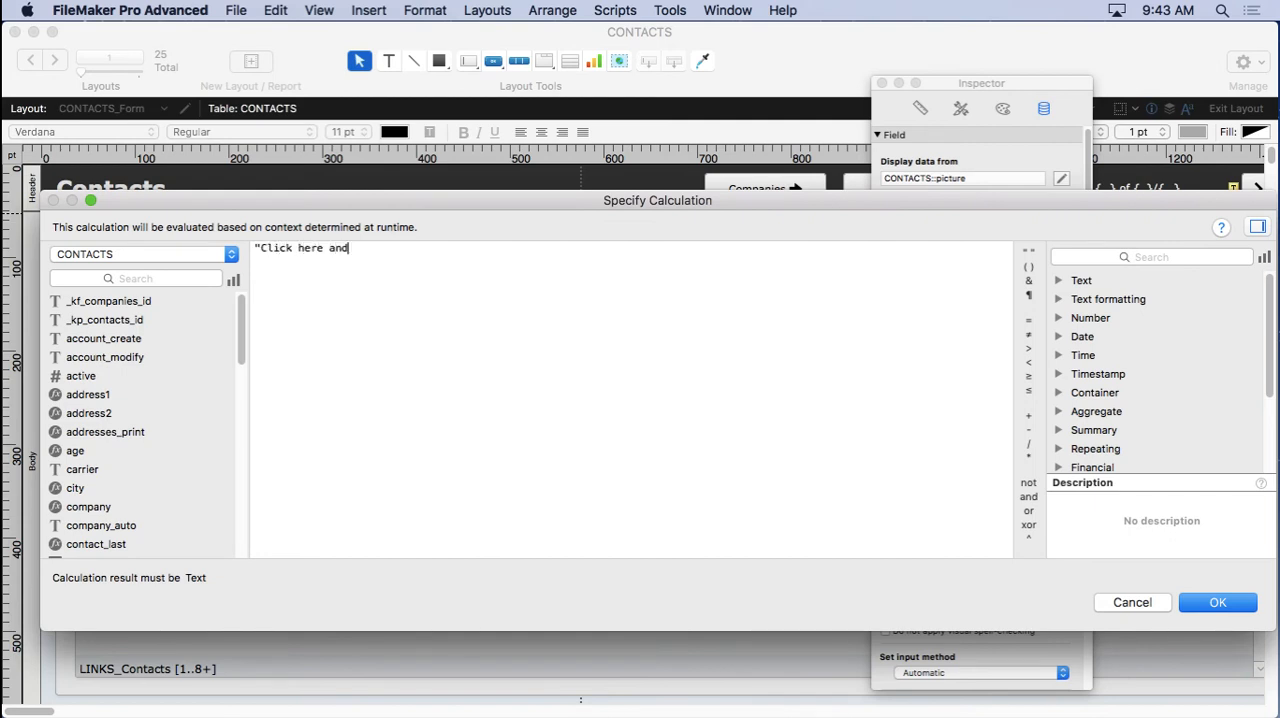
pyautogui.write('choose Pi')
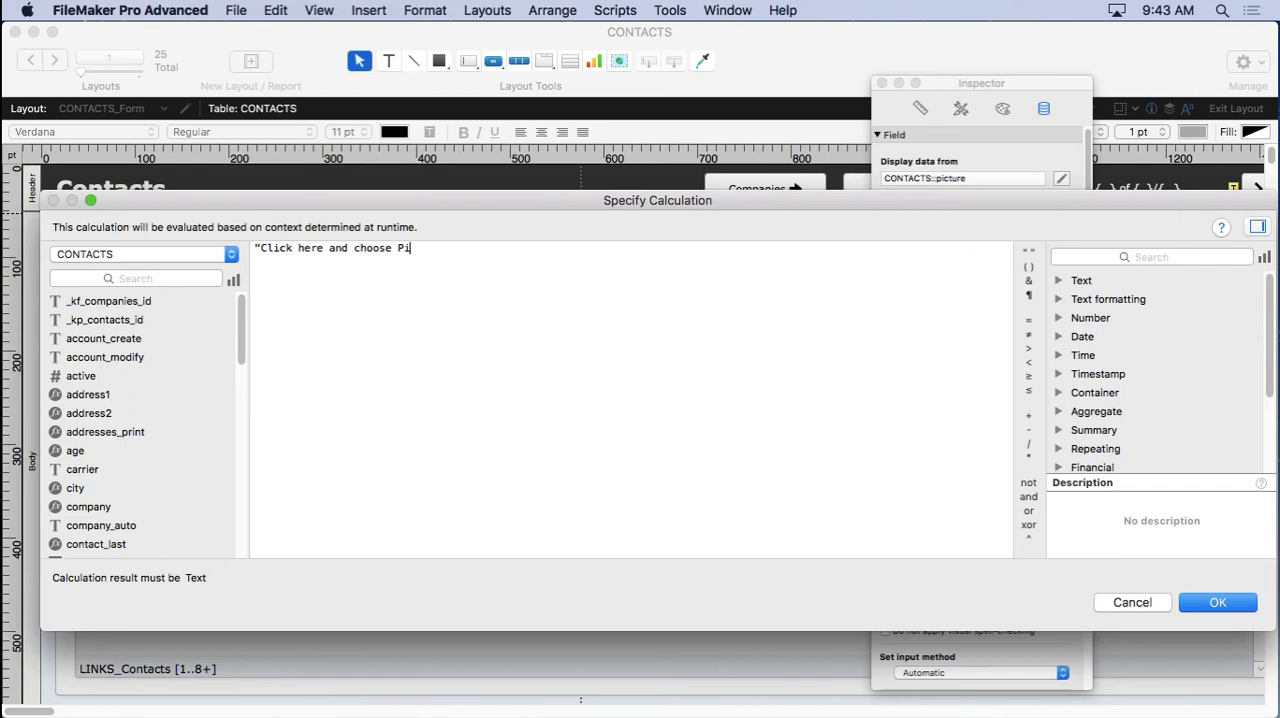
pyautogui.write('cture...')
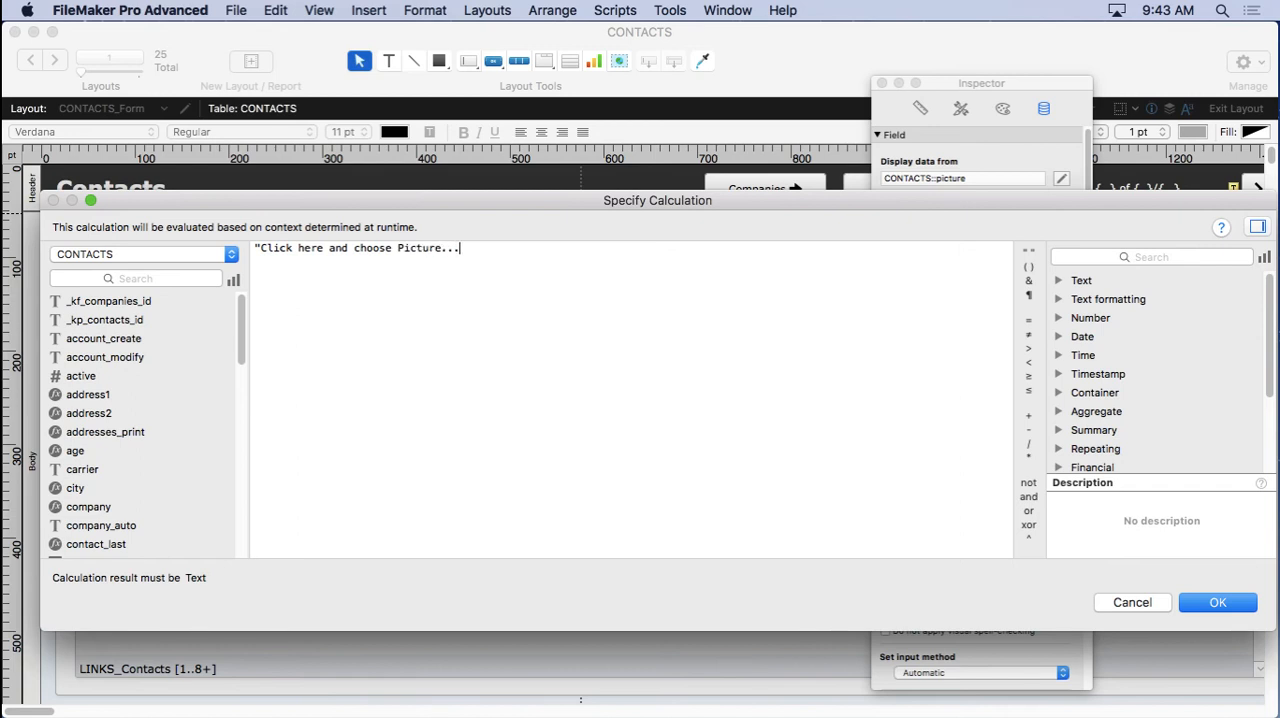
pyautogui.write('from the Insert menu')
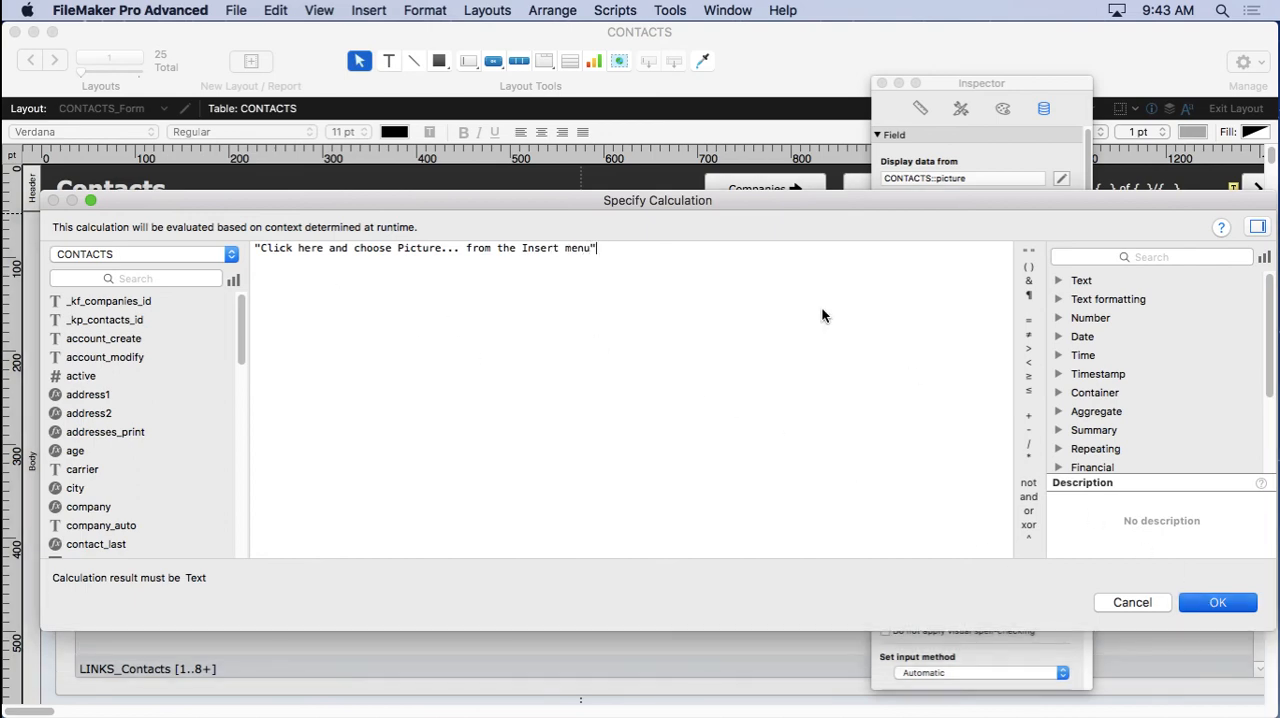
pyautogui.click(320, 10)
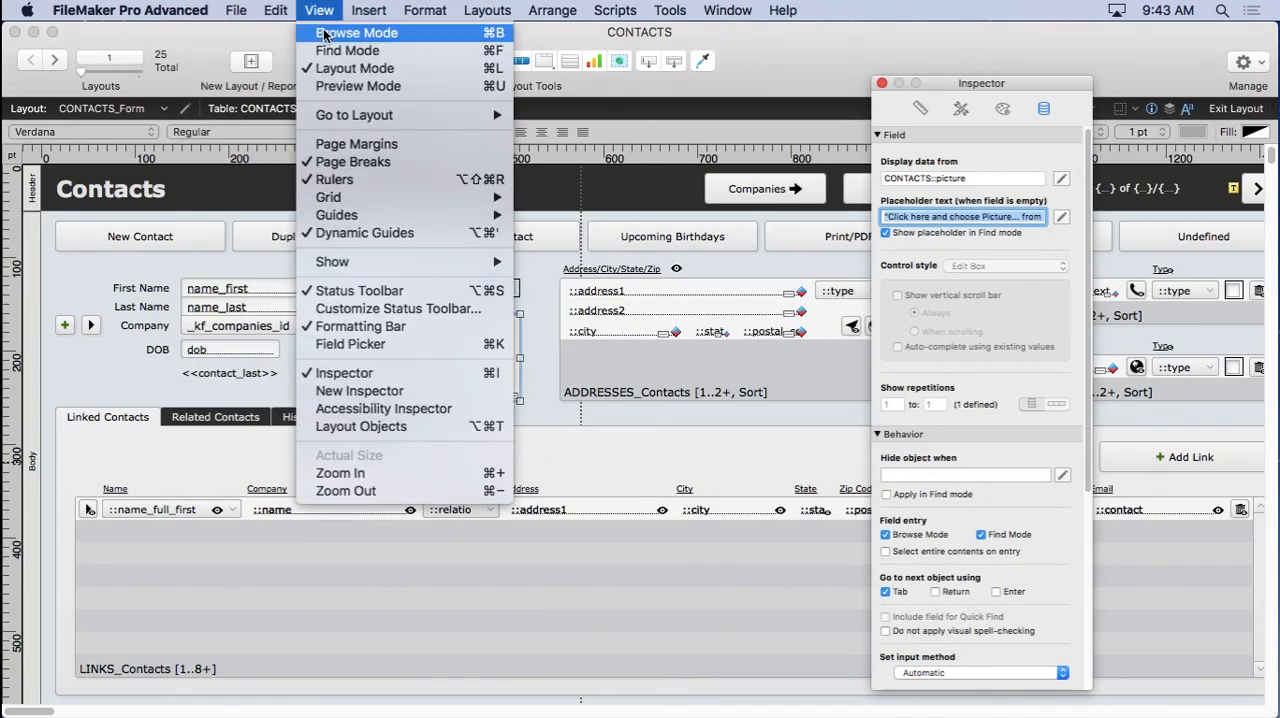
# Switch to Browse Mode so the empty container shows the insert-picture prompt
pyautogui.click(356, 32)
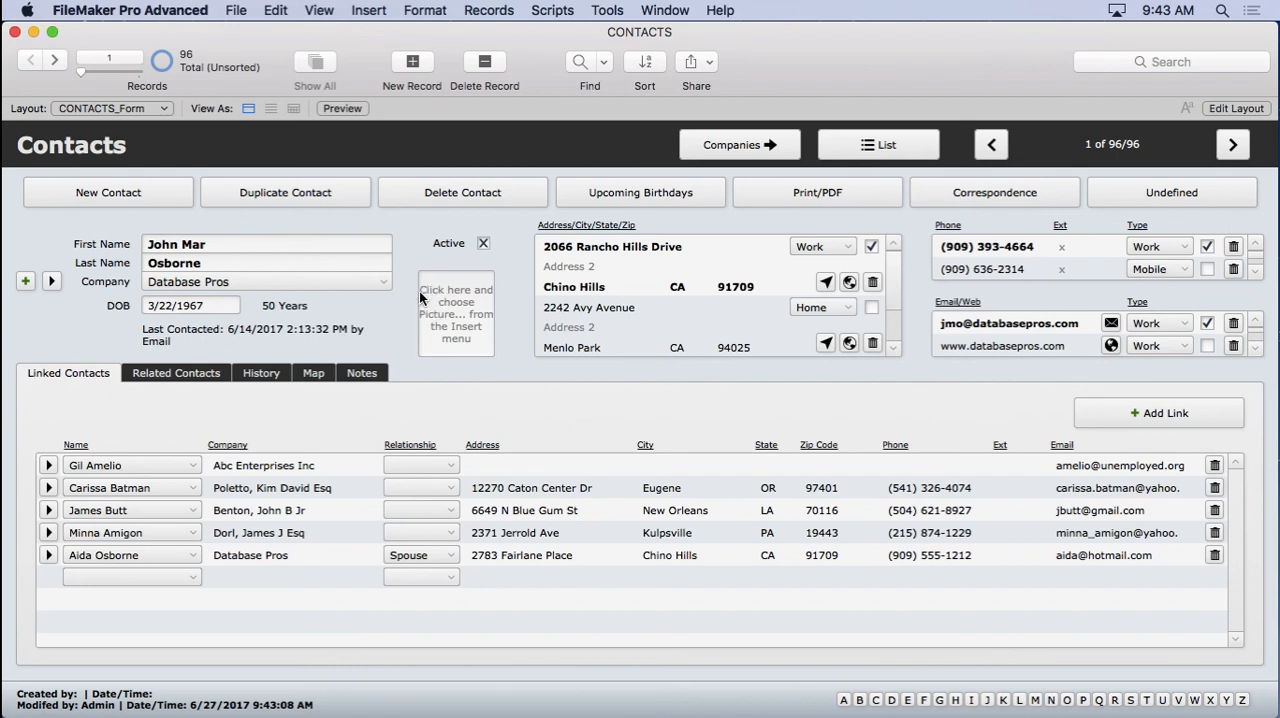
pyautogui.moveTo(518, 304)
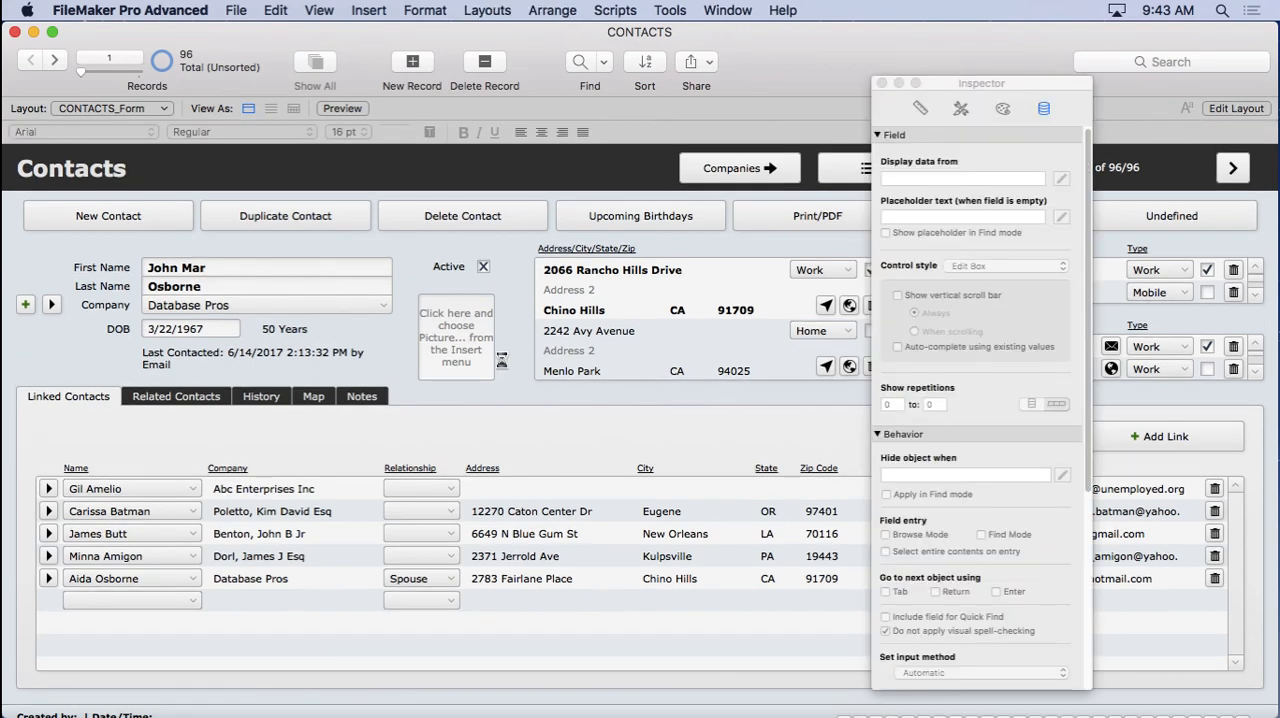
pyautogui.click(1236, 108)
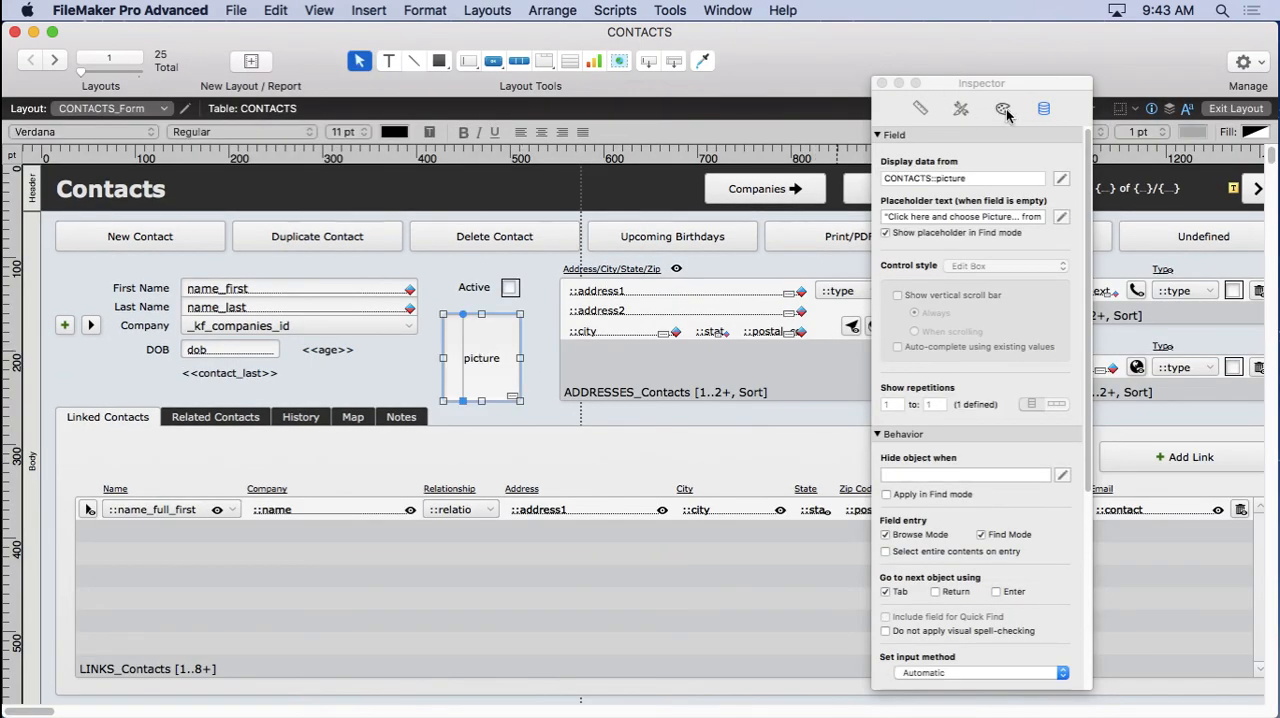
pyautogui.click(1004, 110)
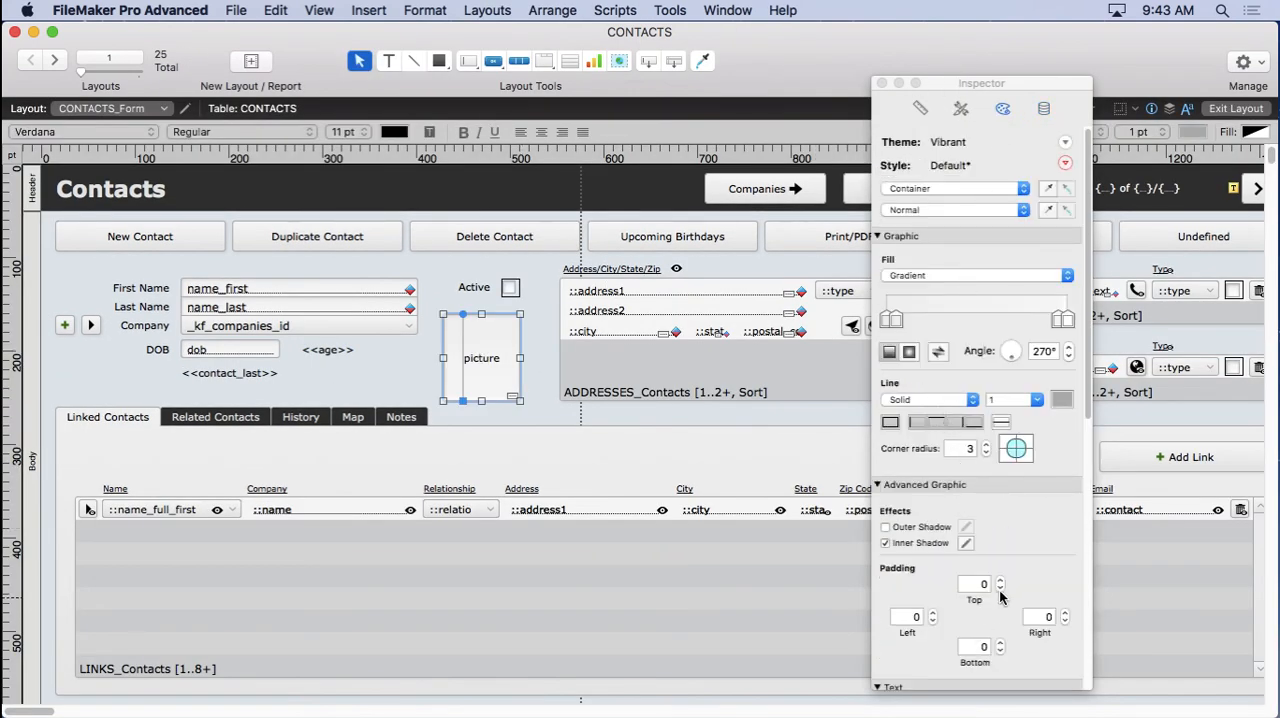
pyautogui.click(1000, 580)
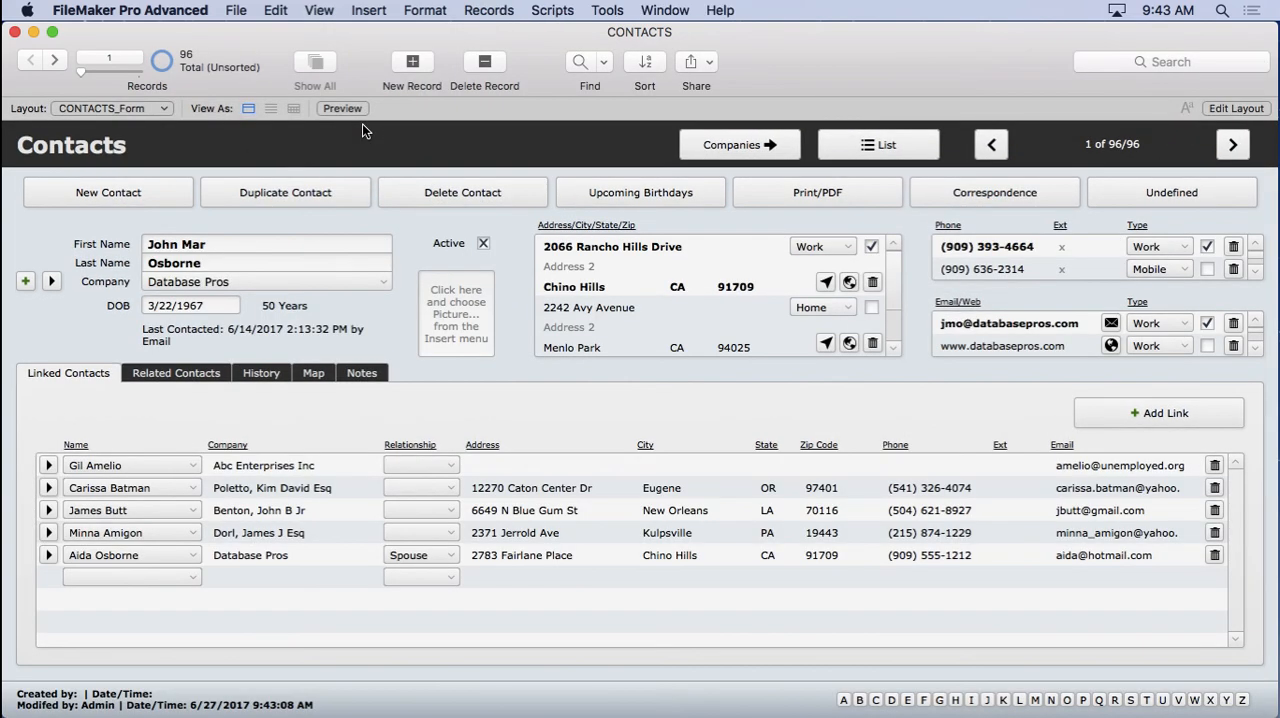
pyautogui.moveTo(418, 292)
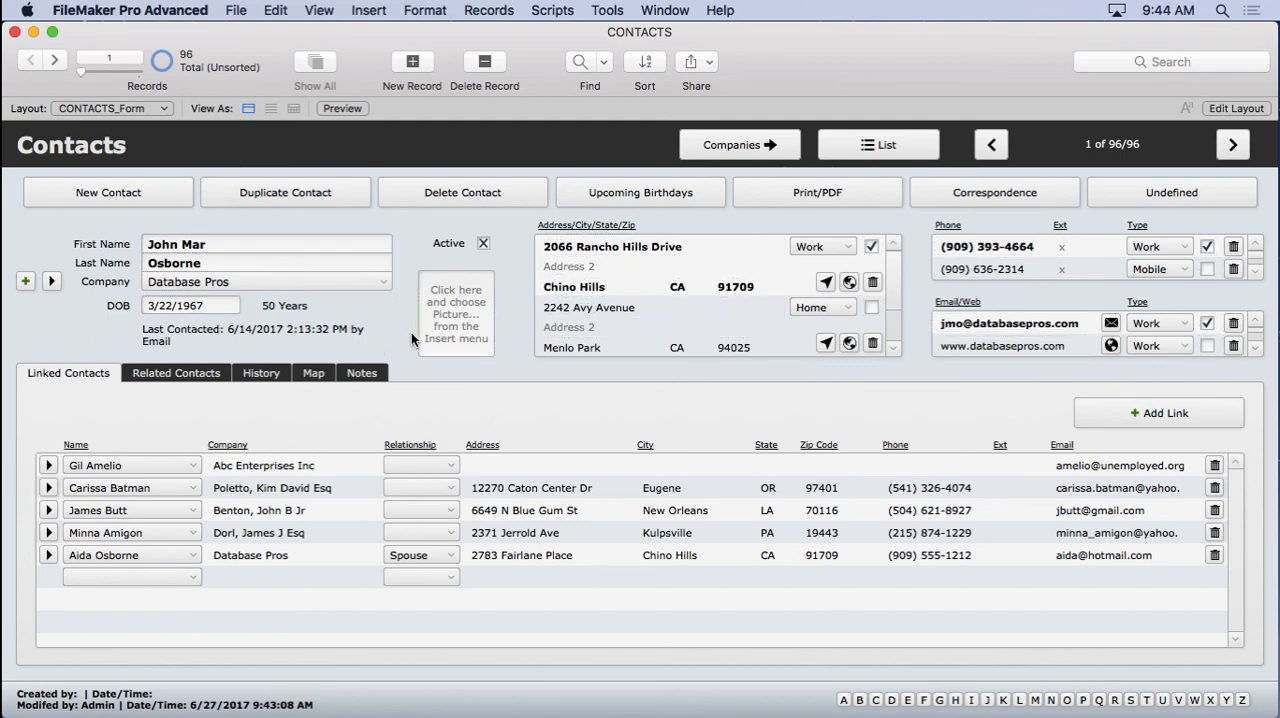
pyautogui.moveTo(450, 320)
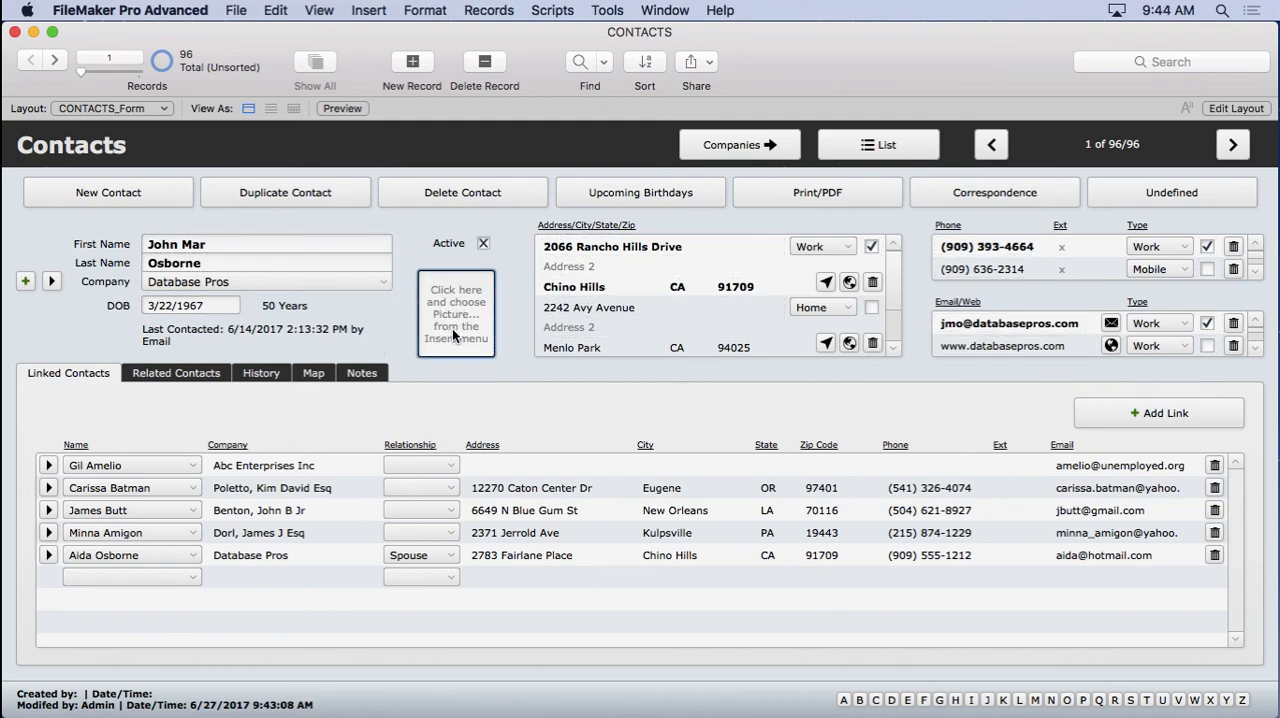
pyautogui.click(368, 10)
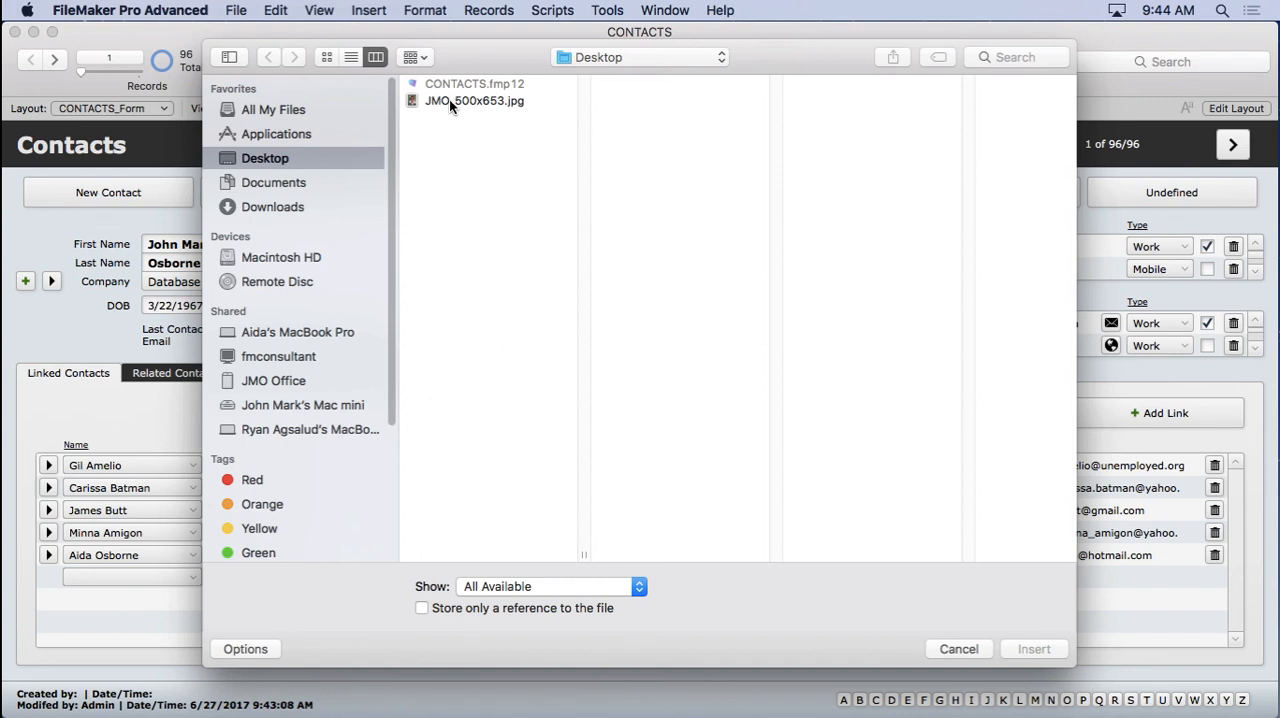
pyautogui.doubleClick(472, 100)
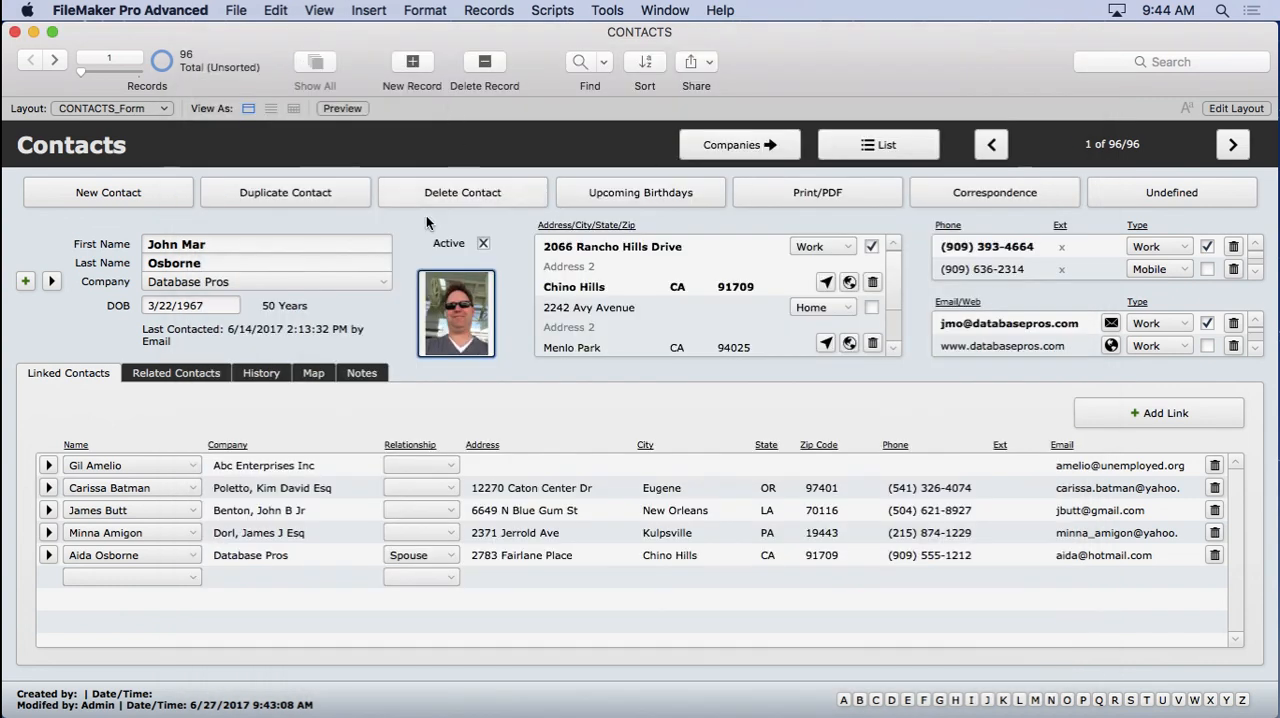